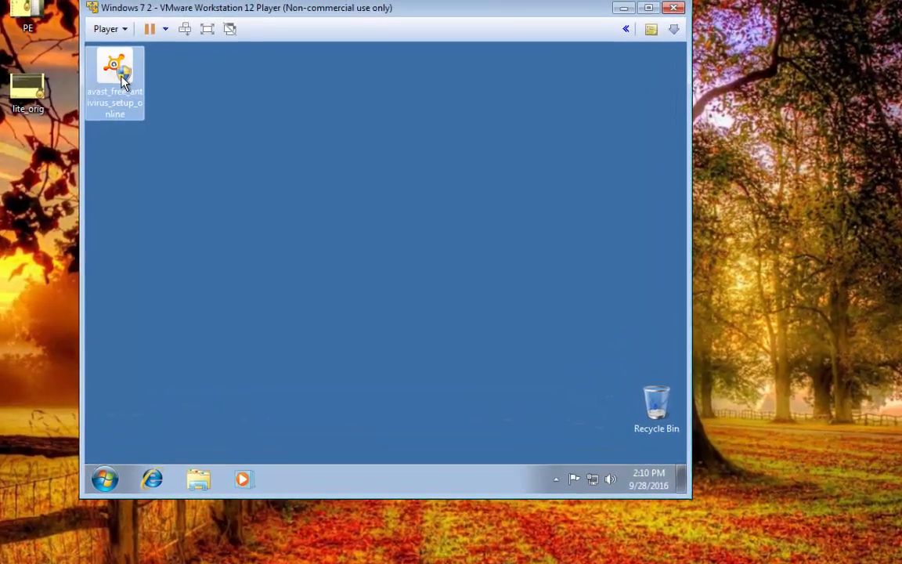
Run the avast_free_antivirus_setup_online installer and approve the User Account Control prompt
double_click(114, 71)
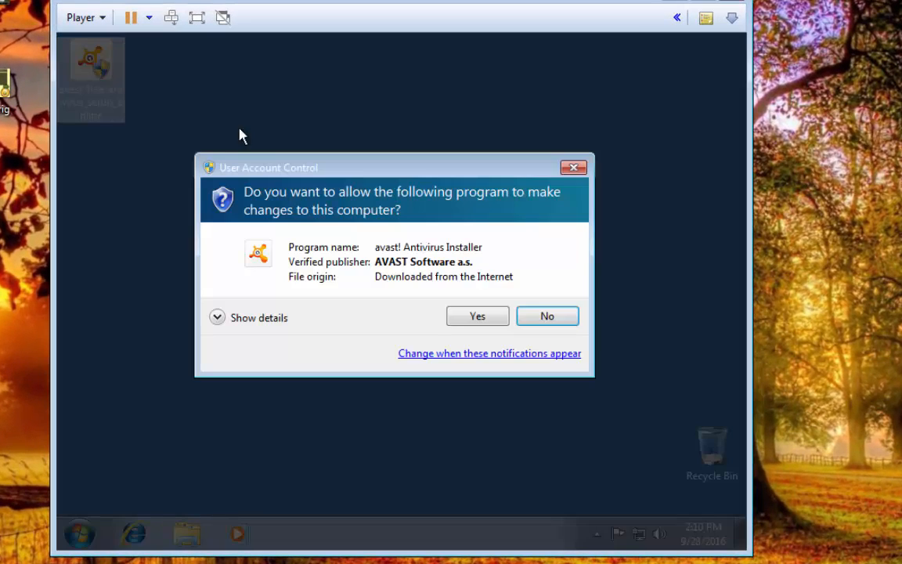
click(477, 316)
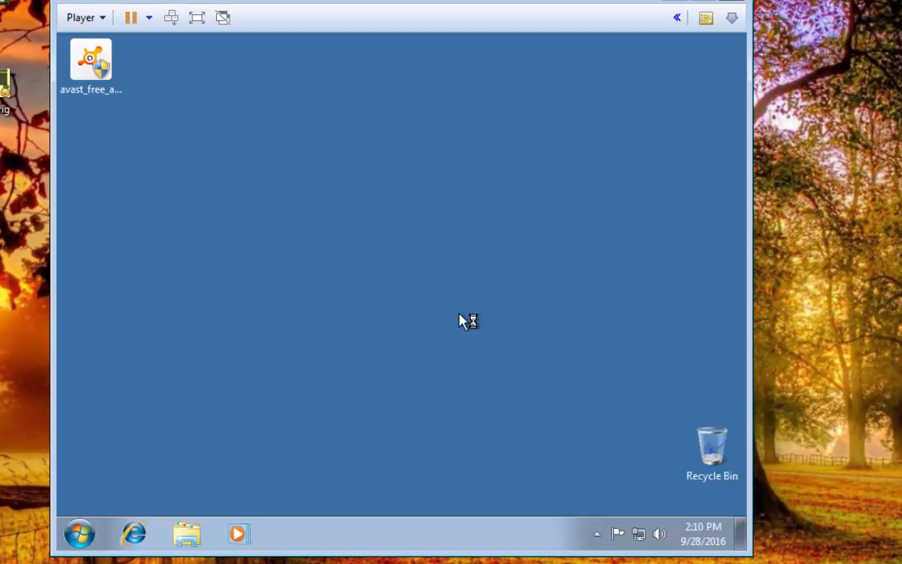
mouse_move(462, 322)
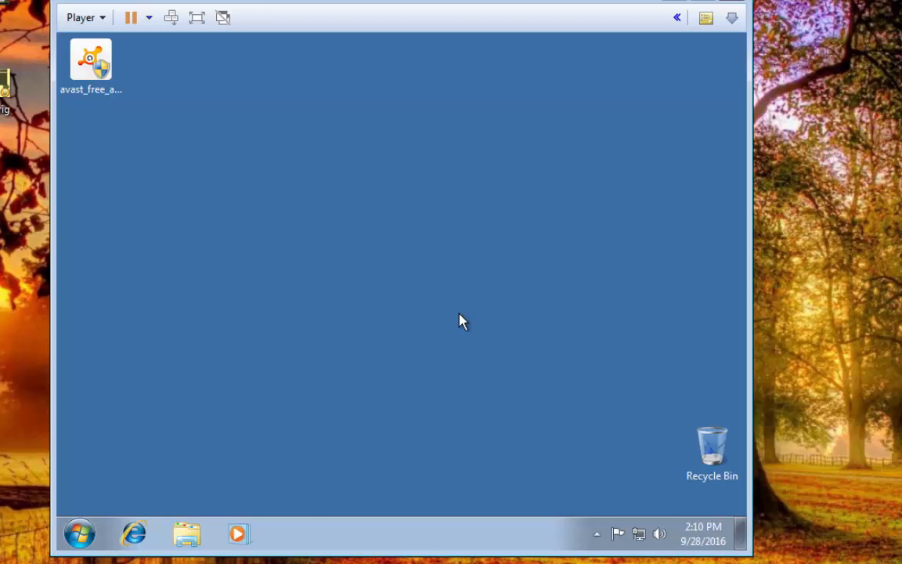
double_click(91, 61)
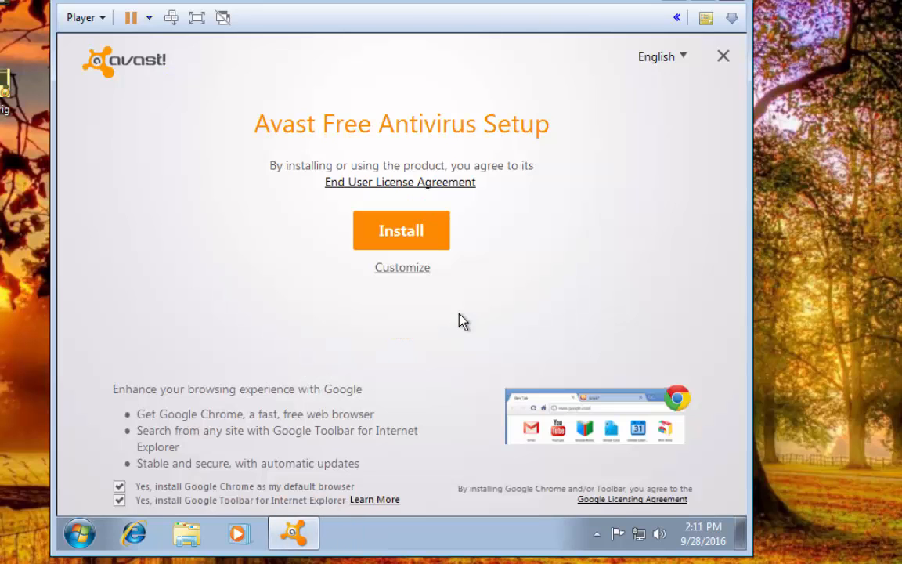
mouse_move(467, 325)
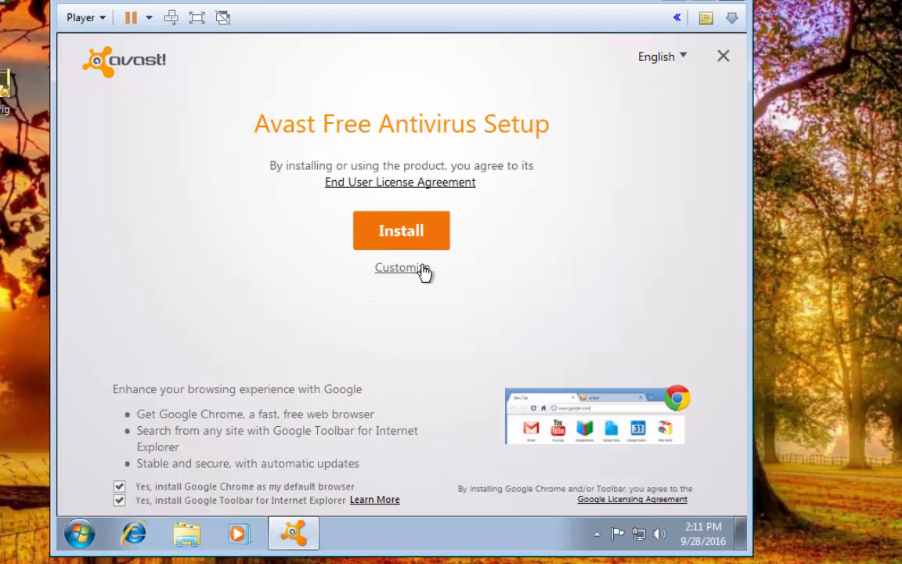
mouse_move(202, 458)
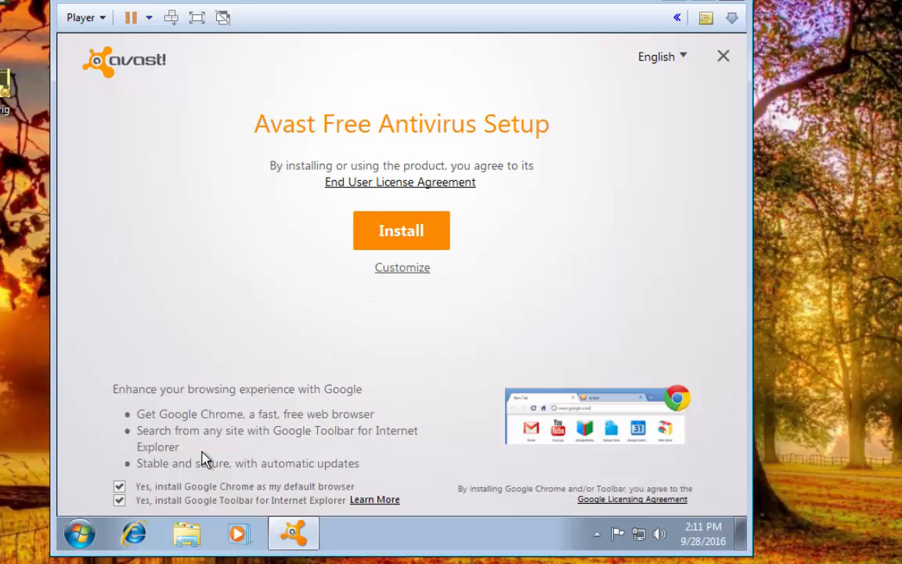
mouse_move(165, 511)
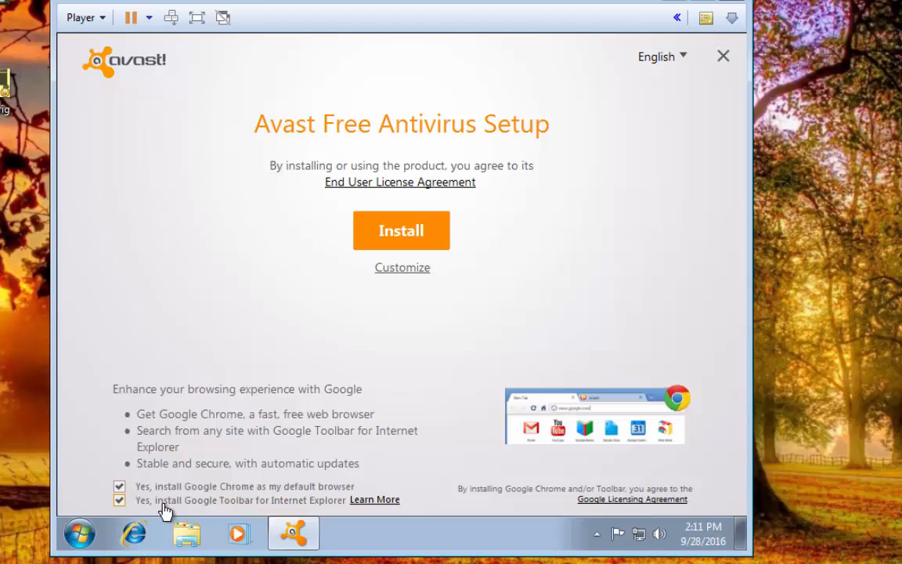
Decline the Google Chrome and Google Toolbar offers and continue to the component choices
click(119, 487)
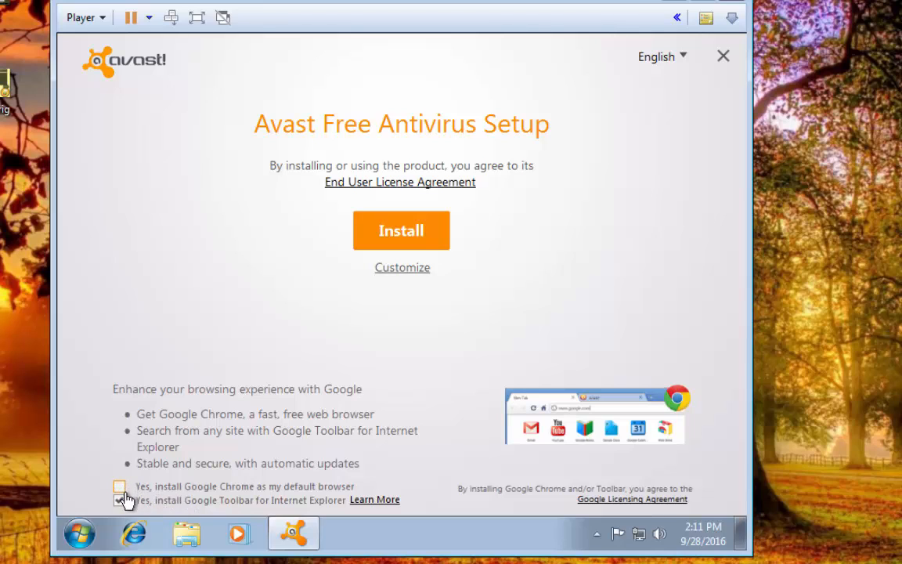
click(119, 499)
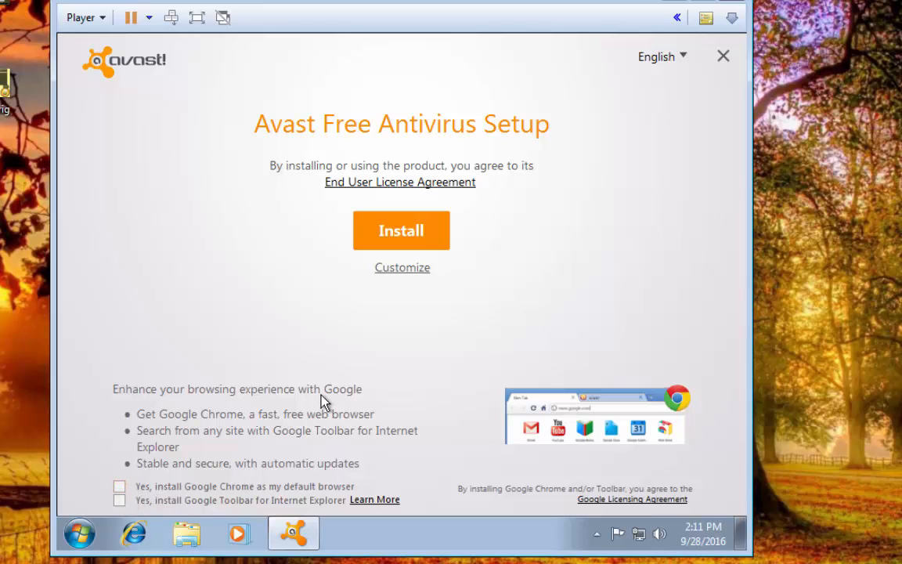
mouse_move(401, 230)
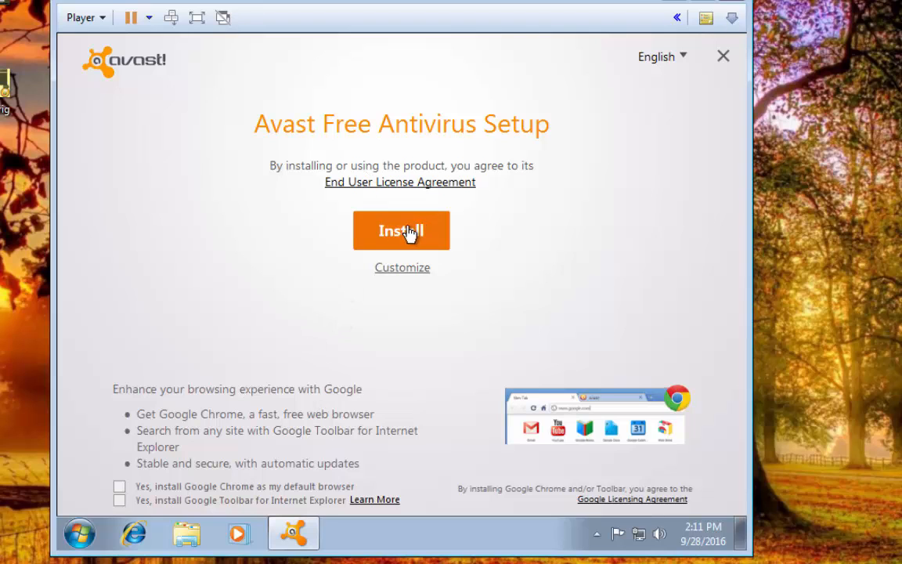
click(402, 267)
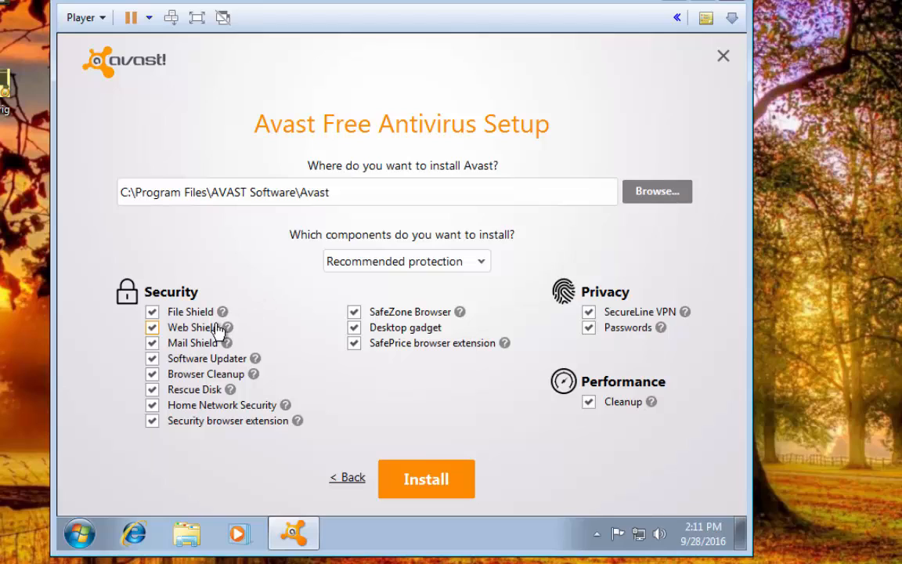
mouse_move(176, 339)
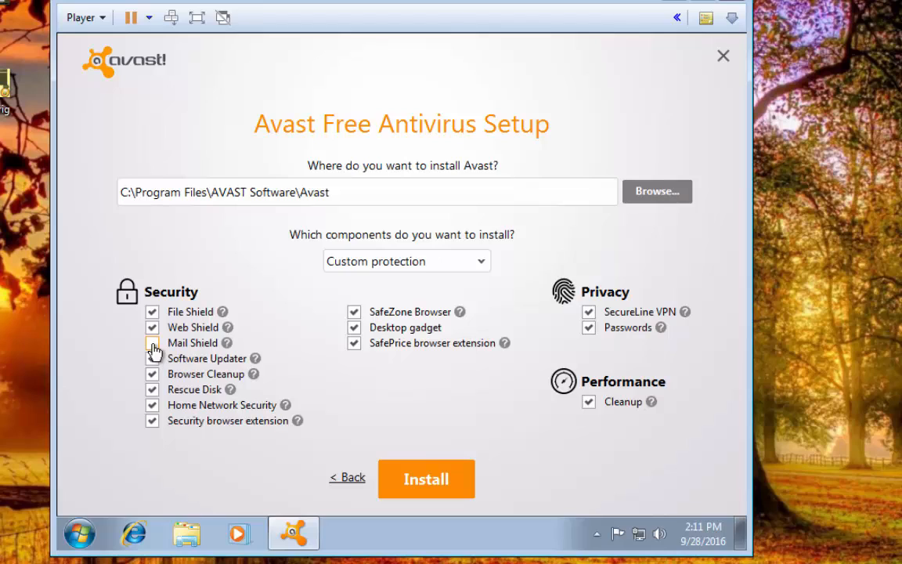
Uncheck Mail Shield, Software Updater and Browser Cleanup in the component list
click(152, 343)
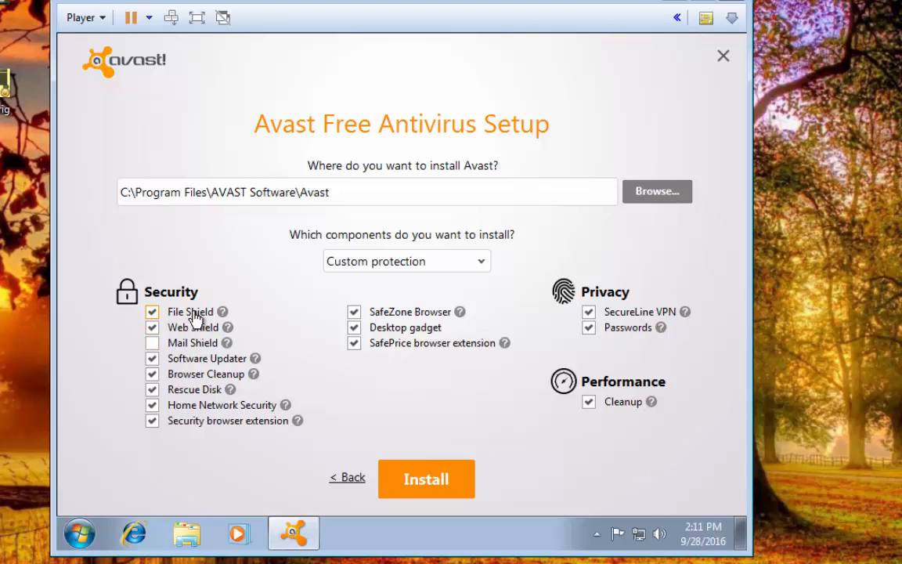
mouse_move(184, 325)
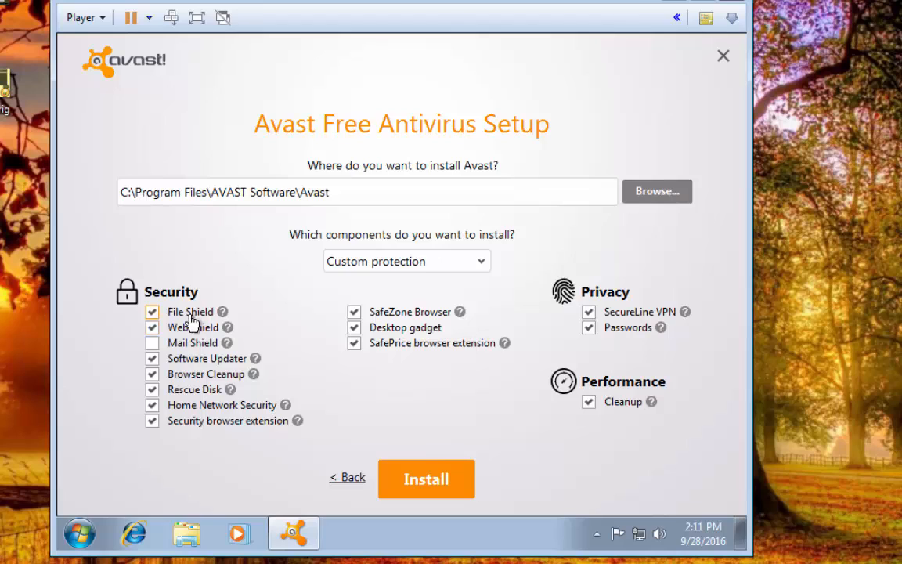
mouse_move(186, 365)
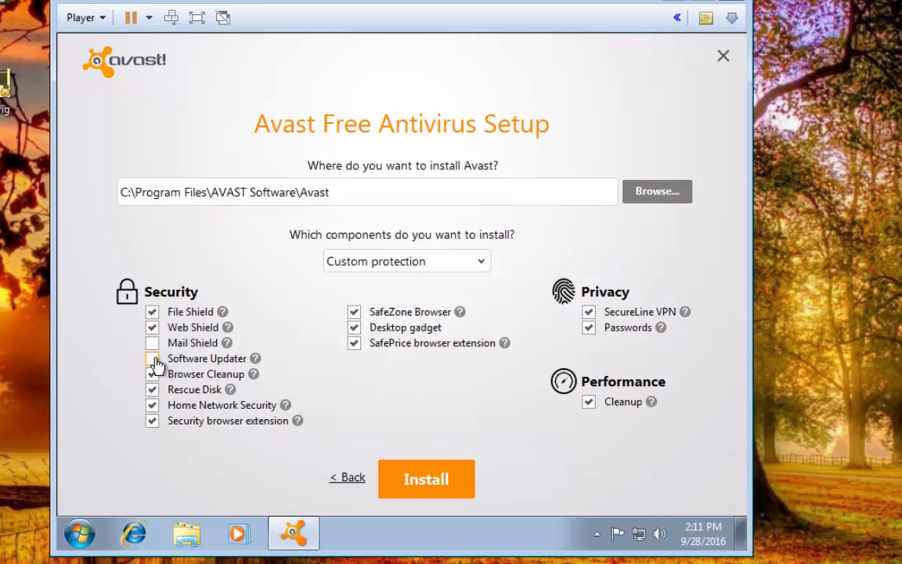
click(151, 358)
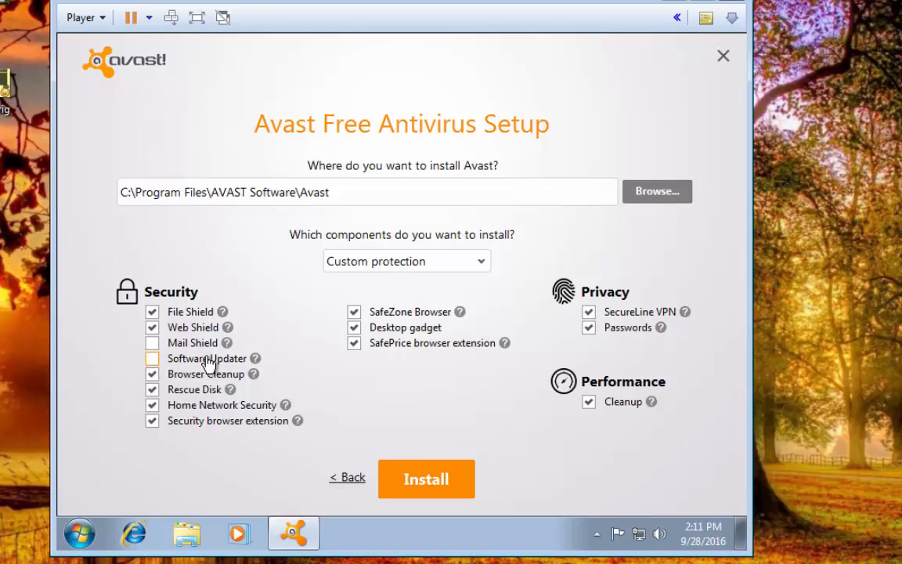
mouse_move(213, 367)
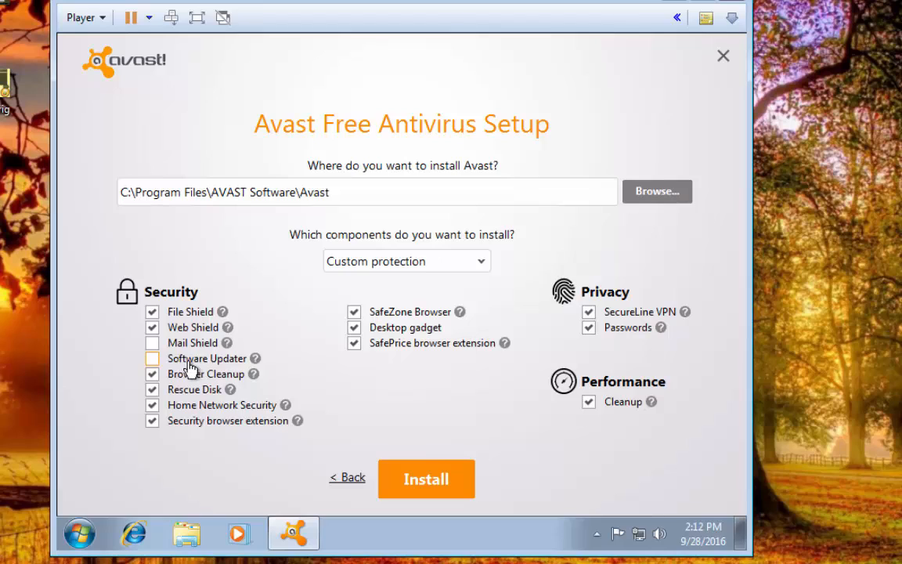
click(152, 374)
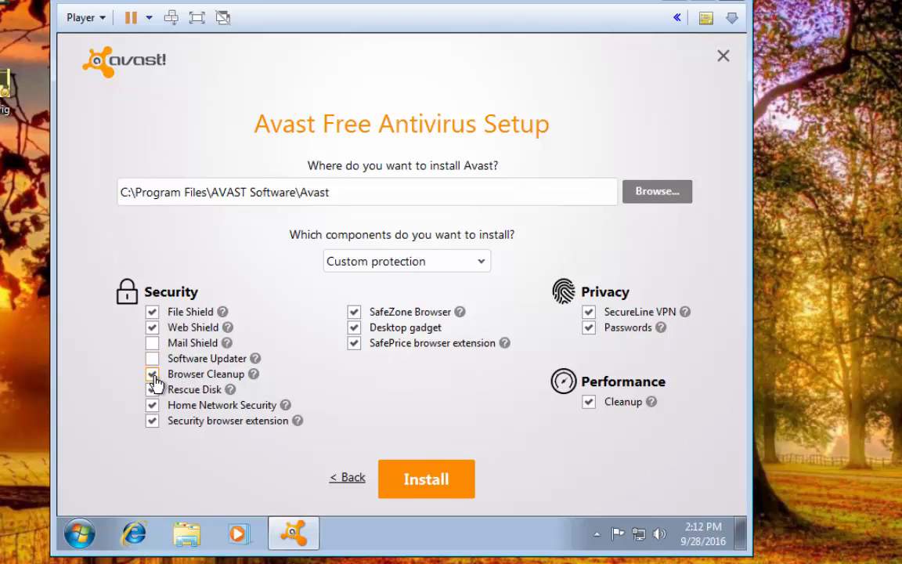
click(152, 374)
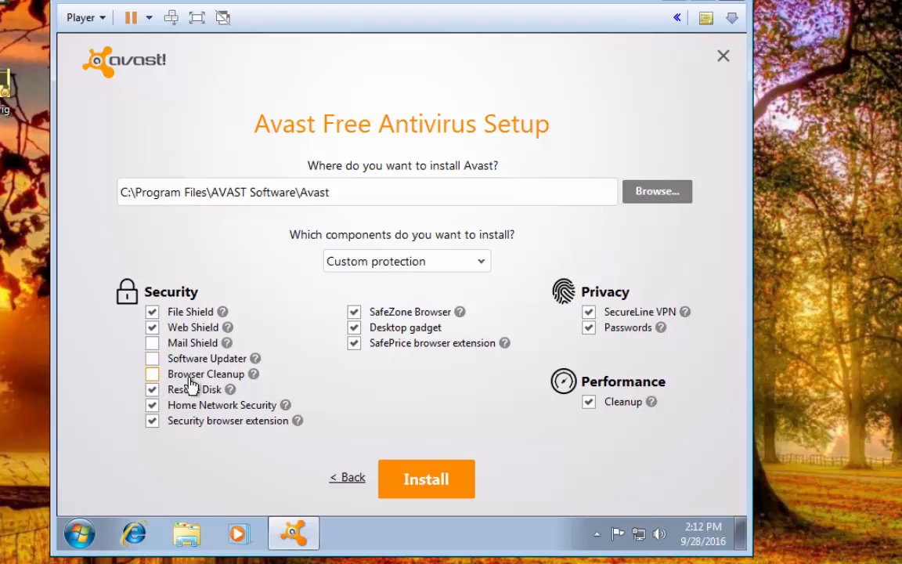
mouse_move(219, 384)
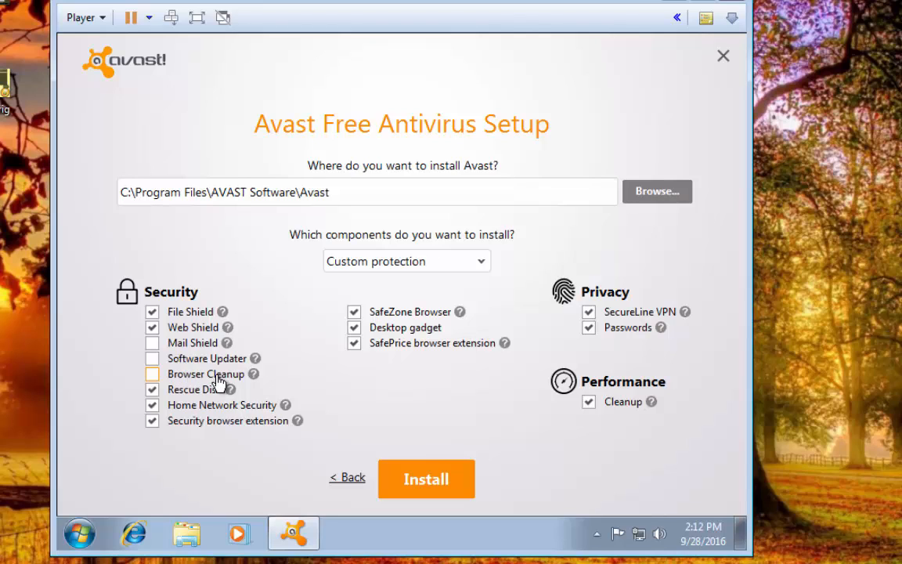
mouse_move(209, 384)
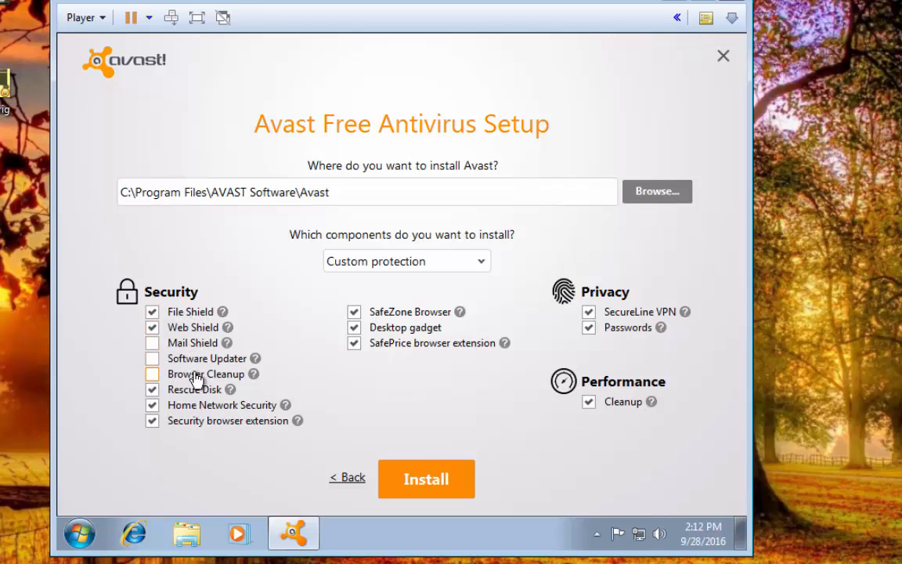
Uncheck Rescue Disk, Home Network Security, Security and SafePrice browser extensions
click(152, 373)
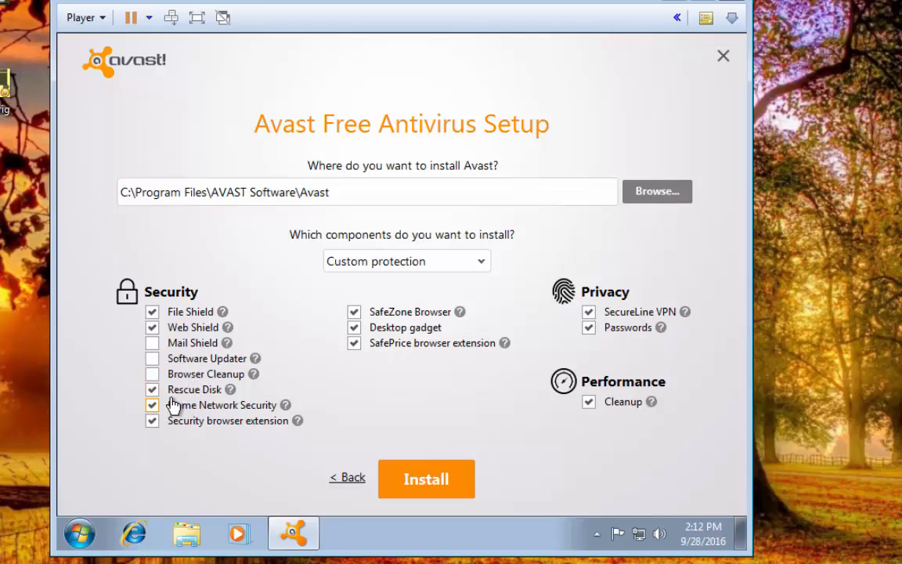
mouse_move(196, 397)
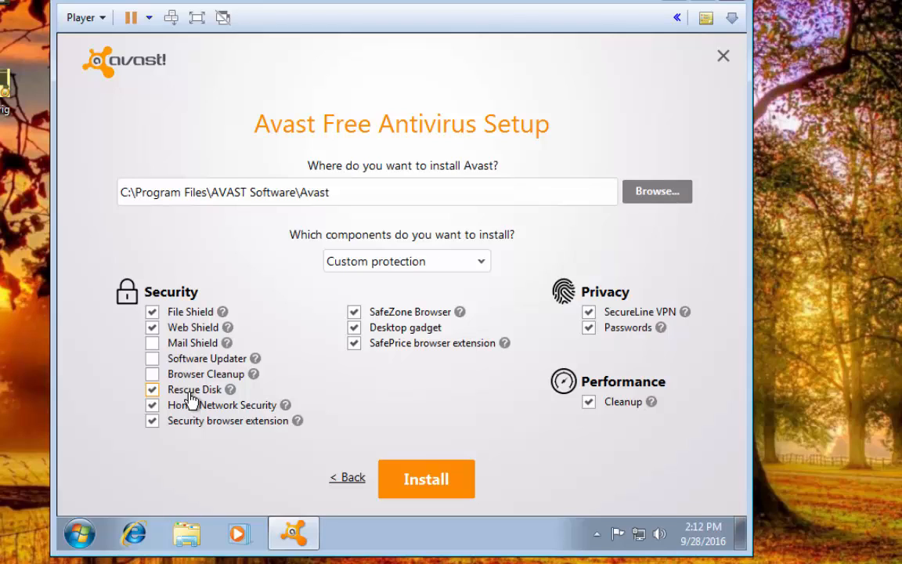
mouse_move(200, 400)
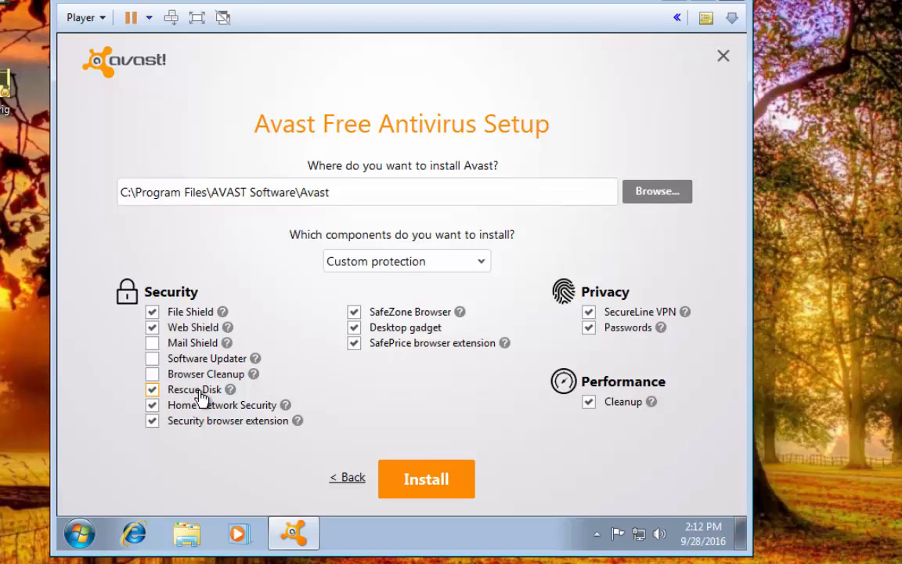
click(152, 390)
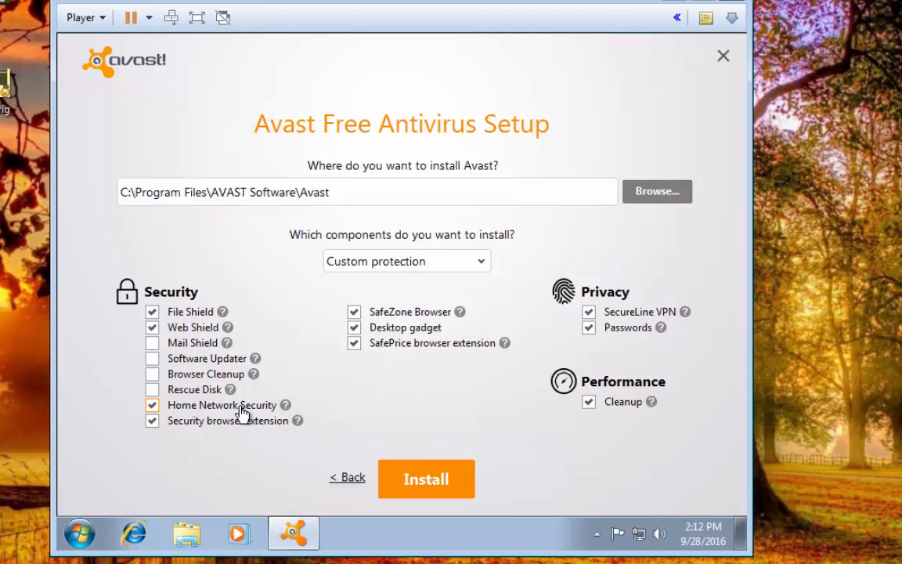
click(152, 405)
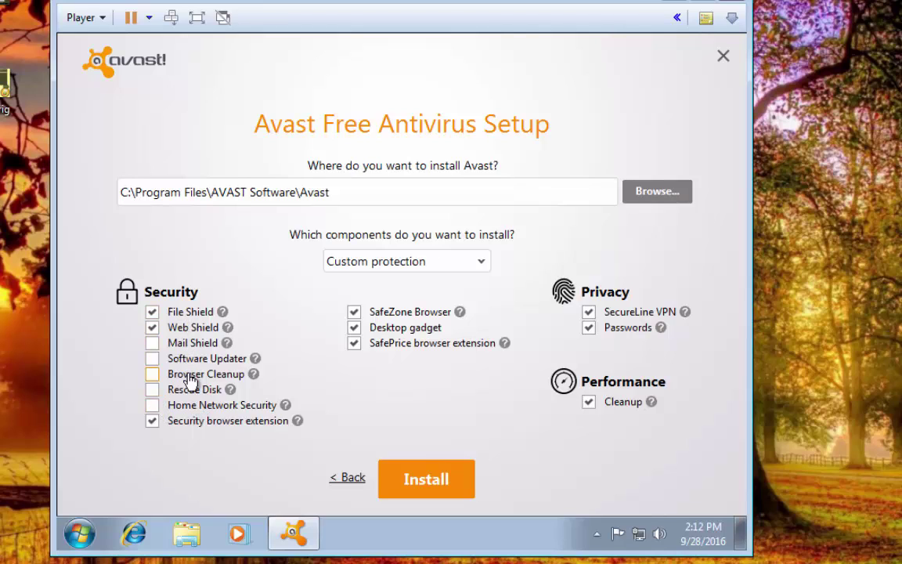
mouse_move(184, 431)
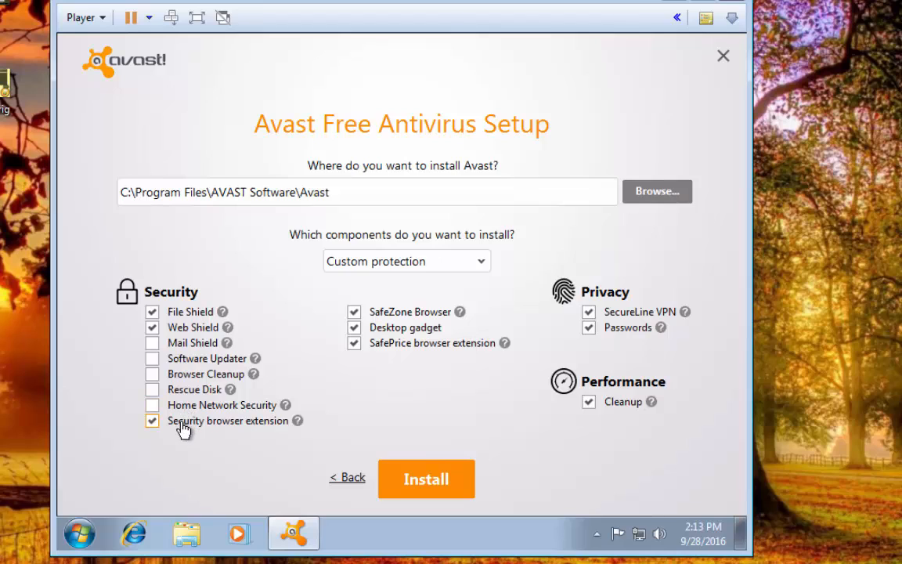
mouse_move(212, 433)
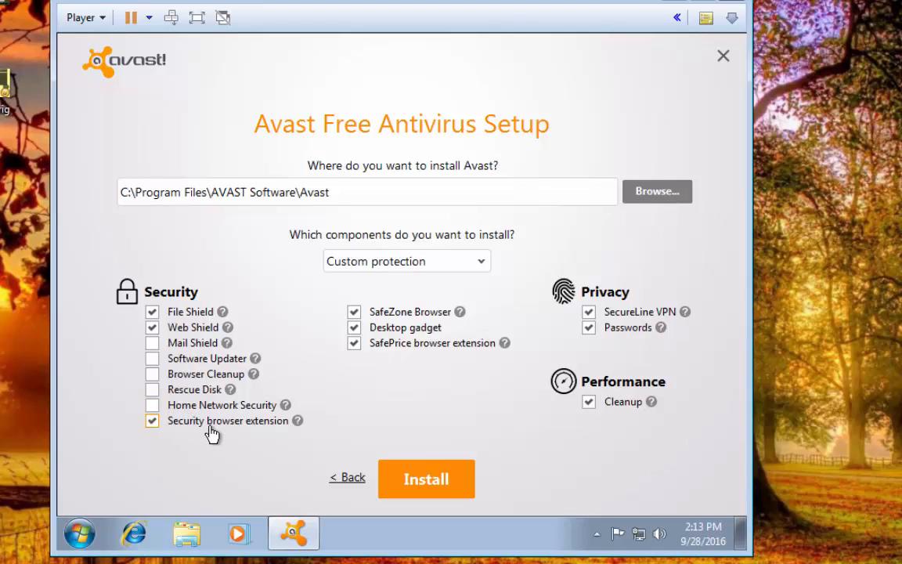
mouse_move(176, 352)
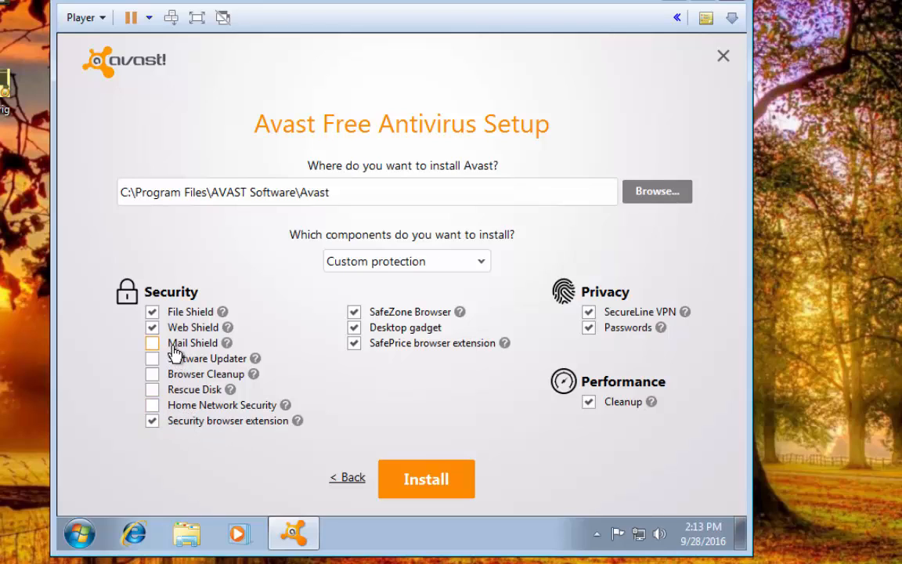
mouse_move(188, 345)
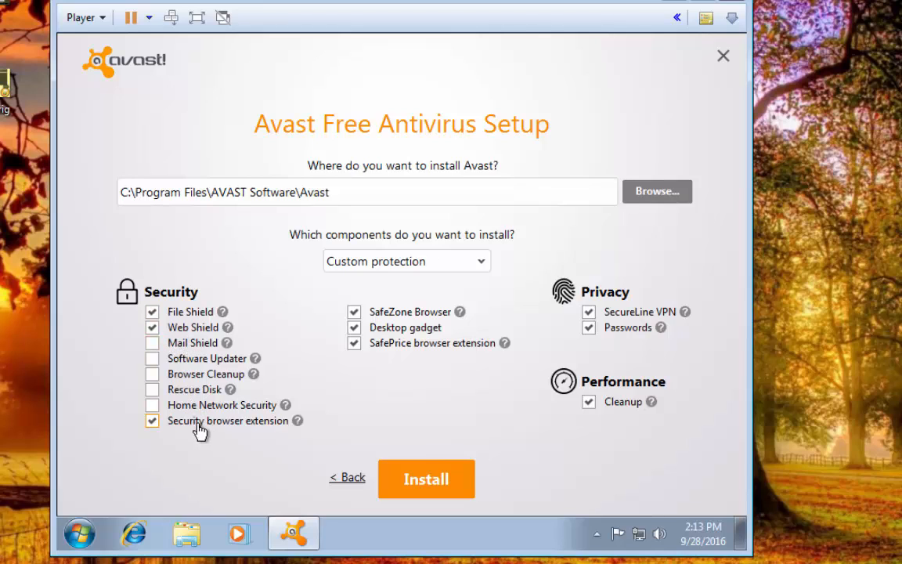
click(152, 421)
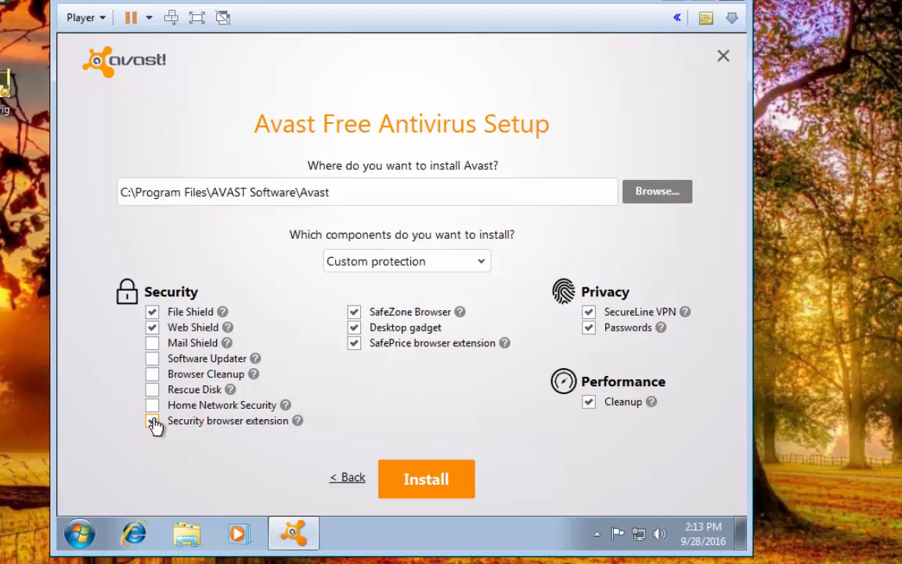
click(353, 343)
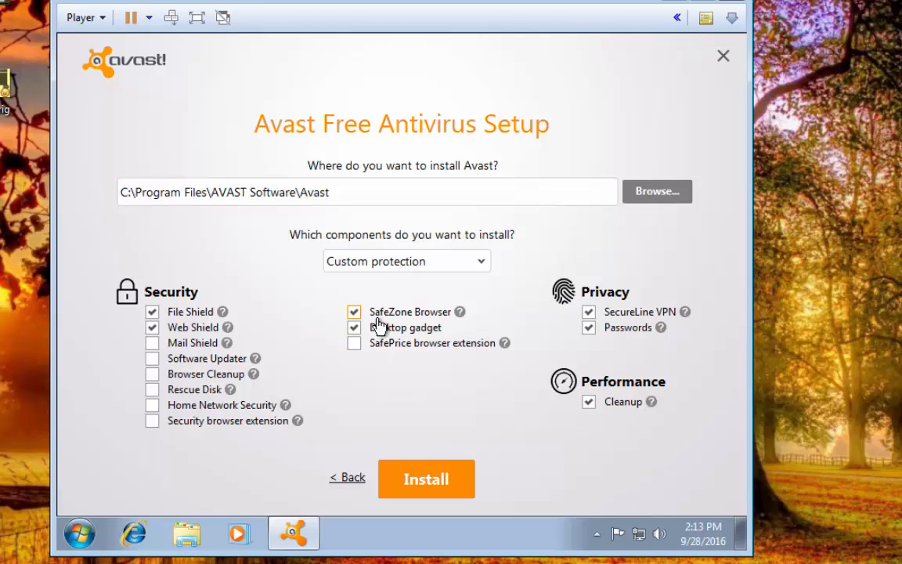
mouse_move(379, 327)
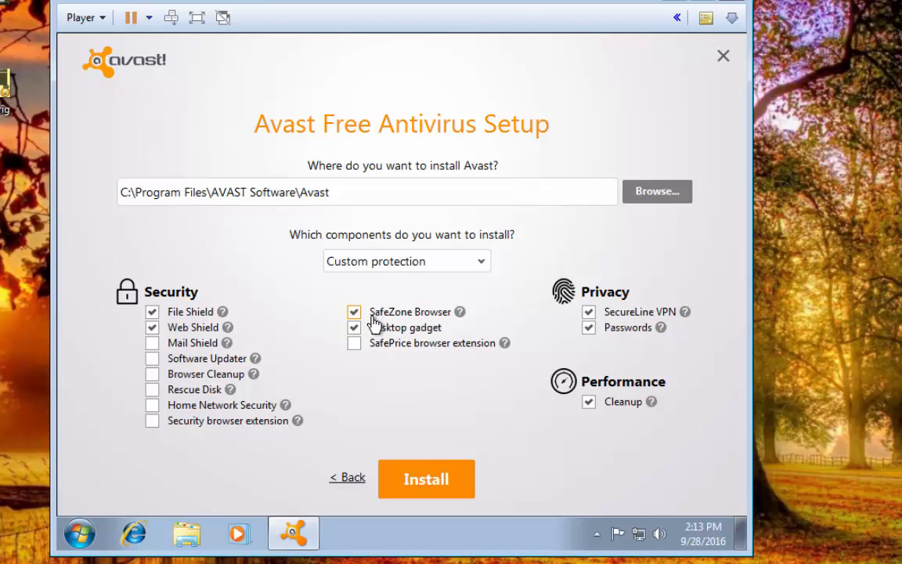
Uncheck the SafeZone Browser and Desktop gadget components
click(354, 312)
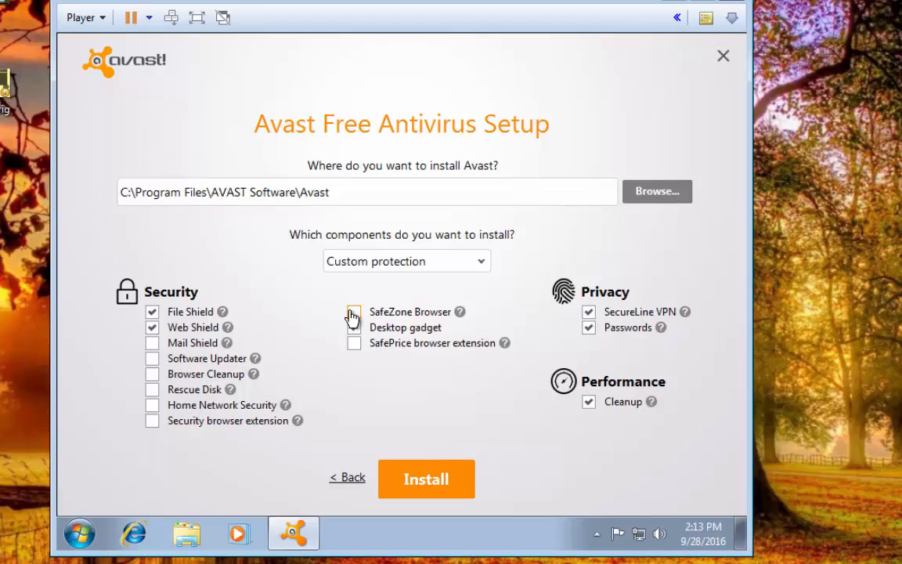
click(354, 328)
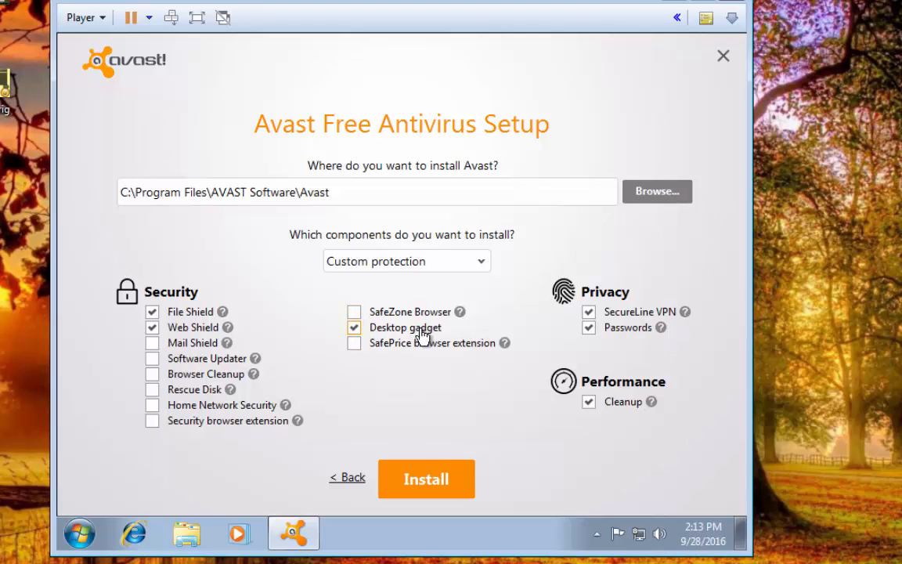
mouse_move(435, 341)
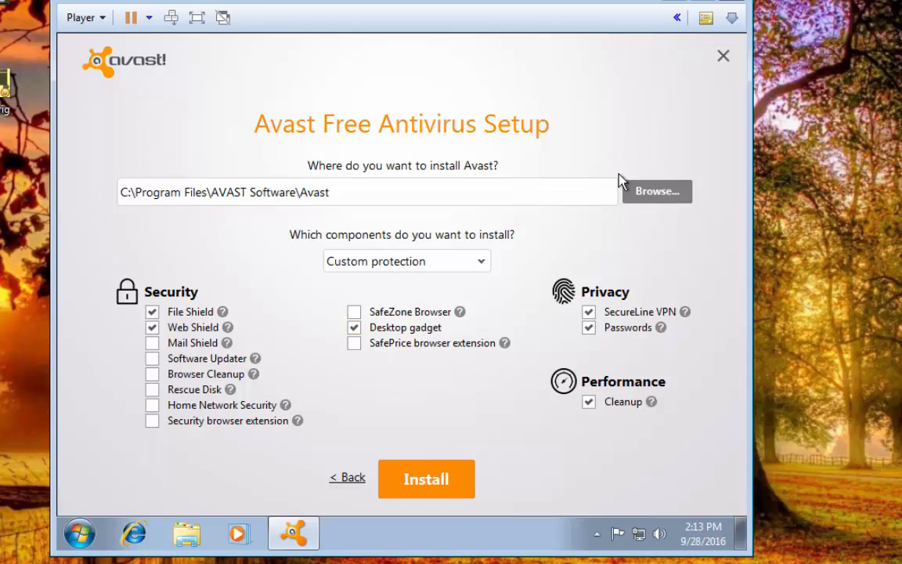
mouse_move(415, 364)
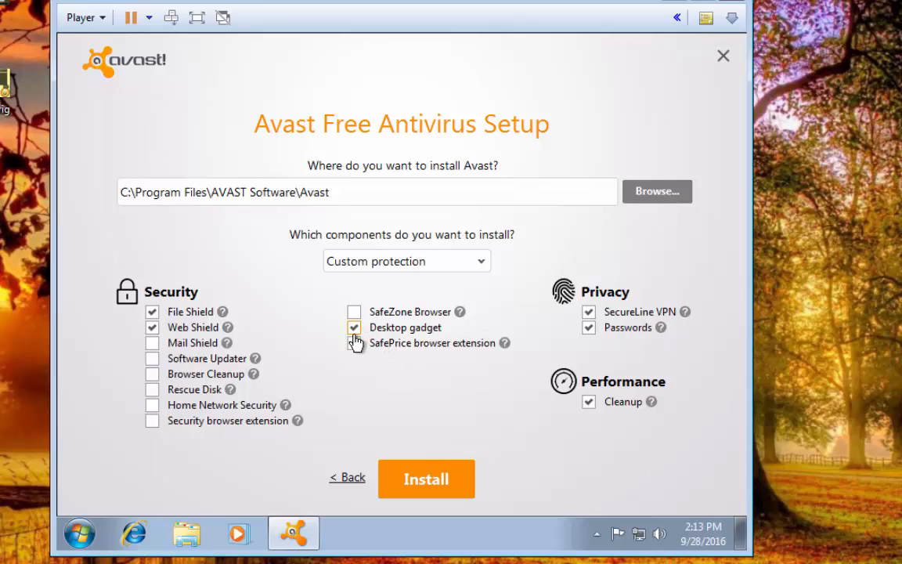
mouse_move(357, 337)
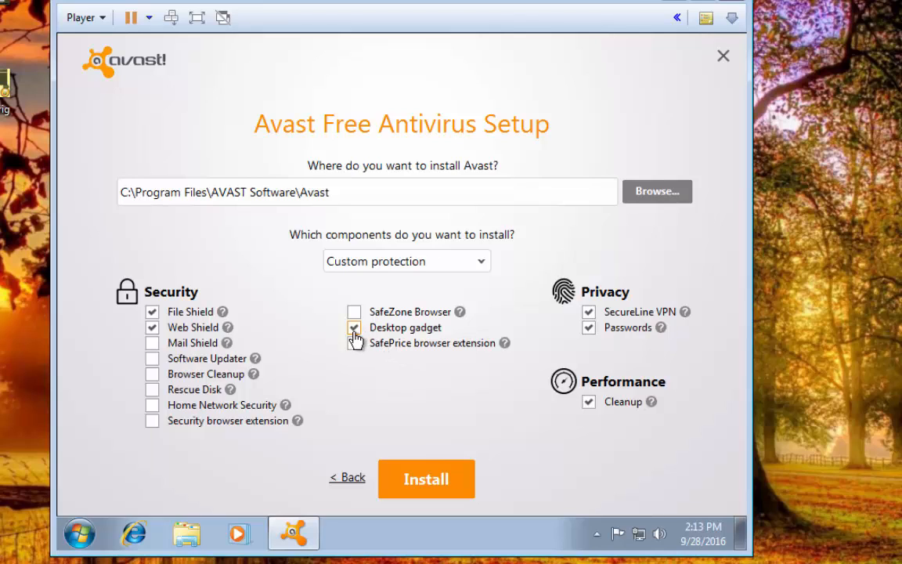
click(354, 328)
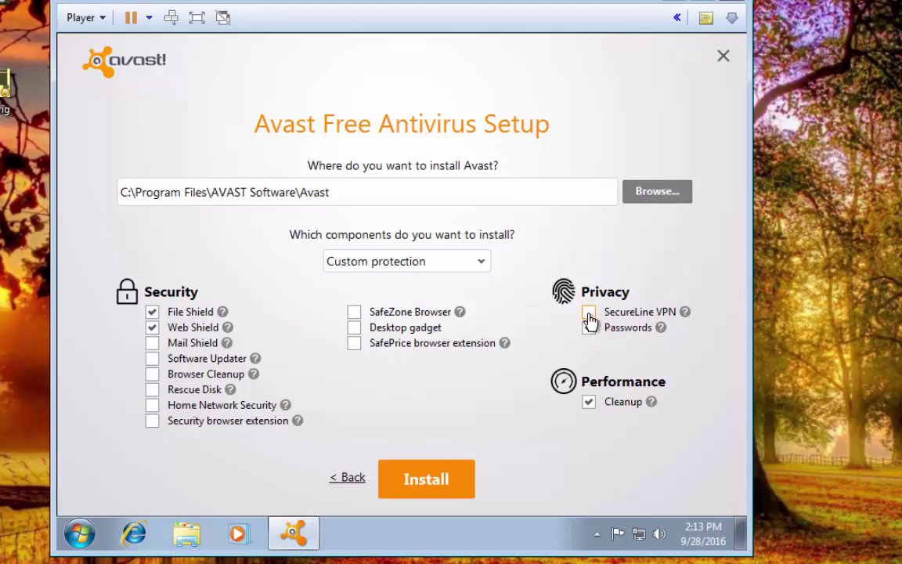
Uncheck SecureLine VPN and Cleanup, leaving File Shield and Web Shield selected
click(589, 312)
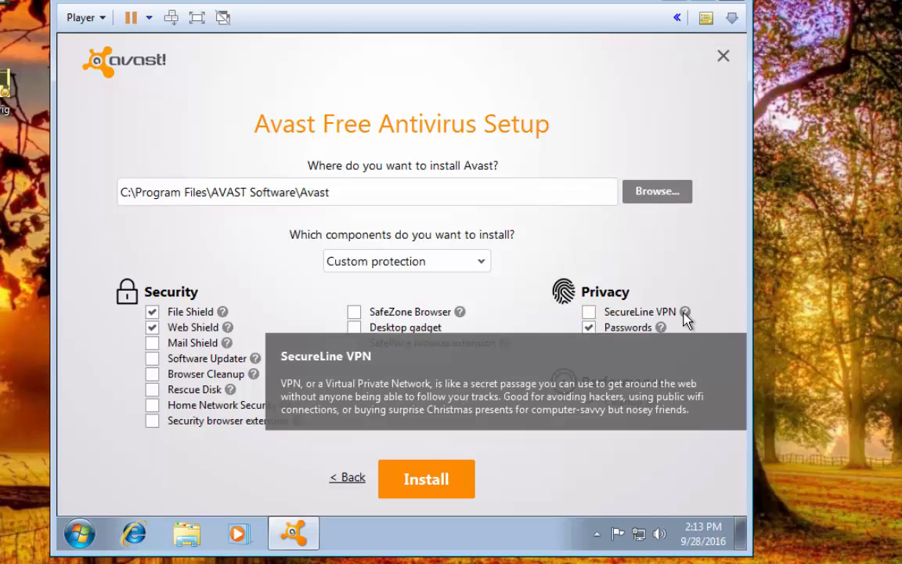
mouse_move(686, 317)
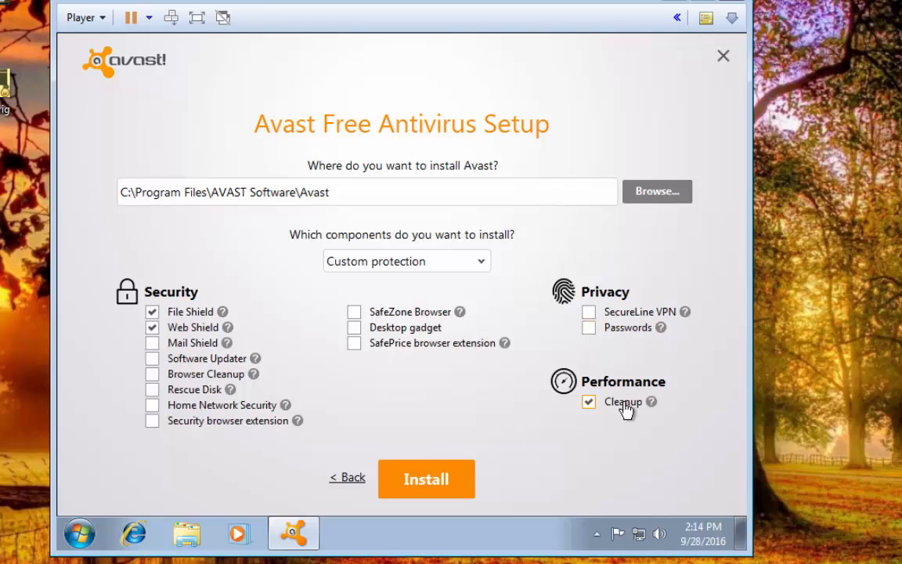
mouse_move(651, 402)
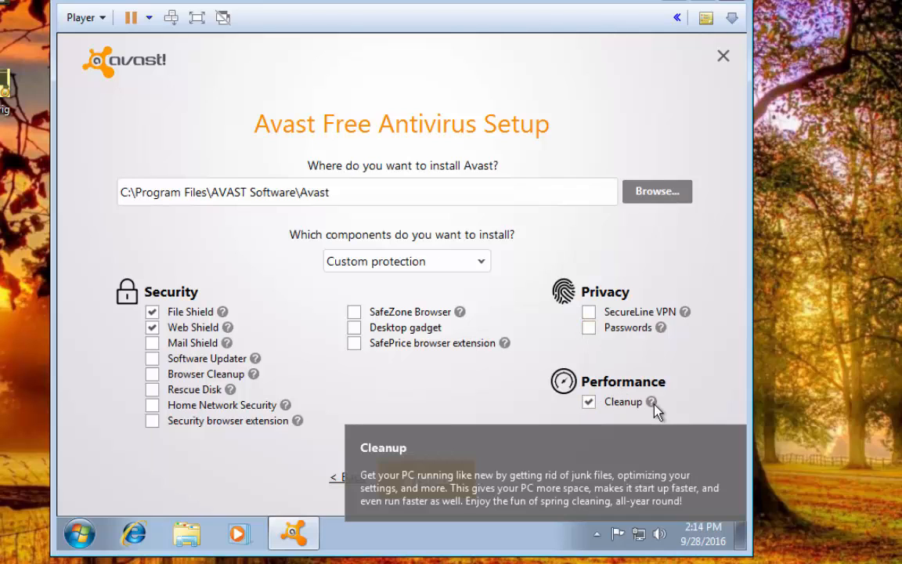
mouse_move(658, 407)
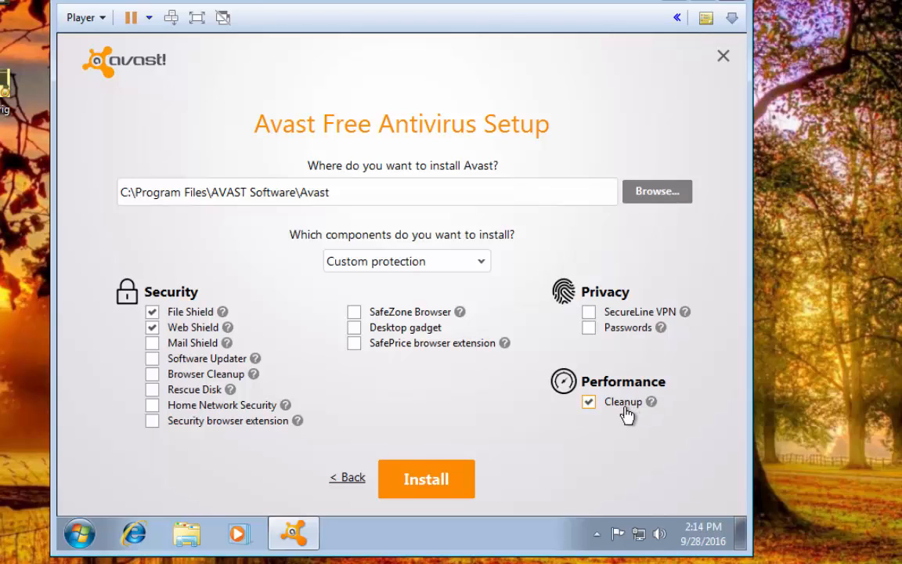
click(589, 402)
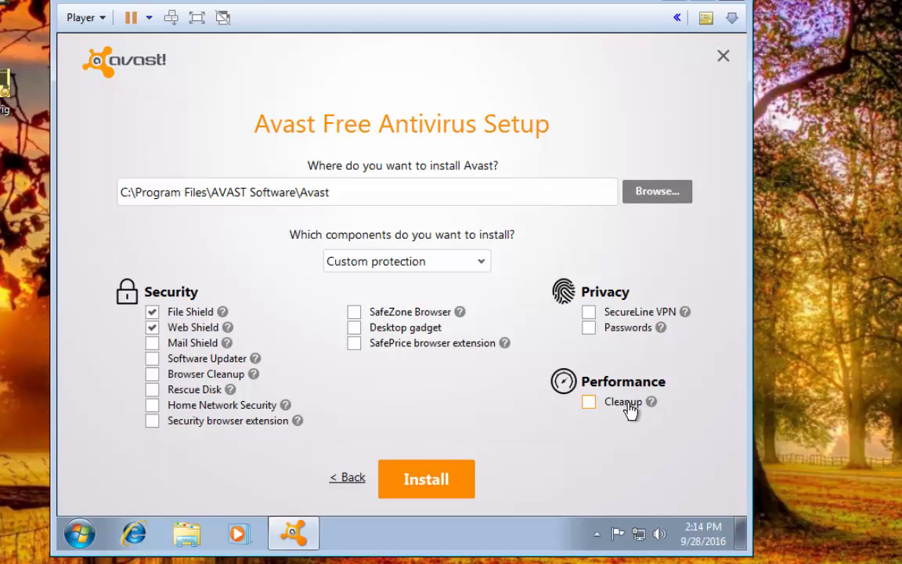
mouse_move(619, 413)
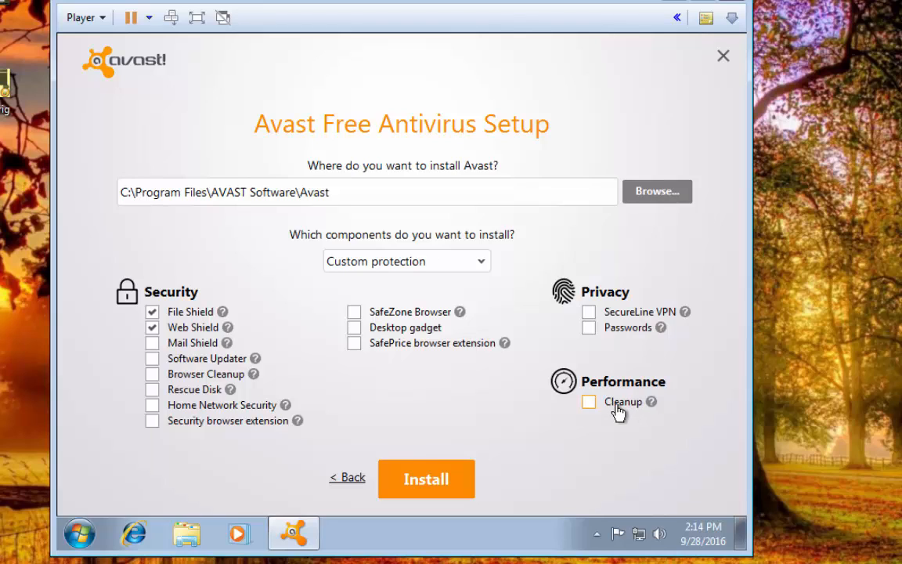
mouse_move(648, 417)
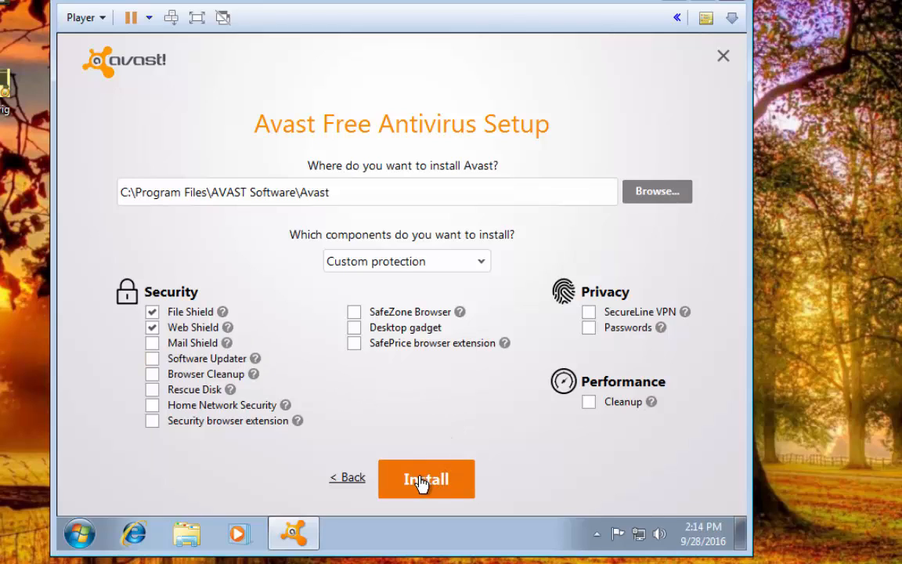
Install the selected components, pass the finished and privacy pages, and decline Android protection
click(426, 479)
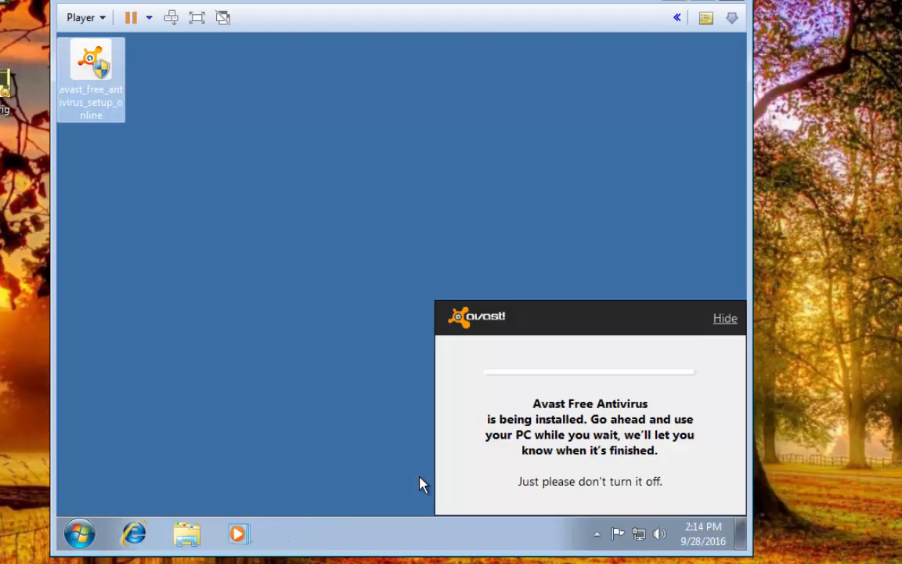
mouse_move(395, 428)
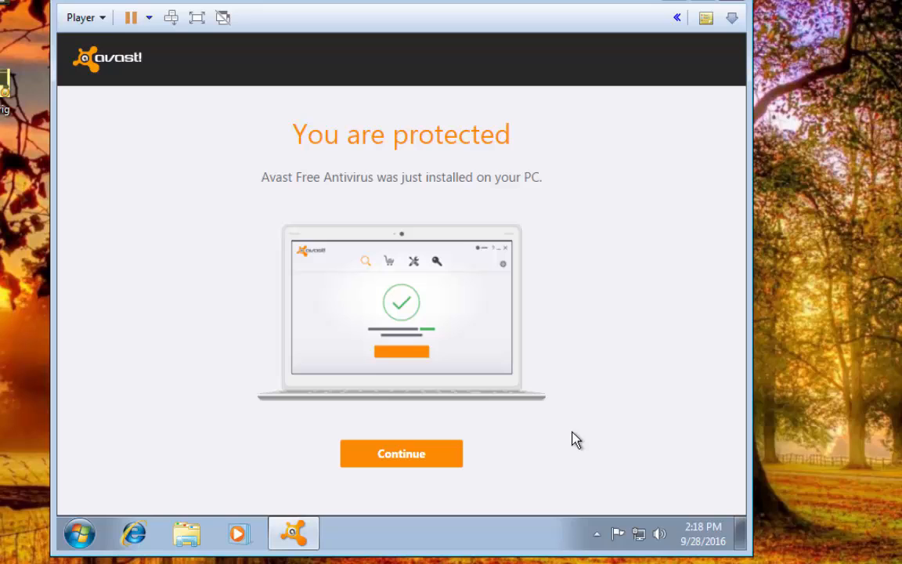
mouse_move(333, 234)
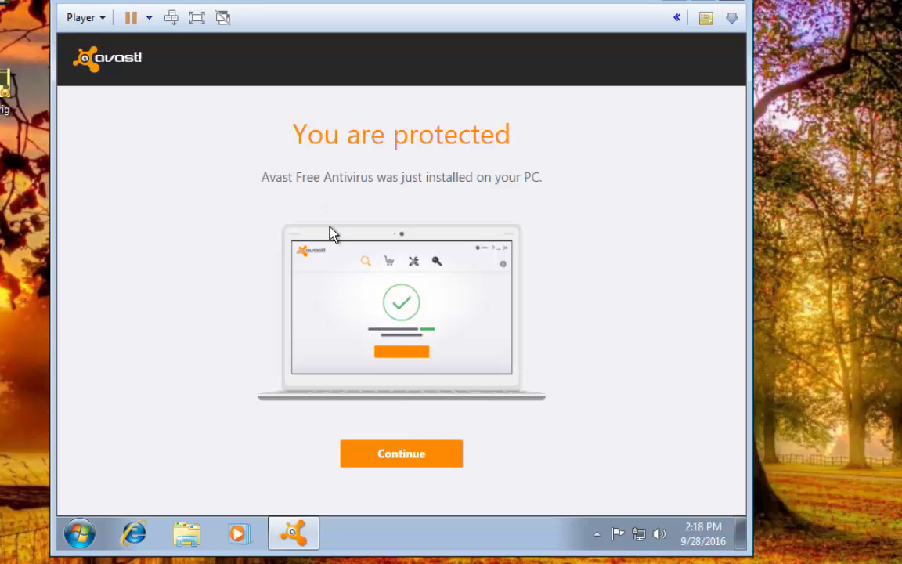
click(401, 452)
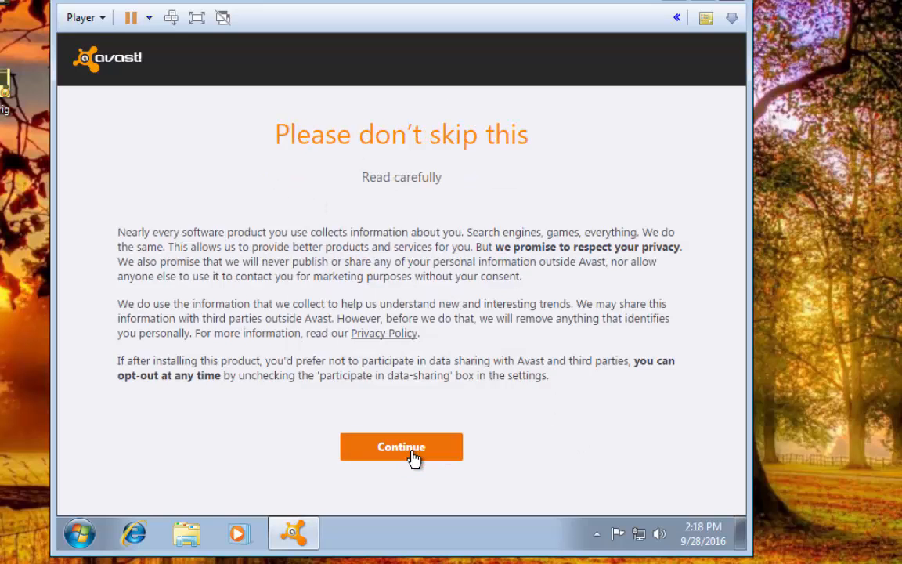
mouse_move(406, 163)
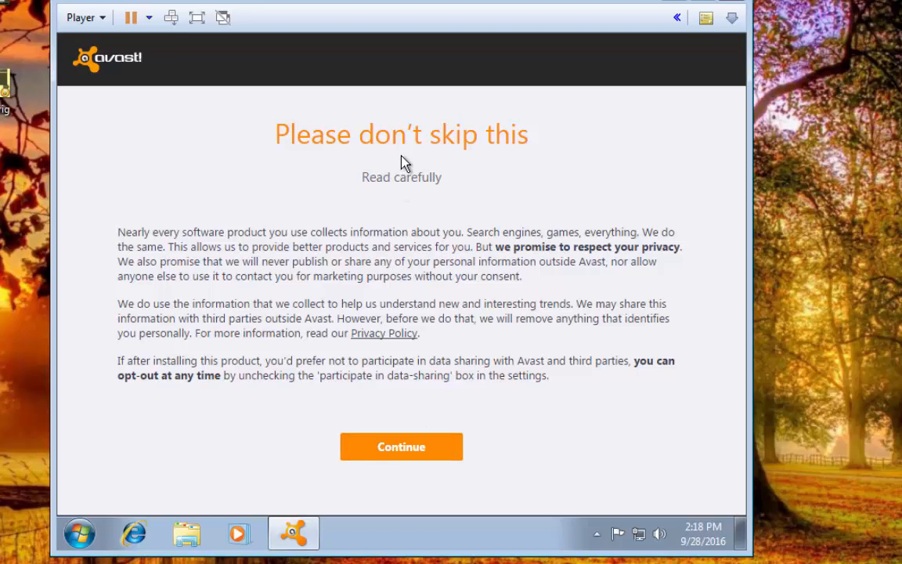
mouse_move(376, 457)
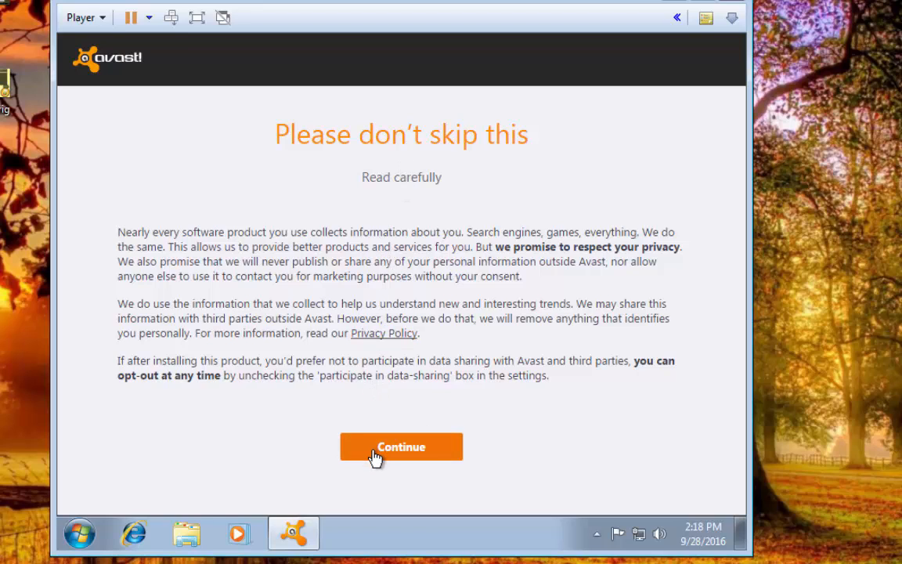
click(401, 447)
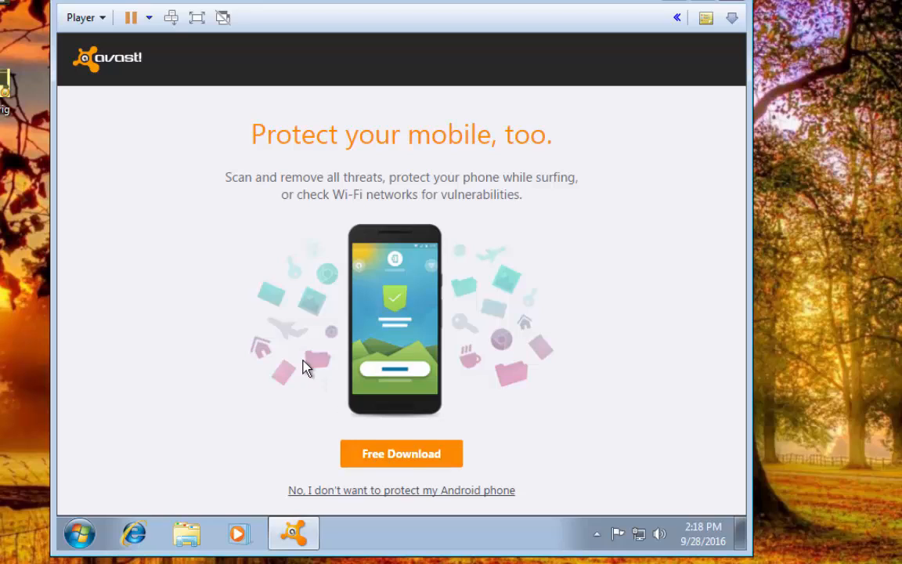
mouse_move(400, 498)
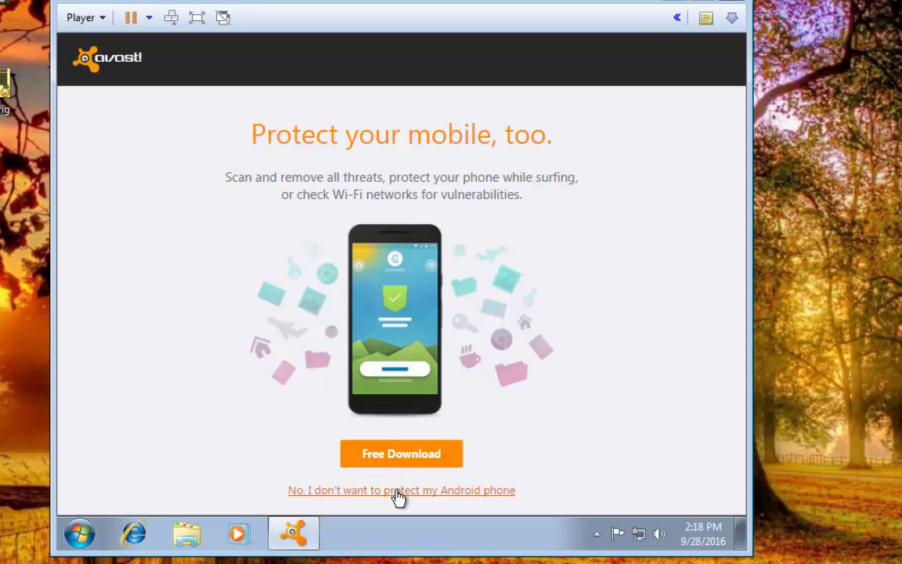
click(401, 490)
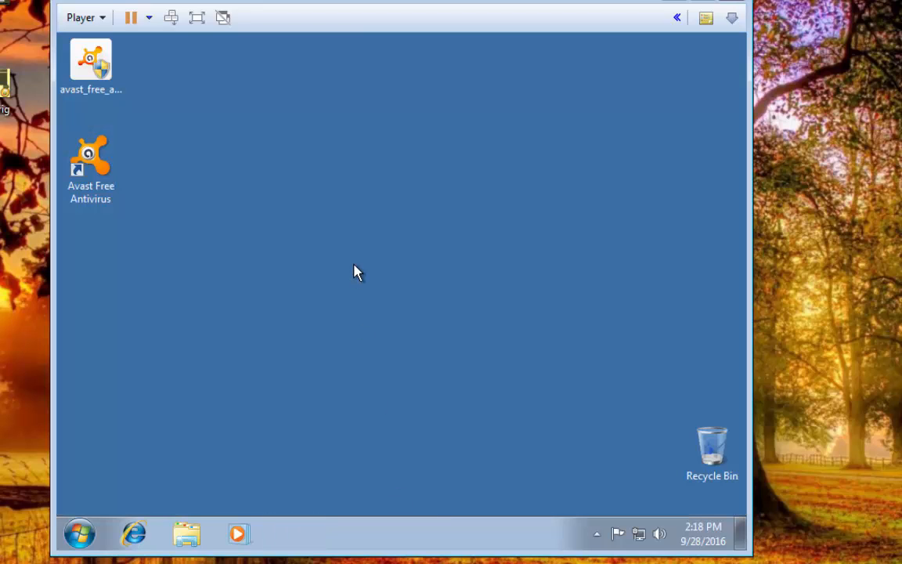
Launch Avast Free Antivirus from its desktop shortcut to show You Are Protected
double_click(91, 164)
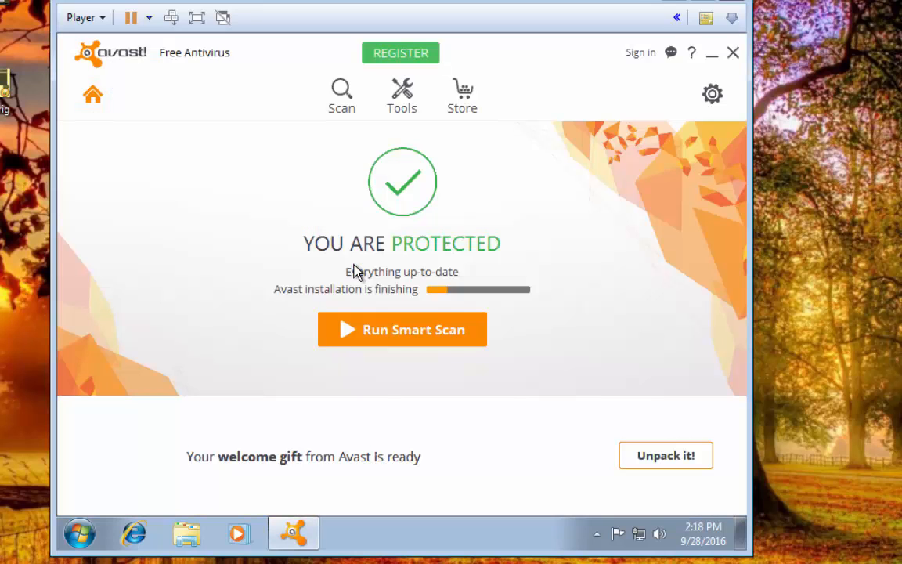
mouse_move(435, 304)
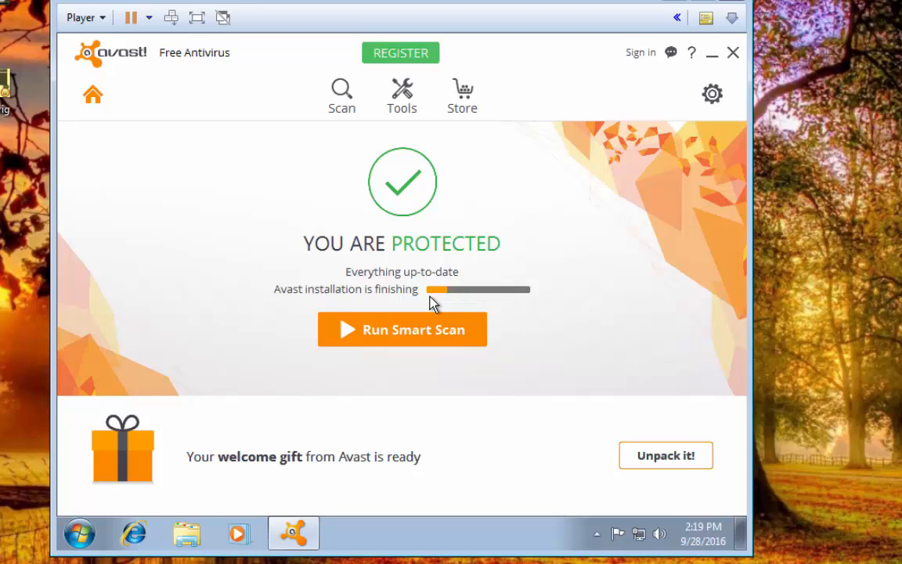
mouse_move(712, 94)
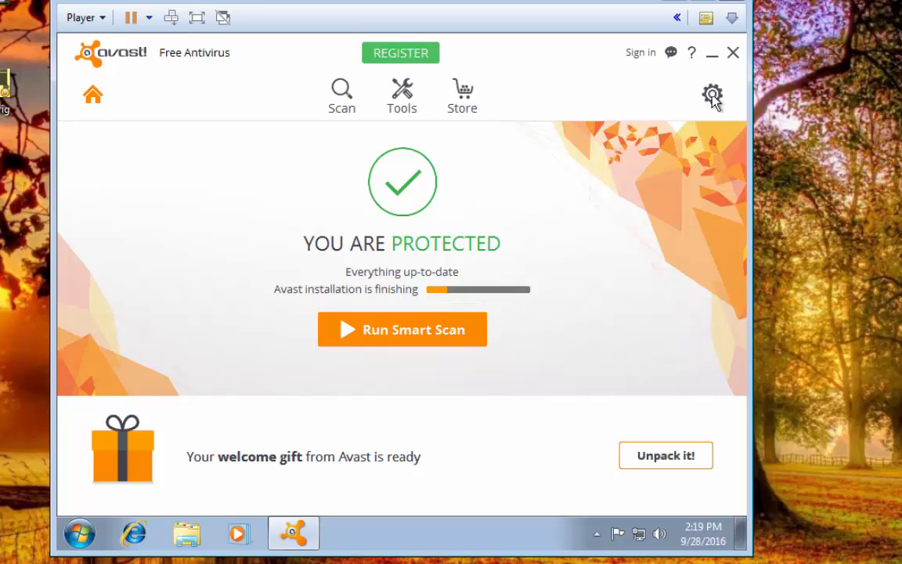
mouse_move(712, 94)
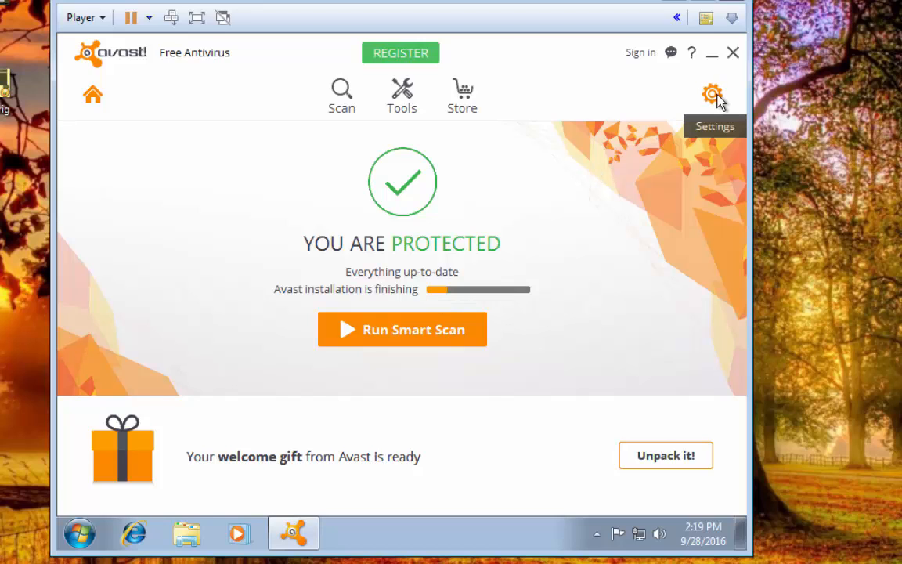
mouse_move(713, 94)
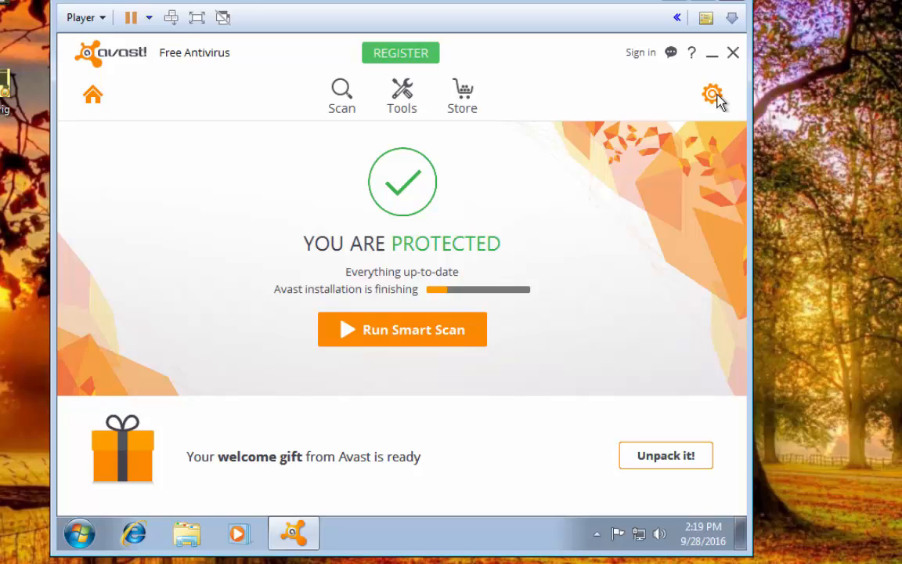
In Settings > General, enable 'Automatically open the Scan Results when scan is finished'
click(712, 94)
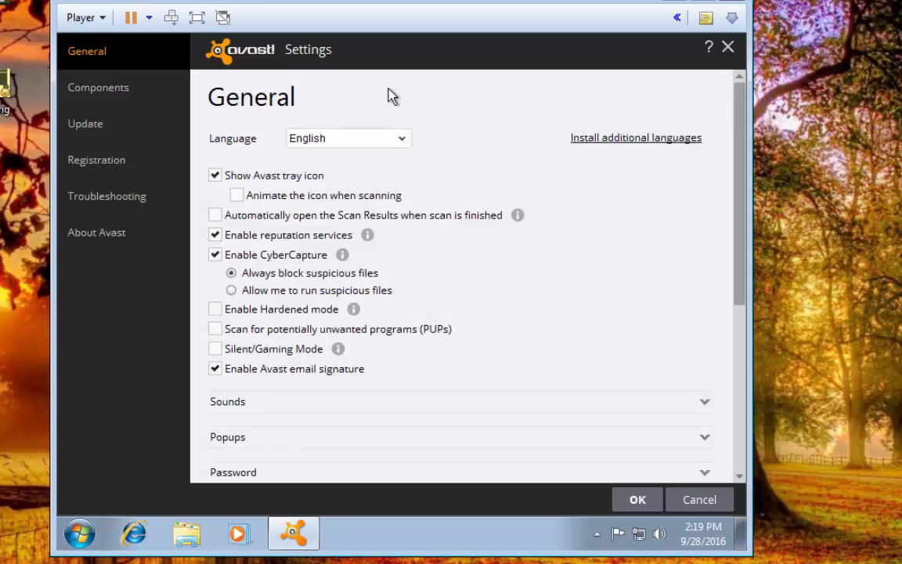
mouse_move(247, 173)
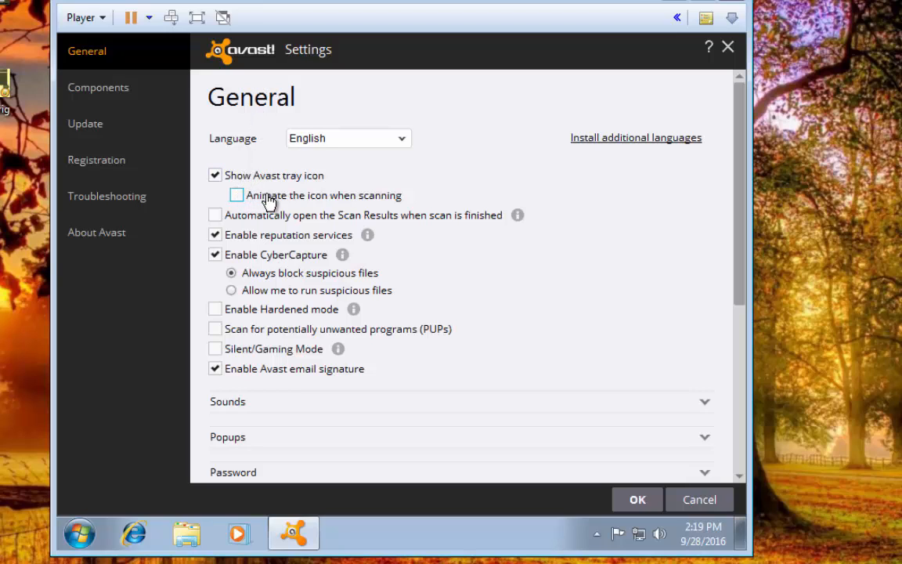
mouse_move(262, 207)
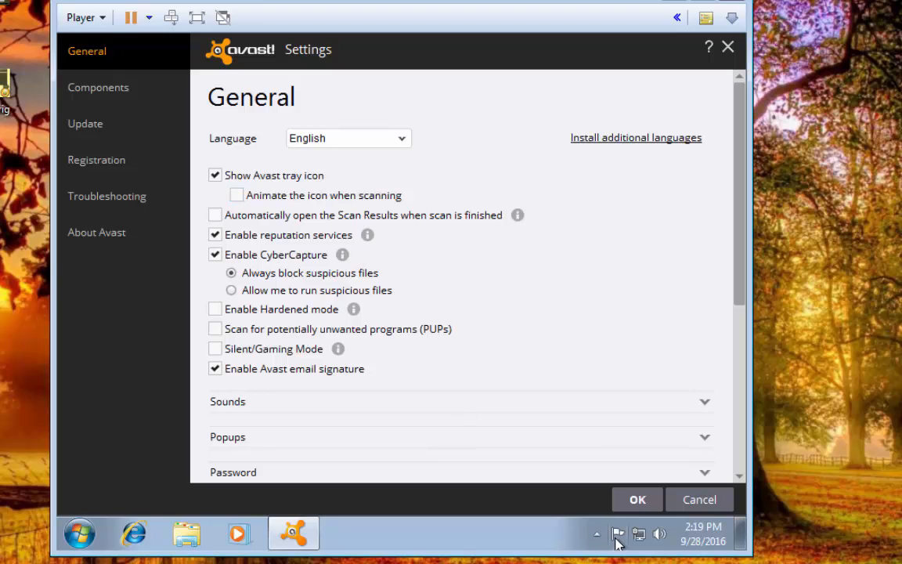
mouse_move(337, 211)
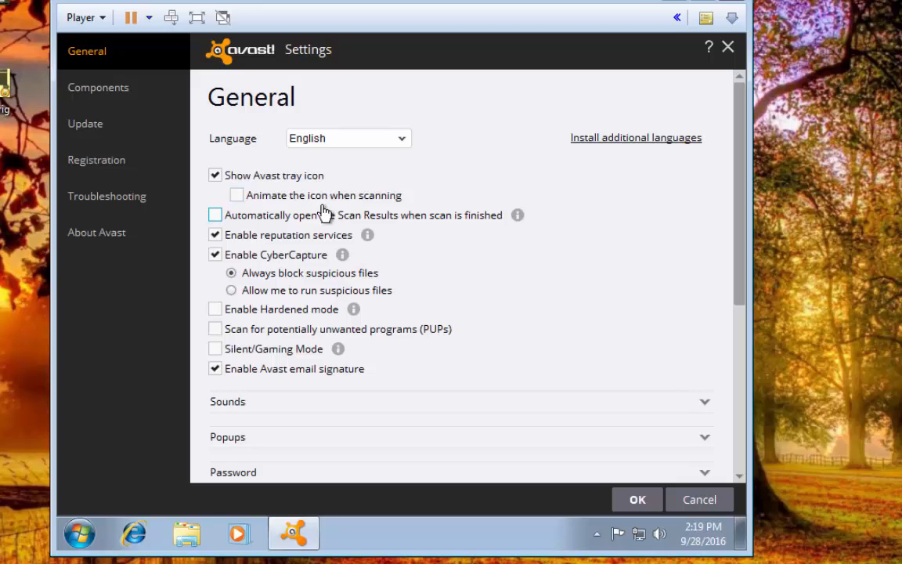
mouse_move(319, 213)
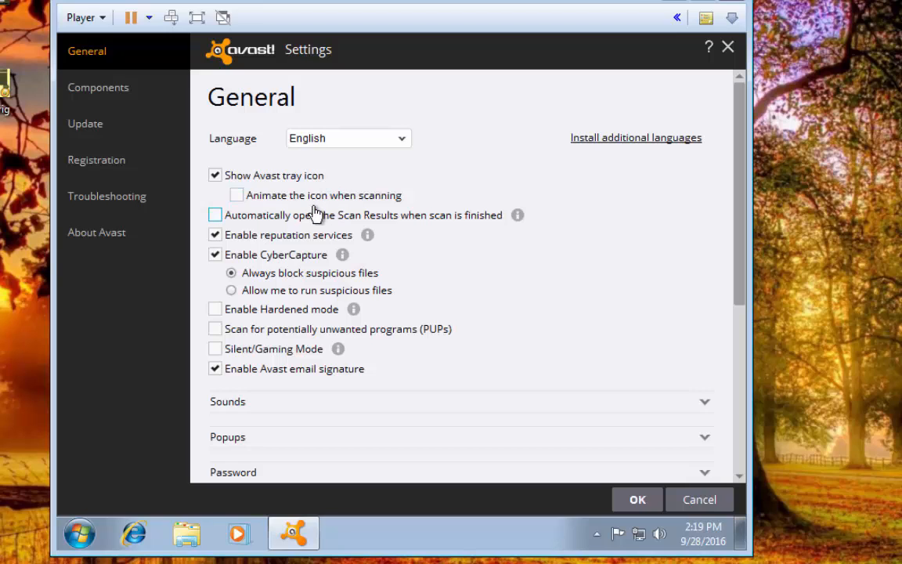
mouse_move(267, 227)
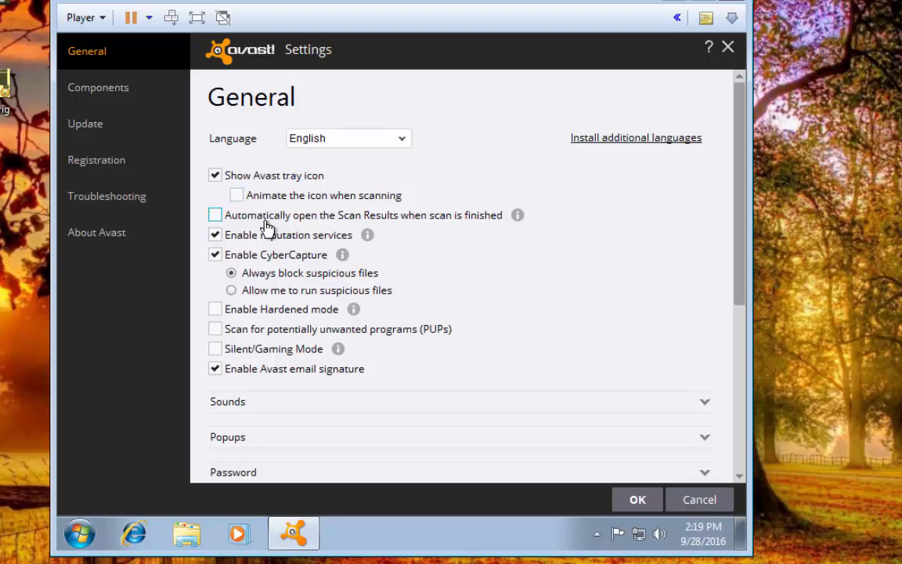
mouse_move(372, 228)
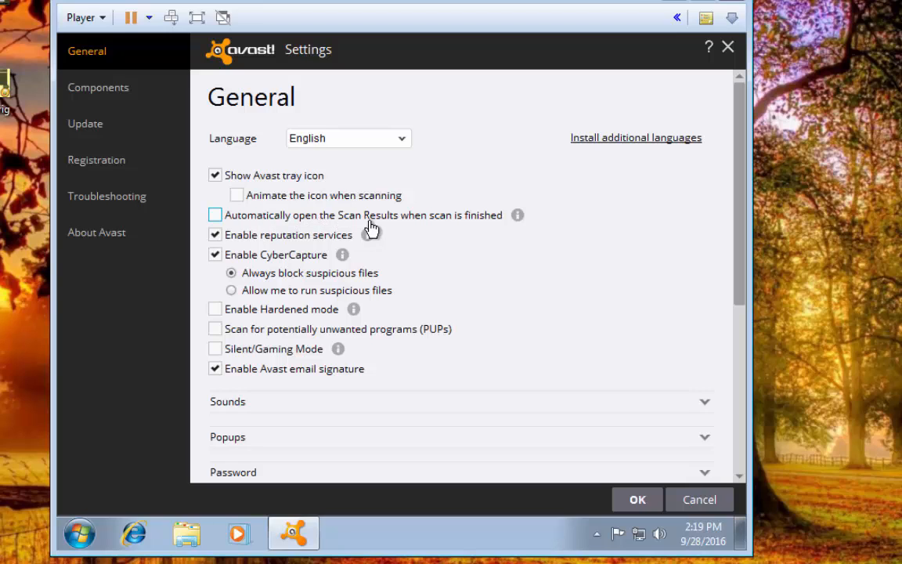
mouse_move(395, 233)
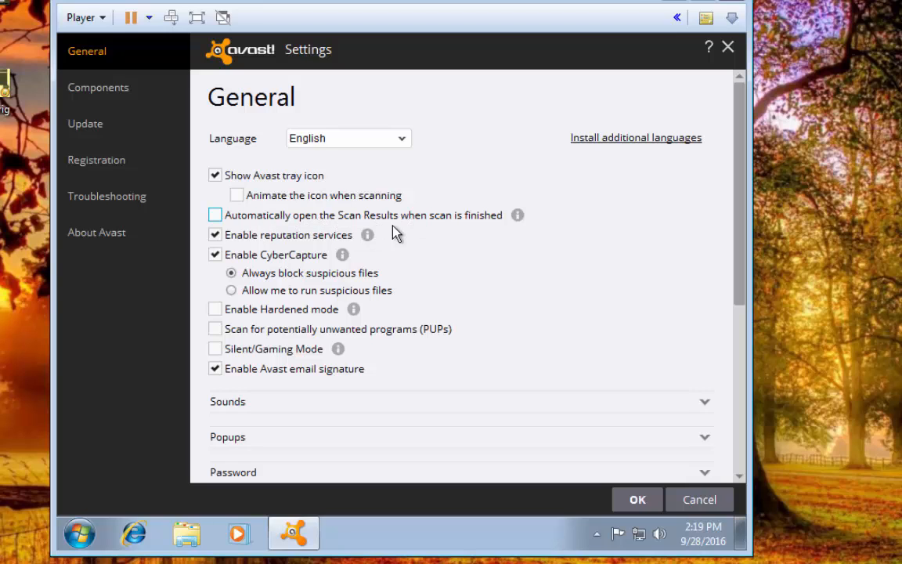
click(215, 214)
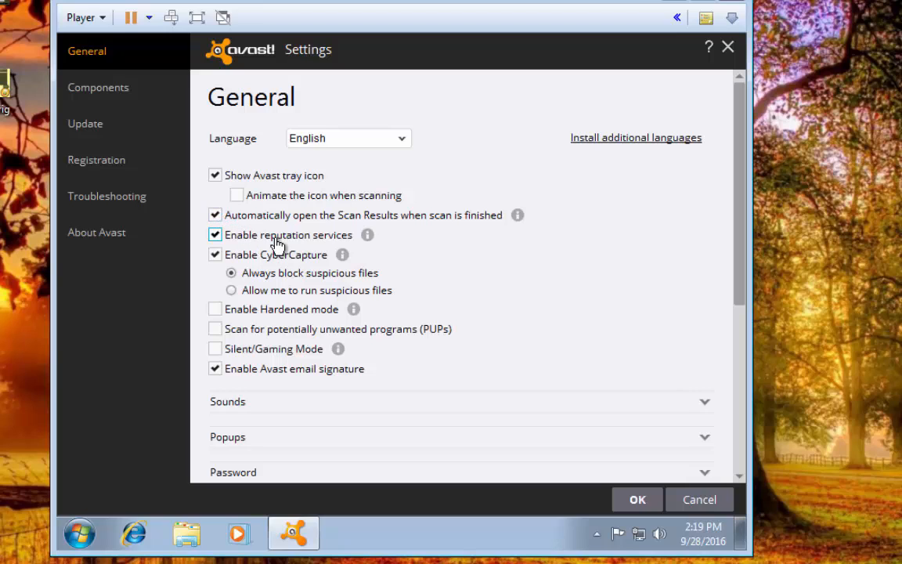
mouse_move(261, 264)
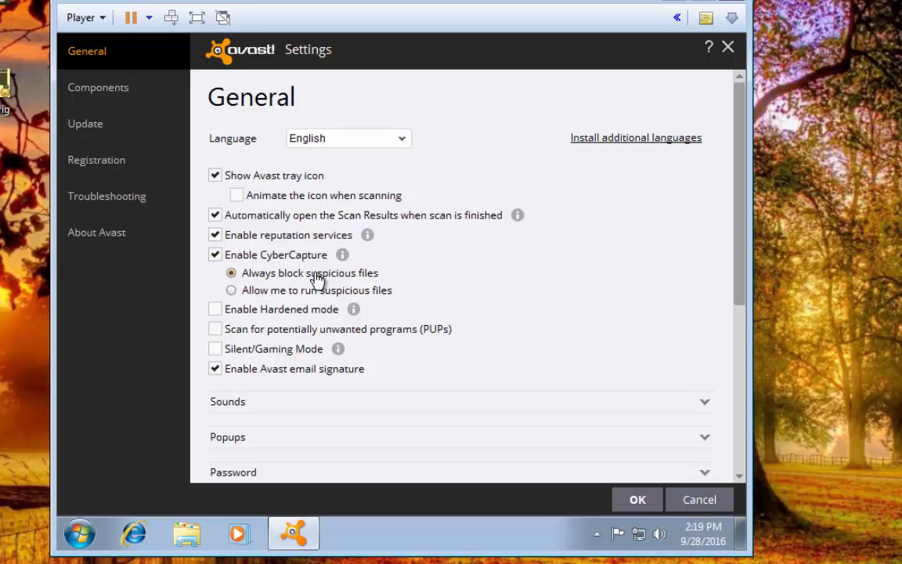
mouse_move(259, 316)
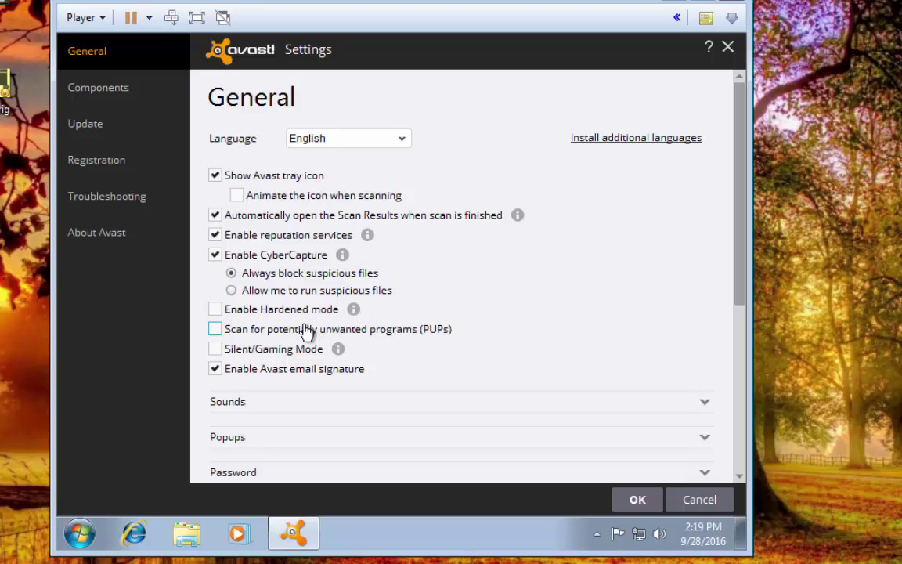
mouse_move(266, 338)
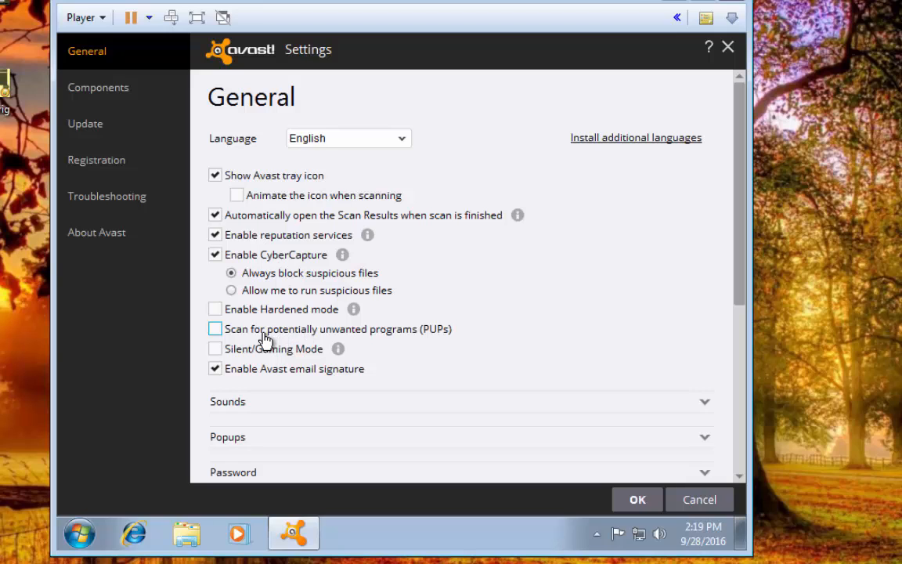
Enable PUP scanning, Silent/Gaming Mode and the email signature option, then scroll down
click(215, 328)
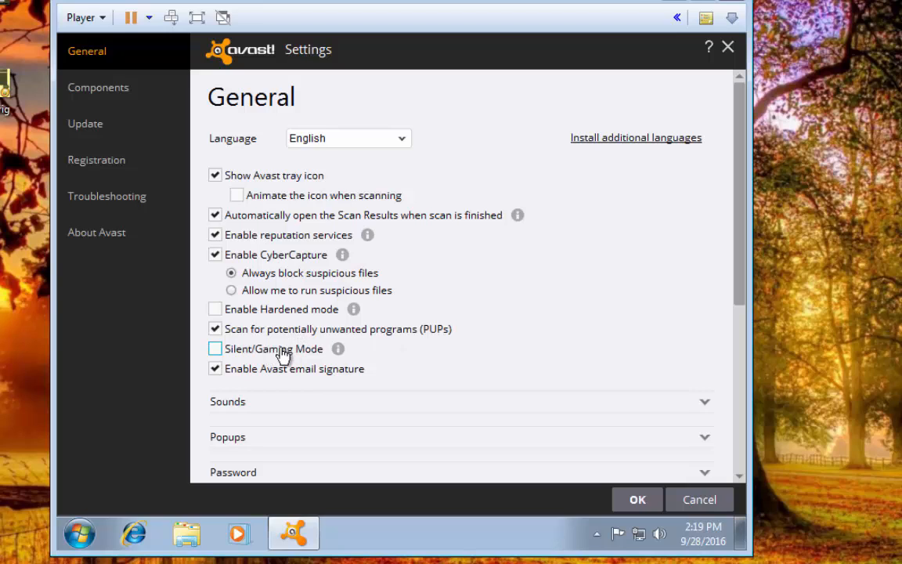
mouse_move(349, 357)
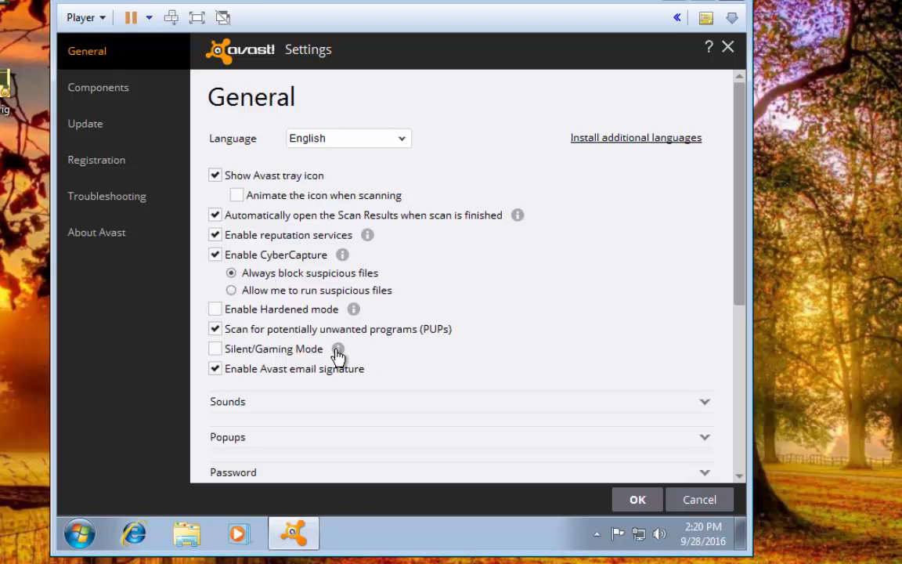
mouse_move(292, 355)
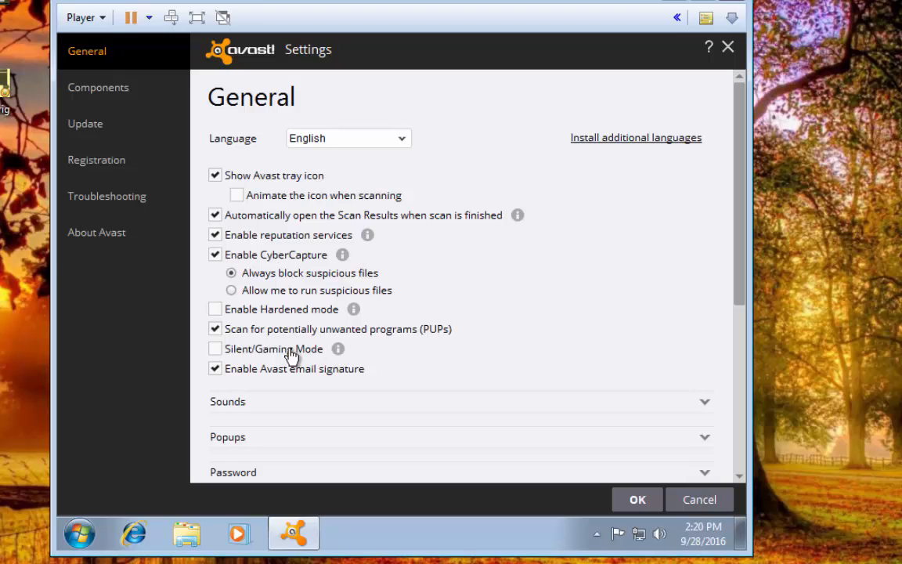
click(216, 348)
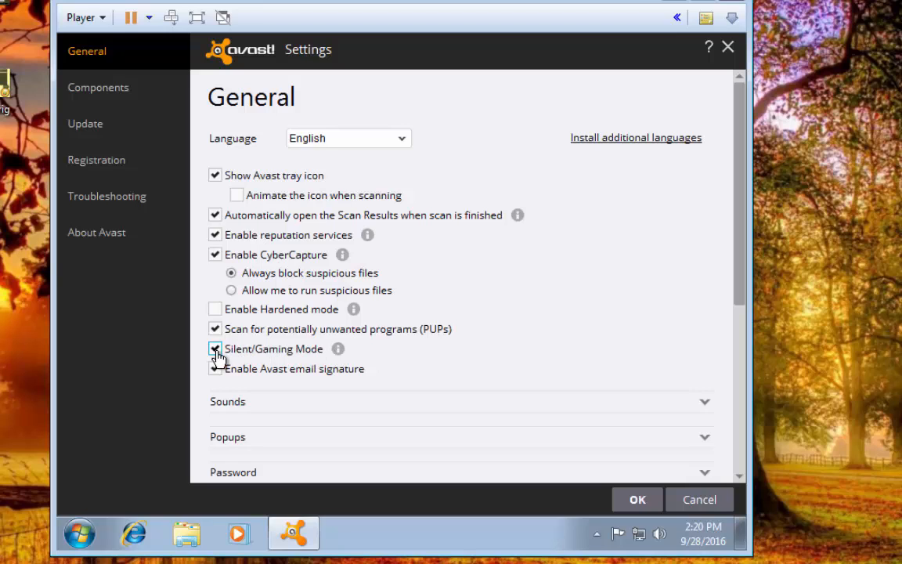
click(216, 368)
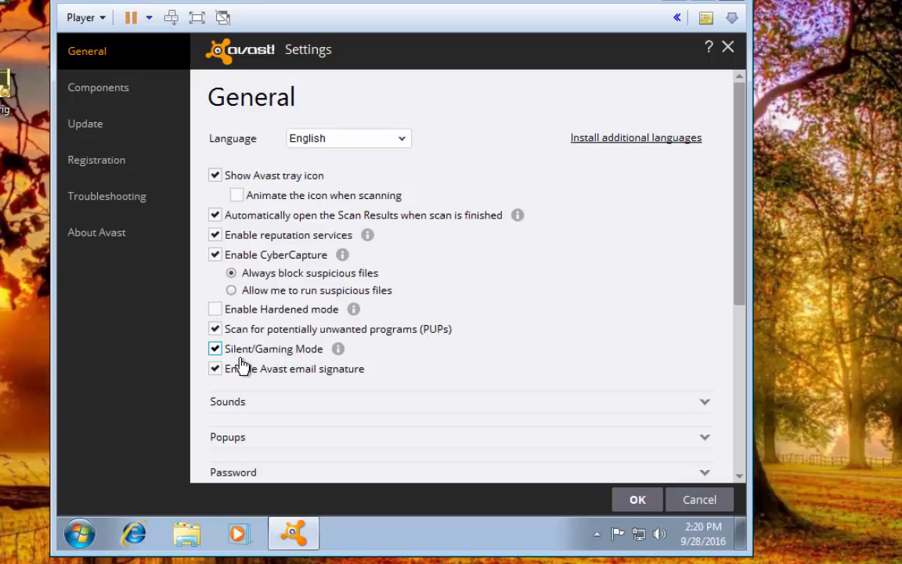
mouse_move(231, 379)
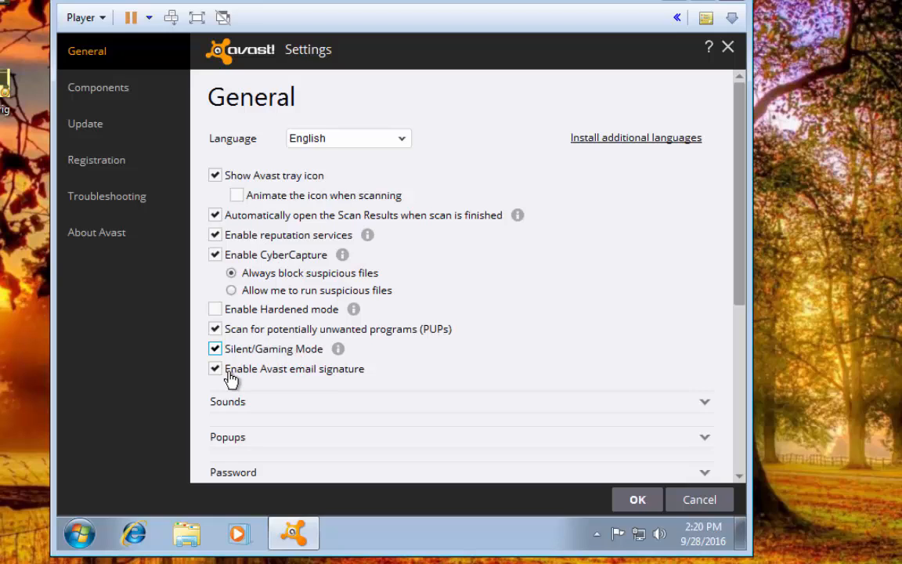
mouse_move(304, 378)
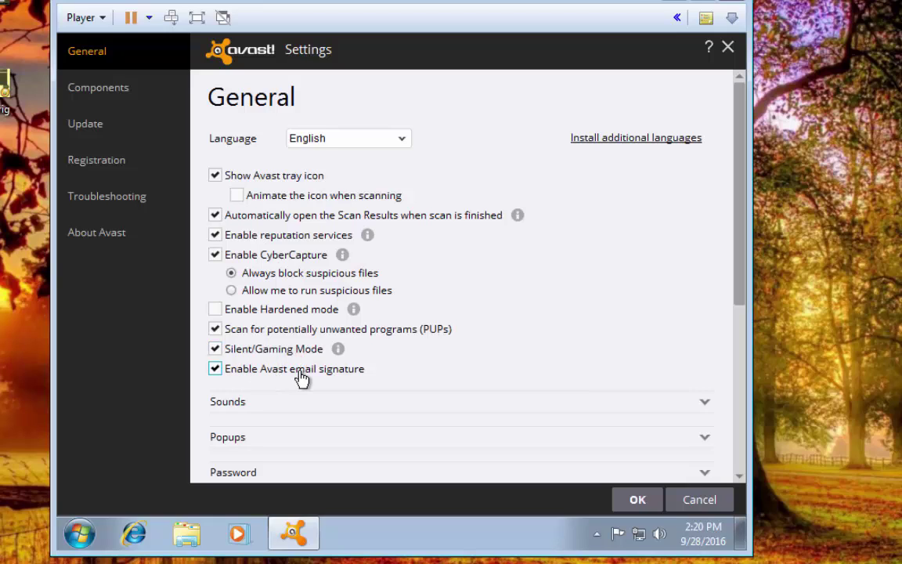
mouse_move(289, 378)
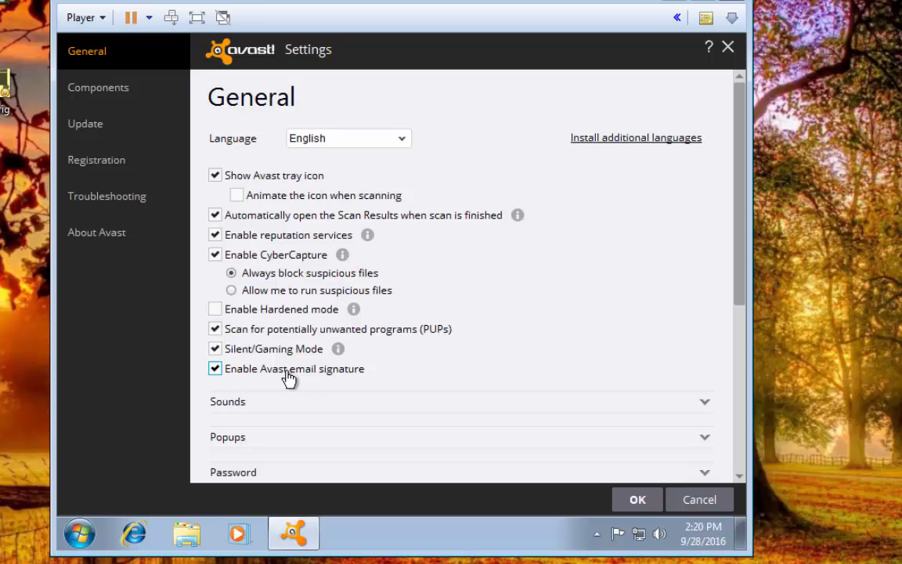
mouse_move(275, 377)
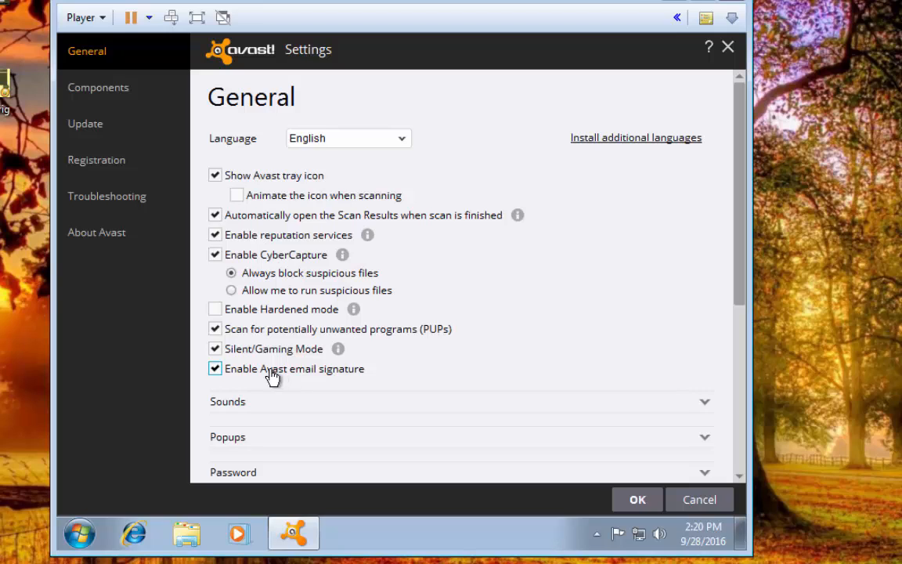
mouse_move(283, 382)
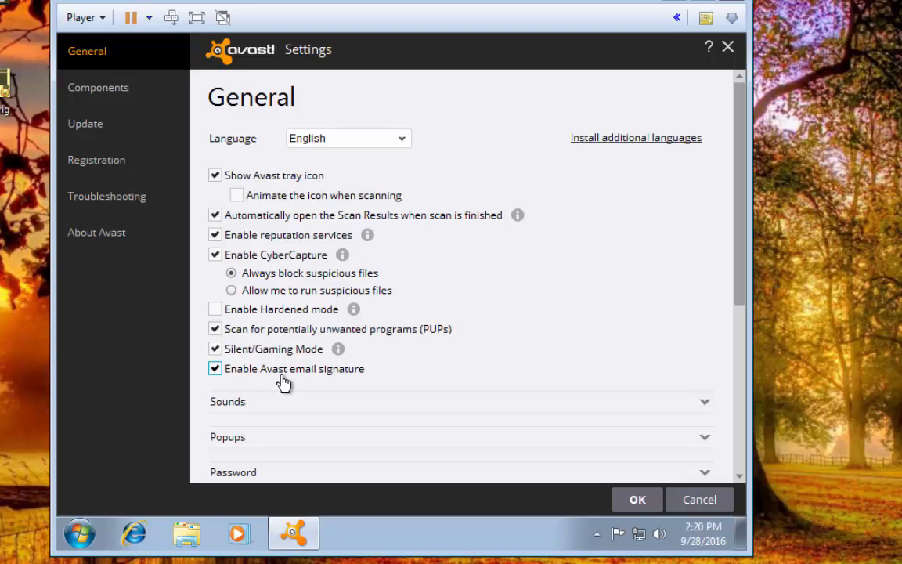
mouse_move(685, 290)
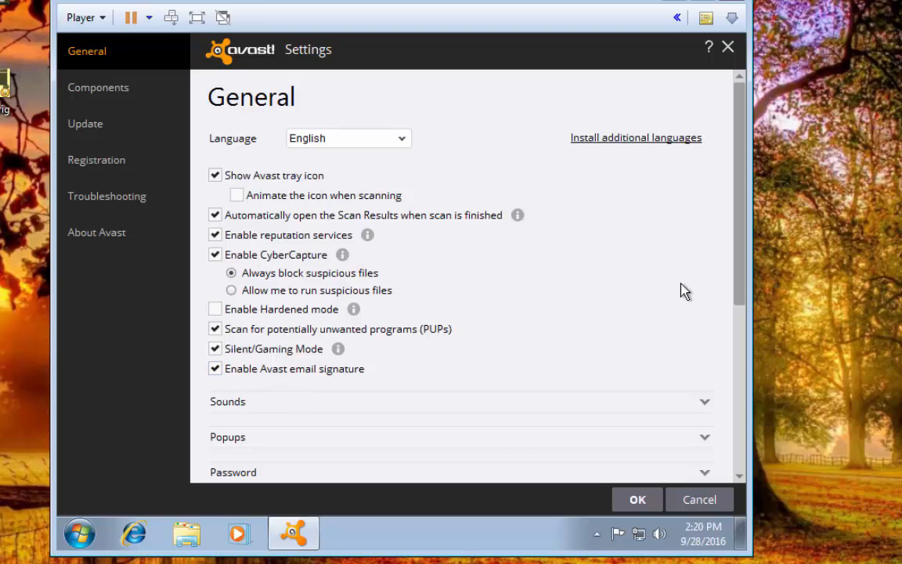
scroll(down, 3)
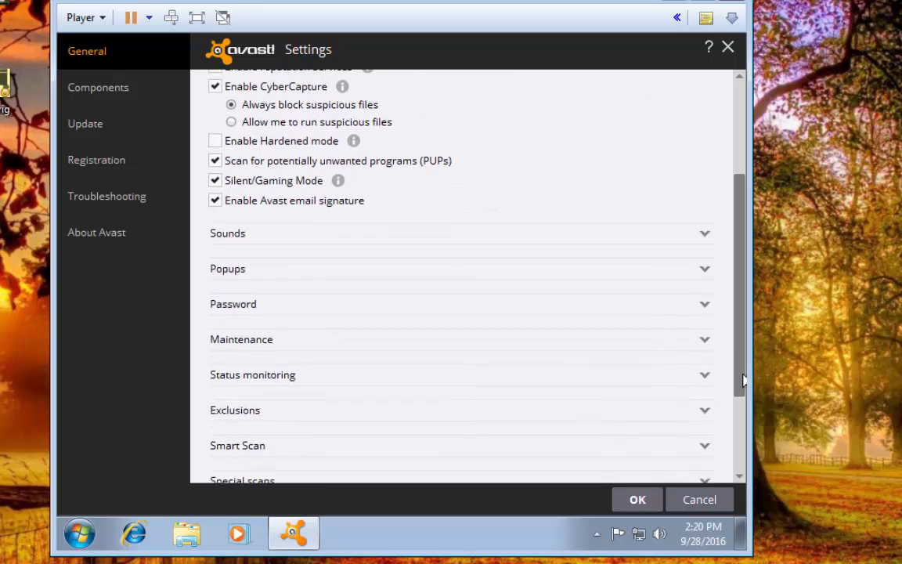
scroll(down, 3)
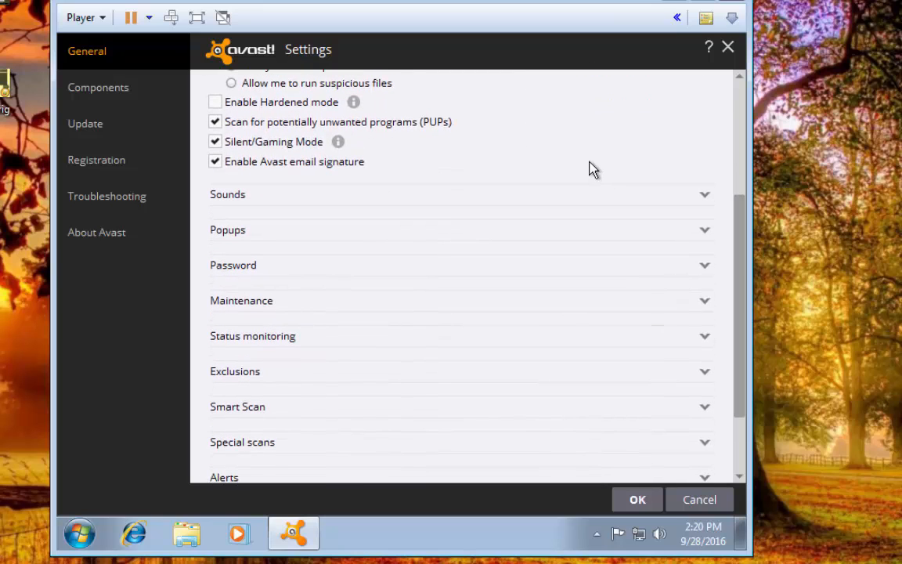
Expand Sounds and switch off 'Enable Avast sounds'
click(462, 195)
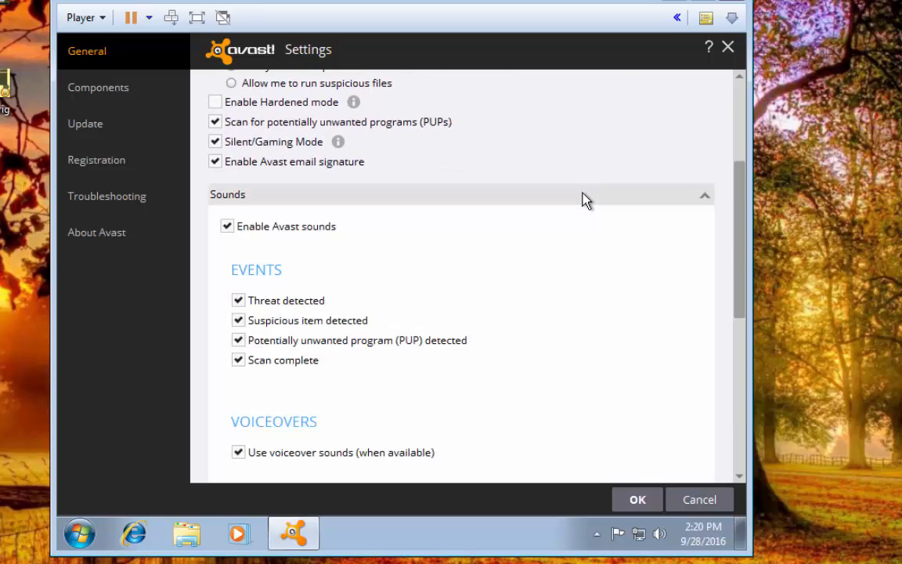
mouse_move(325, 239)
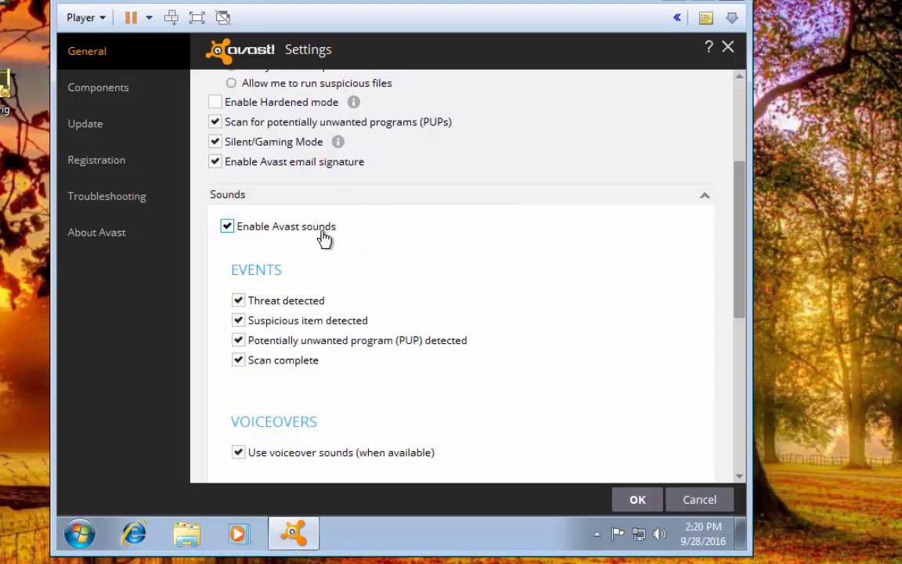
mouse_move(311, 244)
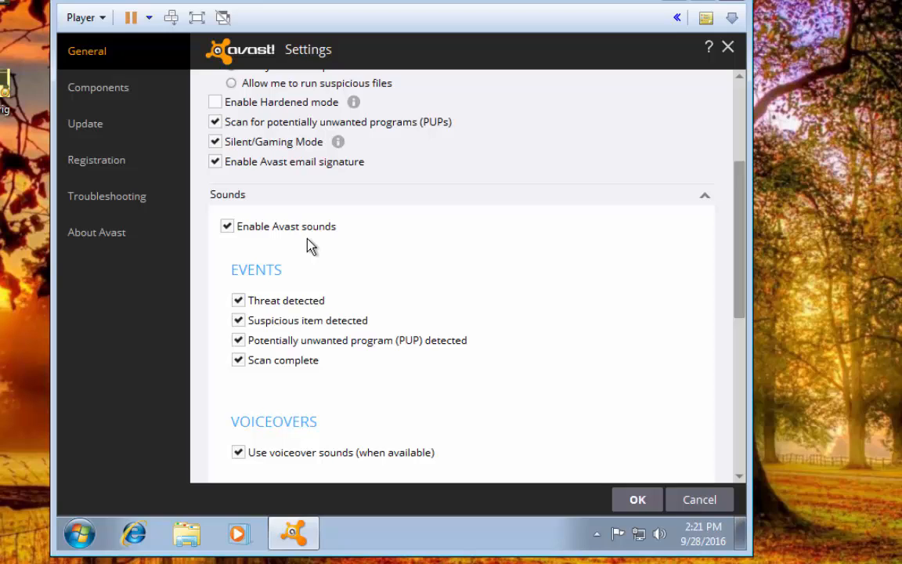
click(227, 226)
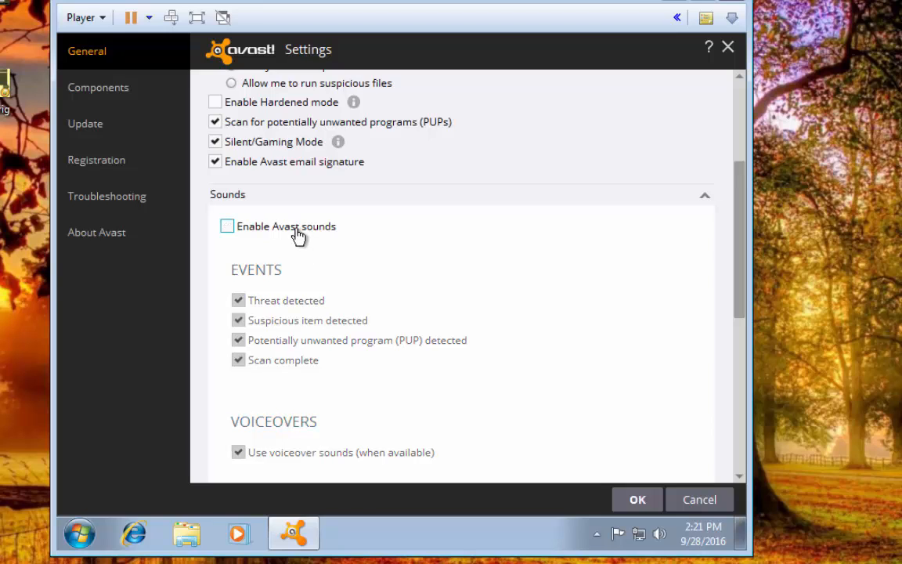
mouse_move(265, 239)
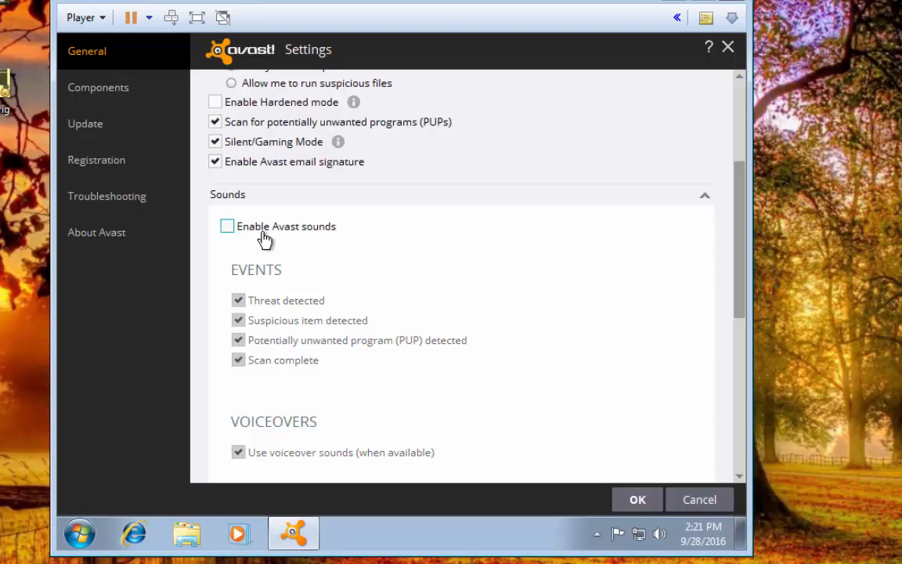
mouse_move(736, 243)
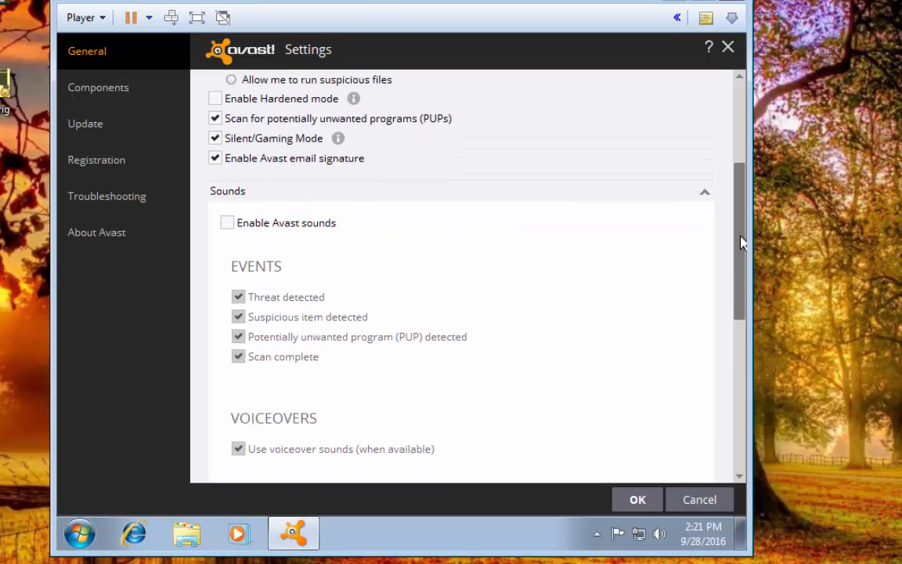
Set info and update popup durations to 0 and warning and alert durations to 10 seconds
click(704, 191)
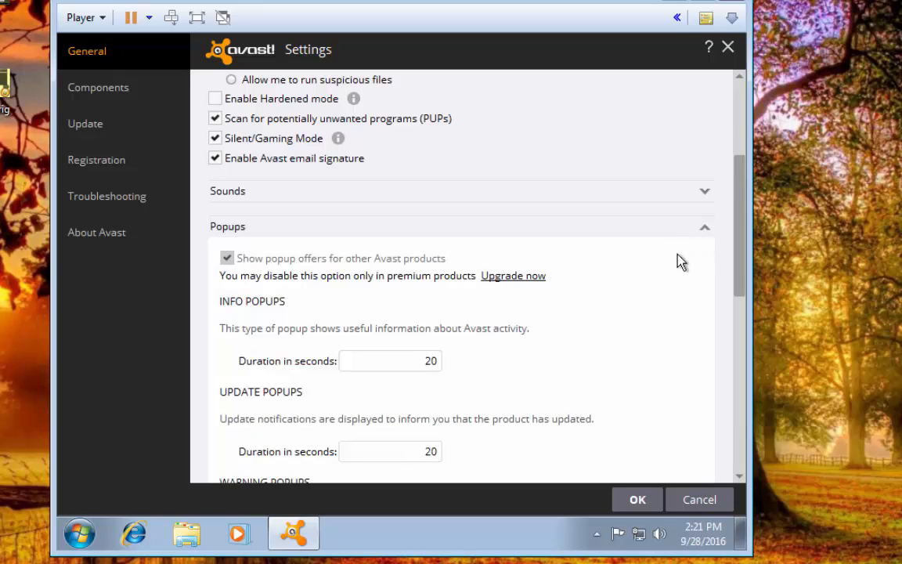
scroll(down, 3)
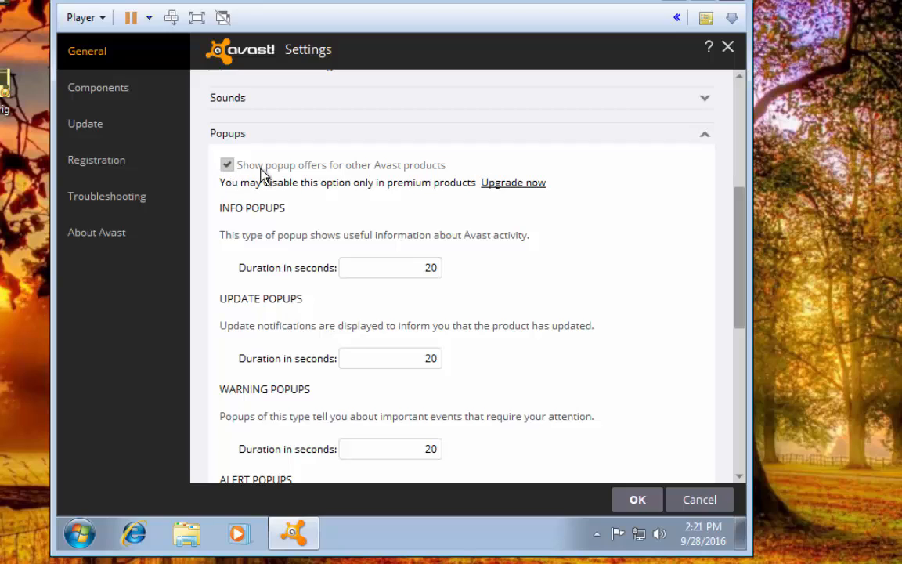
mouse_move(436, 191)
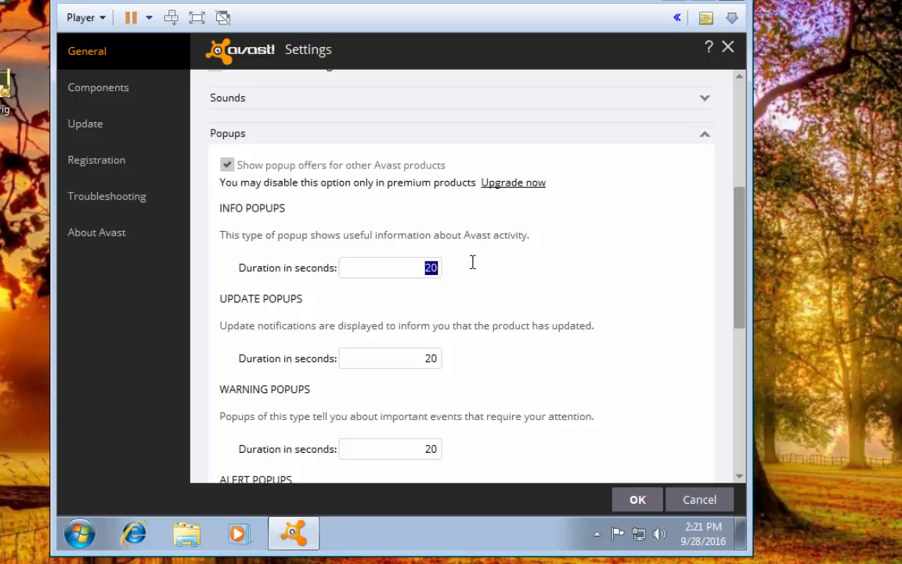
mouse_move(444, 293)
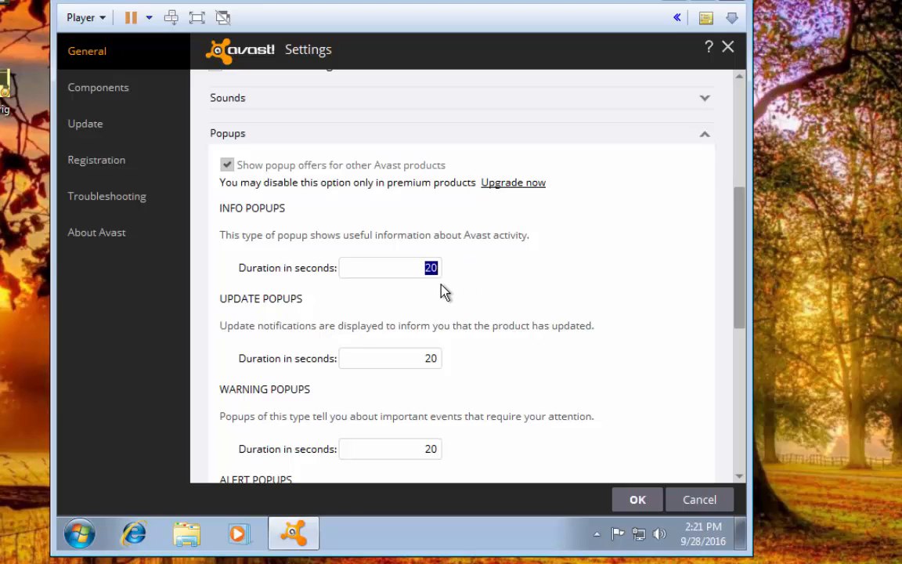
text(0)
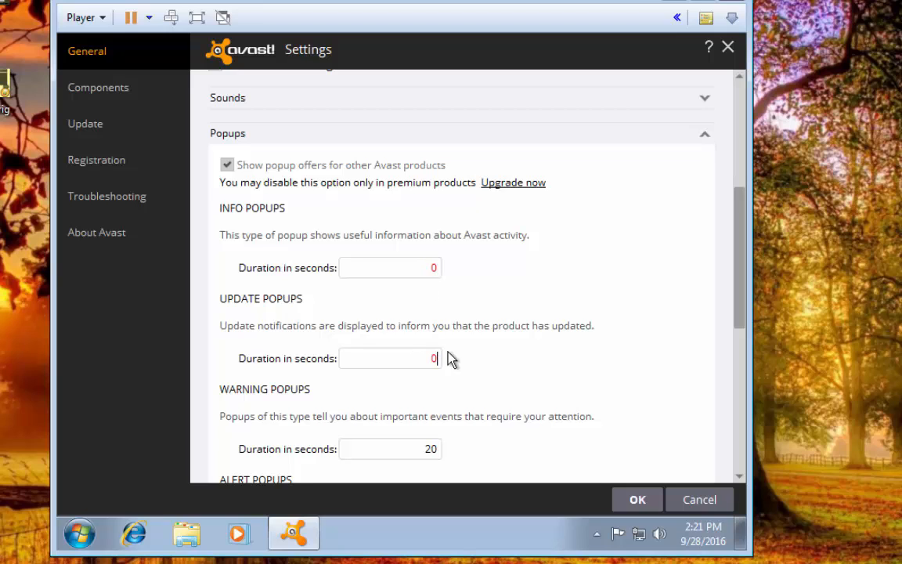
mouse_move(736, 266)
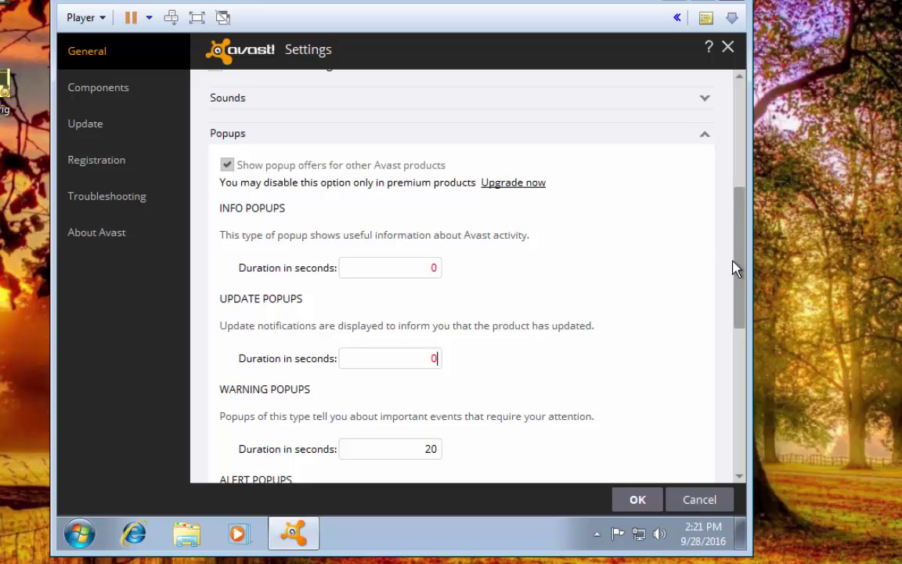
scroll(down, 3)
text(0)
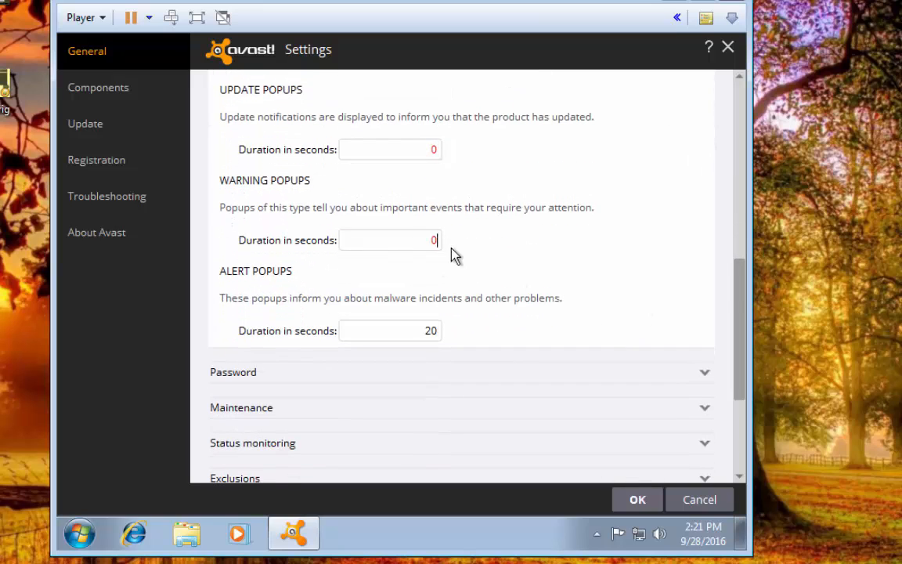
double_click(431, 330)
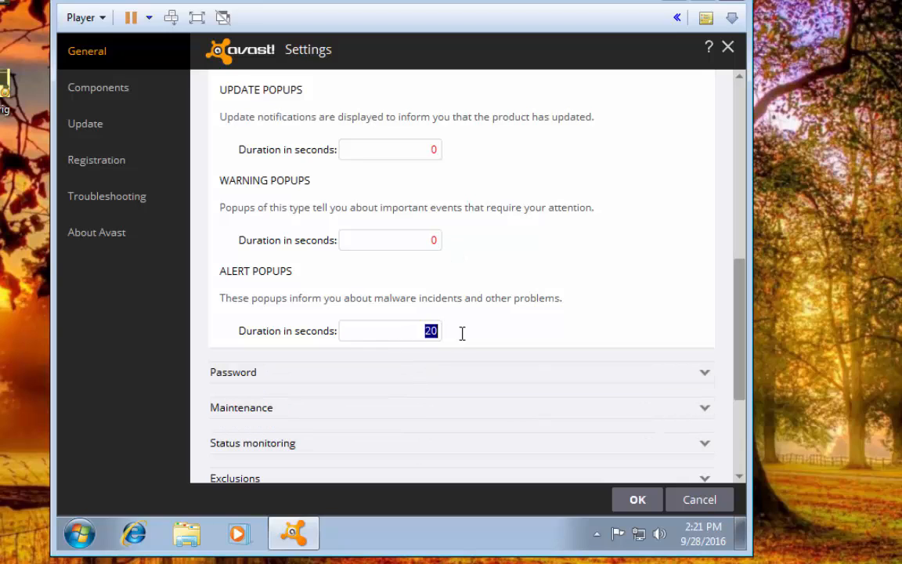
text(0)
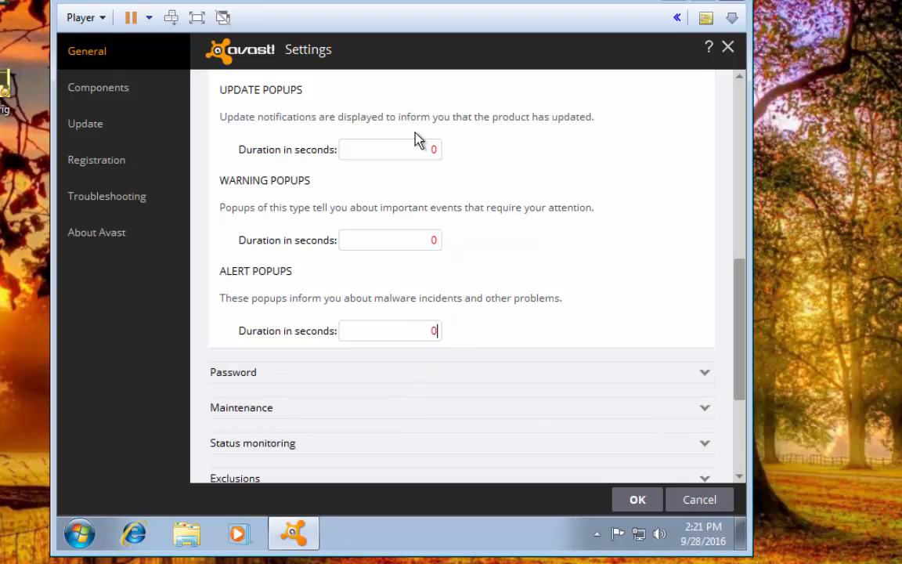
mouse_move(388, 225)
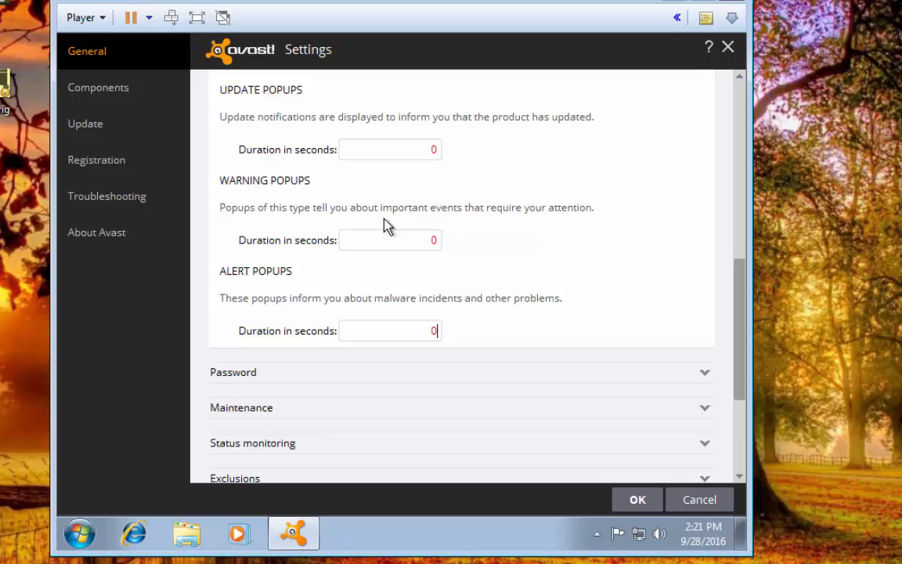
mouse_move(426, 237)
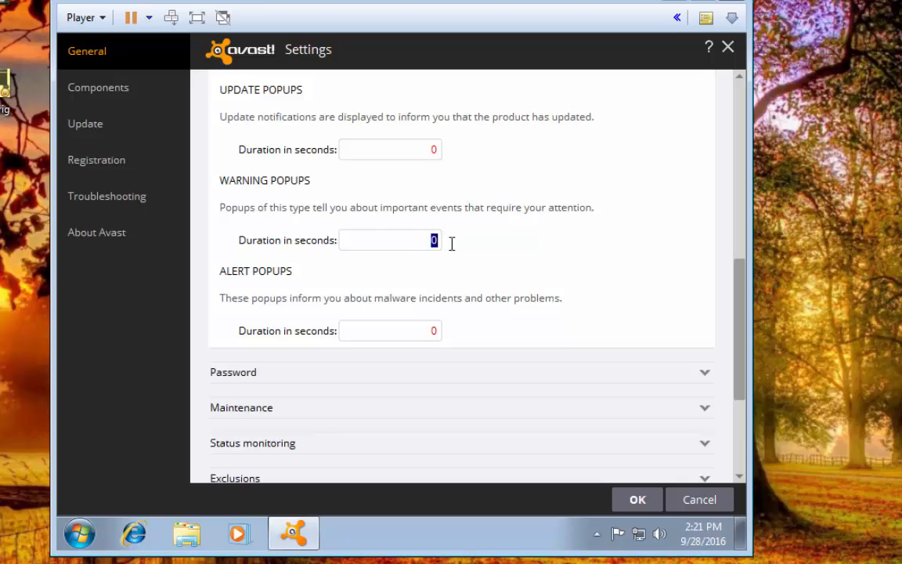
text(10)
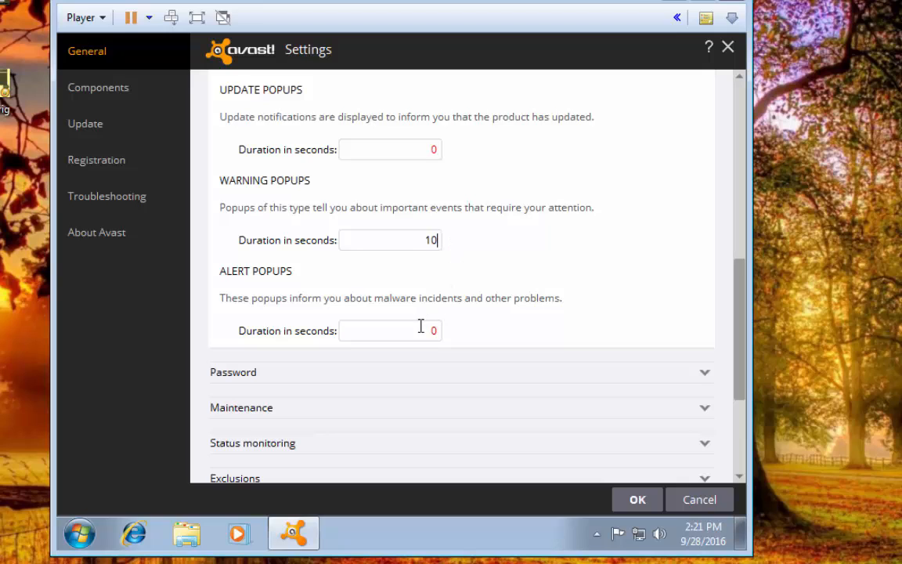
text(1)
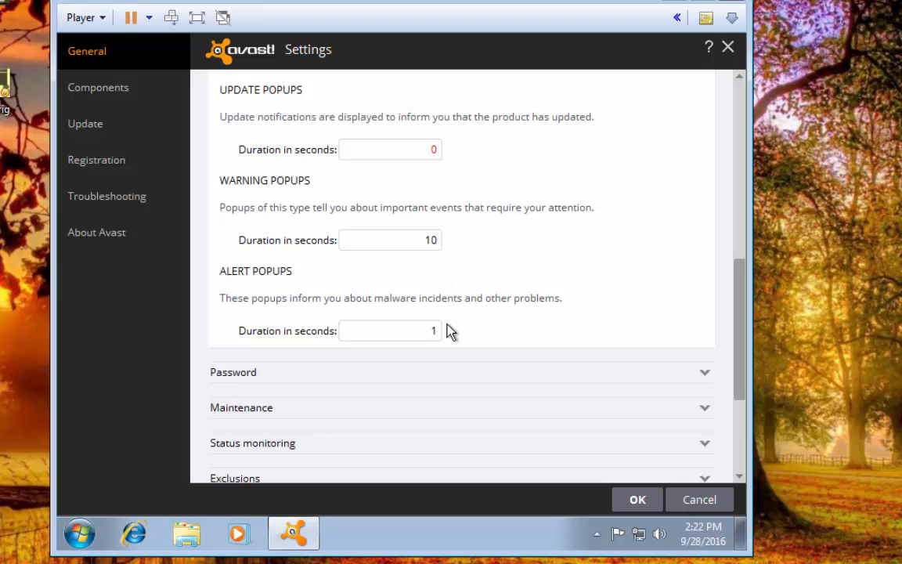
mouse_move(460, 338)
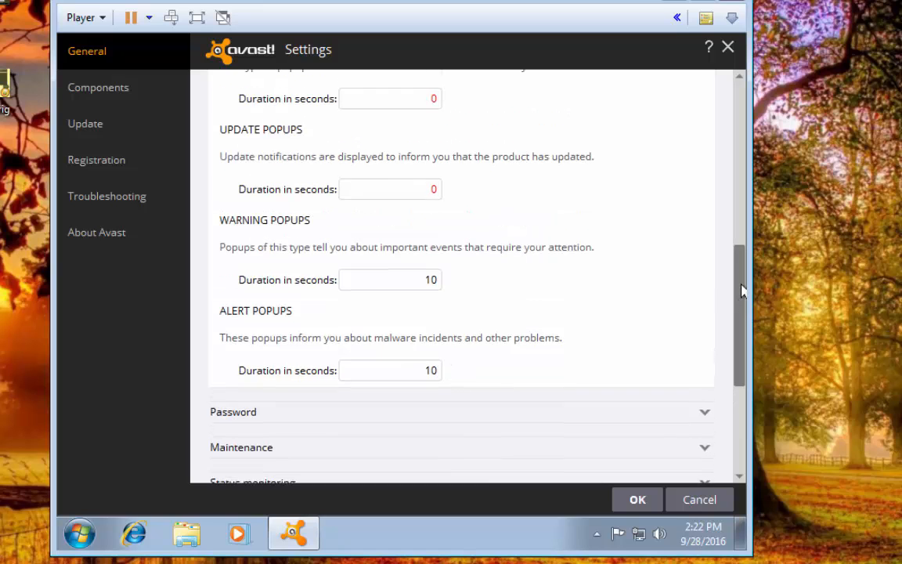
scroll(up, 3)
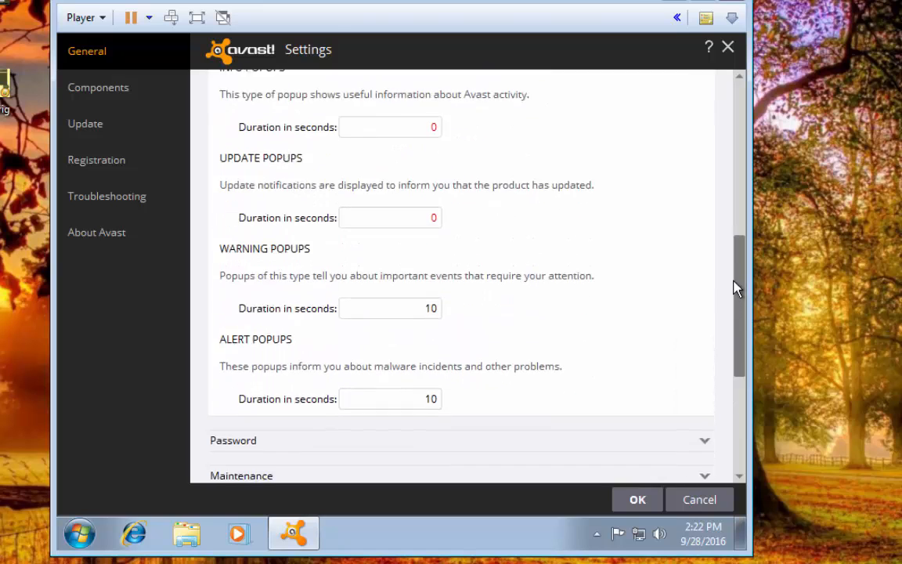
scroll(down, 3)
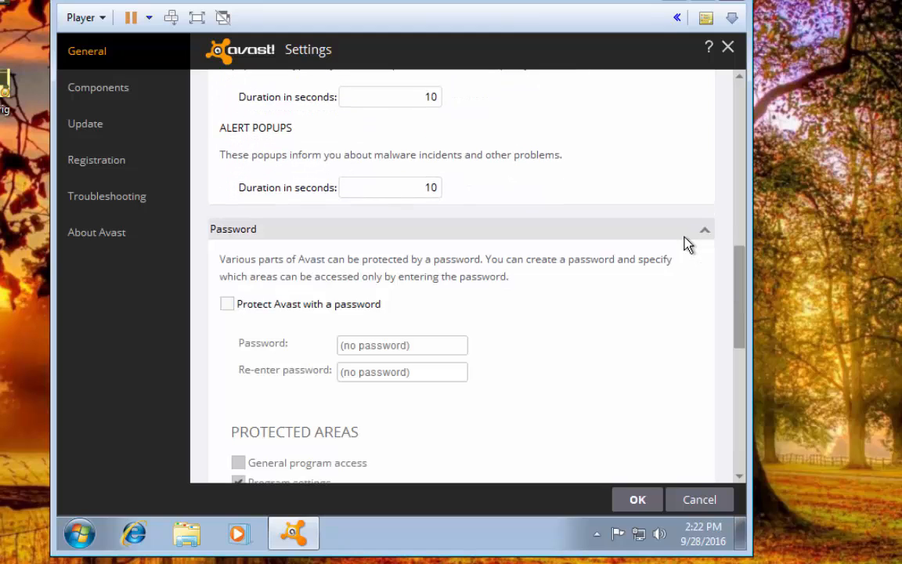
mouse_move(642, 173)
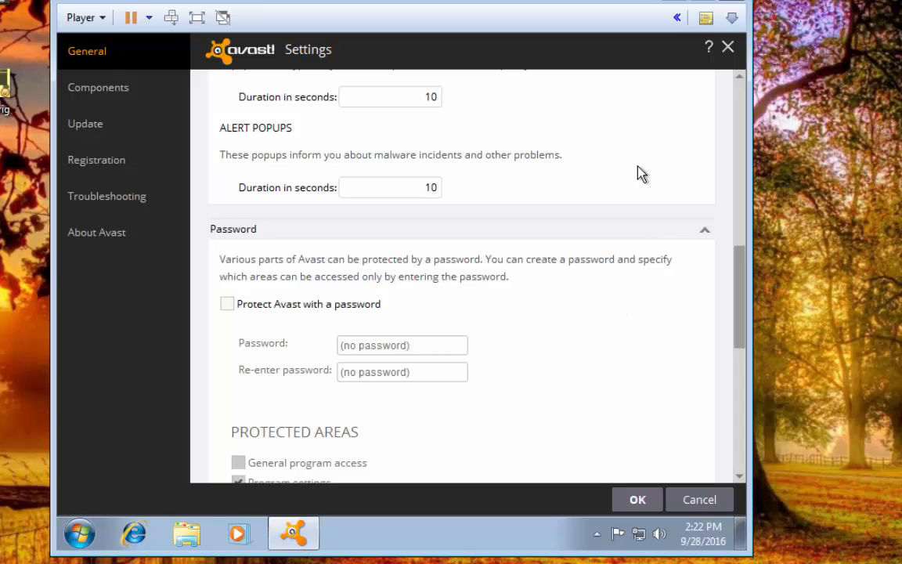
scroll(down, 3)
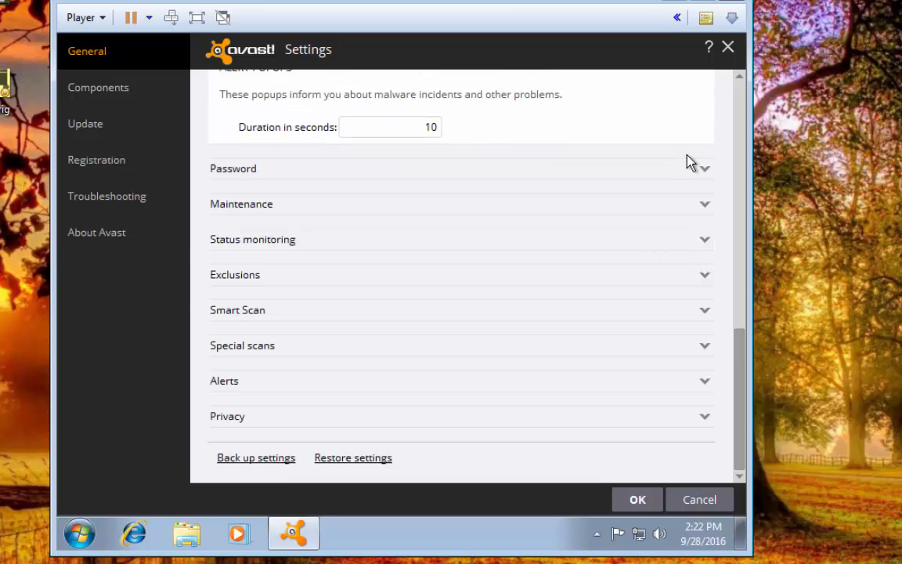
click(461, 204)
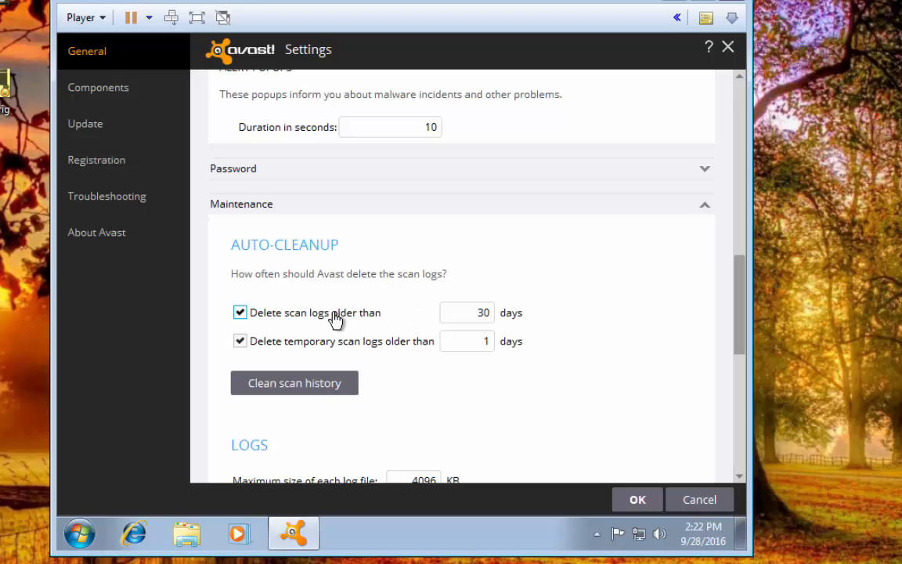
mouse_move(363, 348)
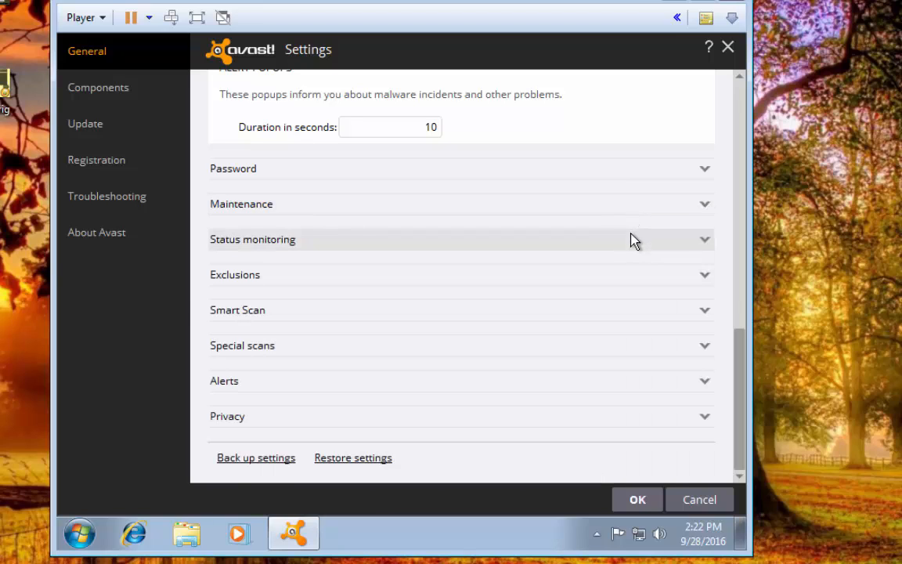
Include Definitions auto updates in Status monitoring
click(461, 239)
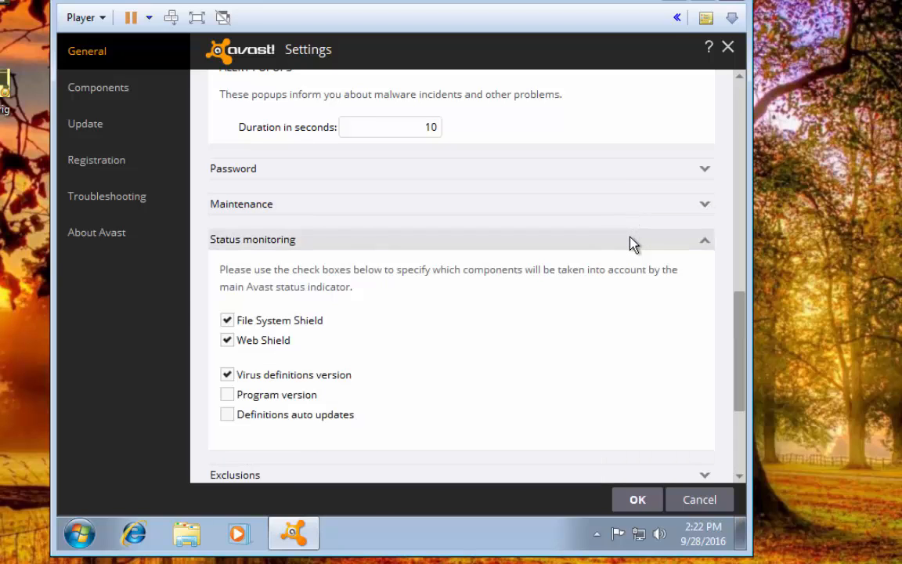
mouse_move(327, 337)
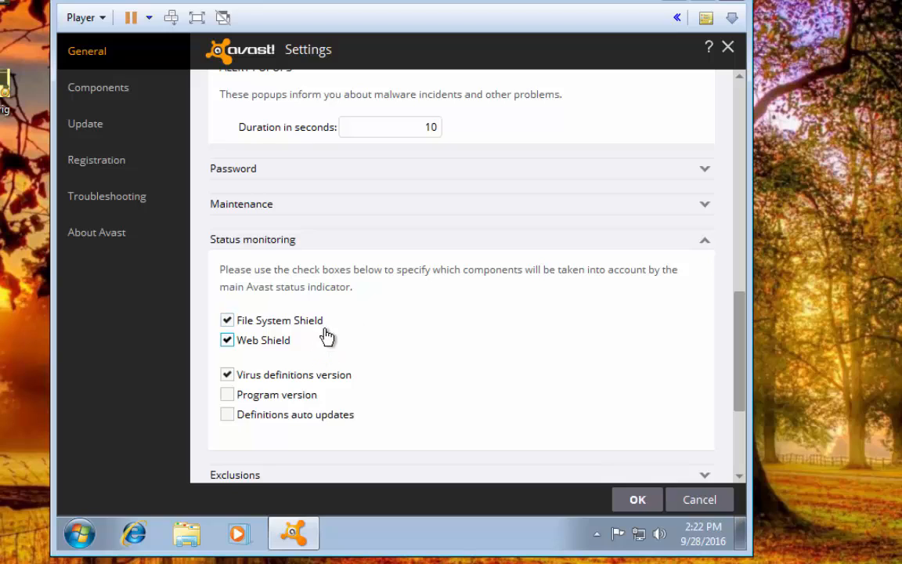
mouse_move(332, 381)
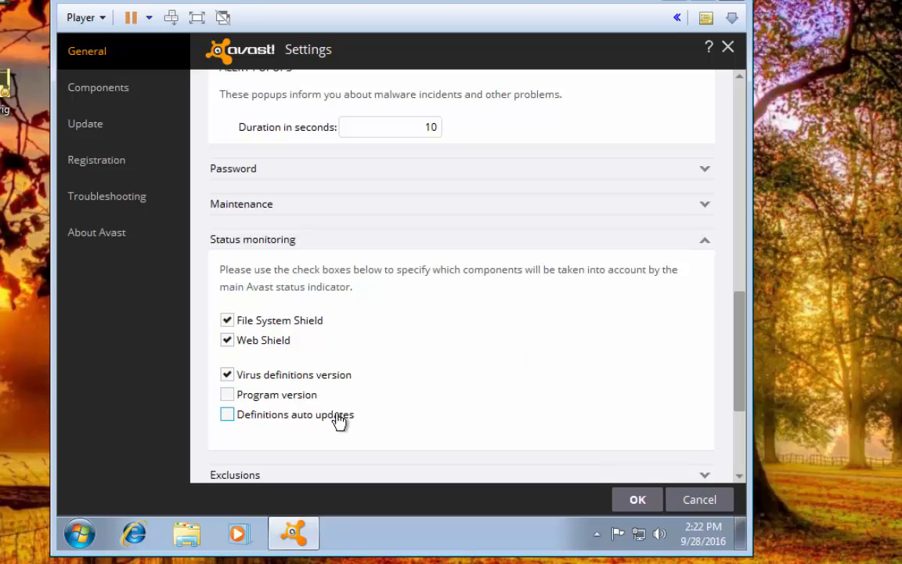
click(227, 415)
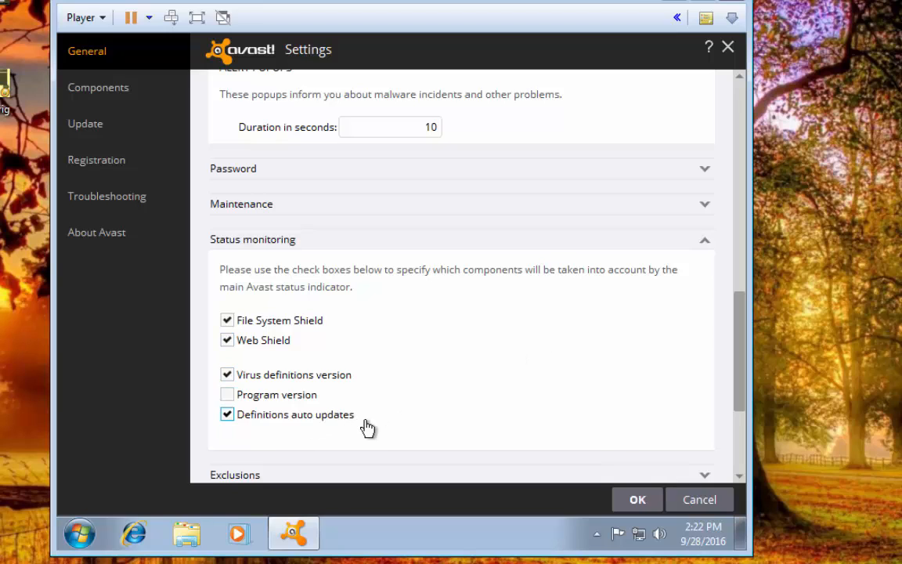
scroll(down, 3)
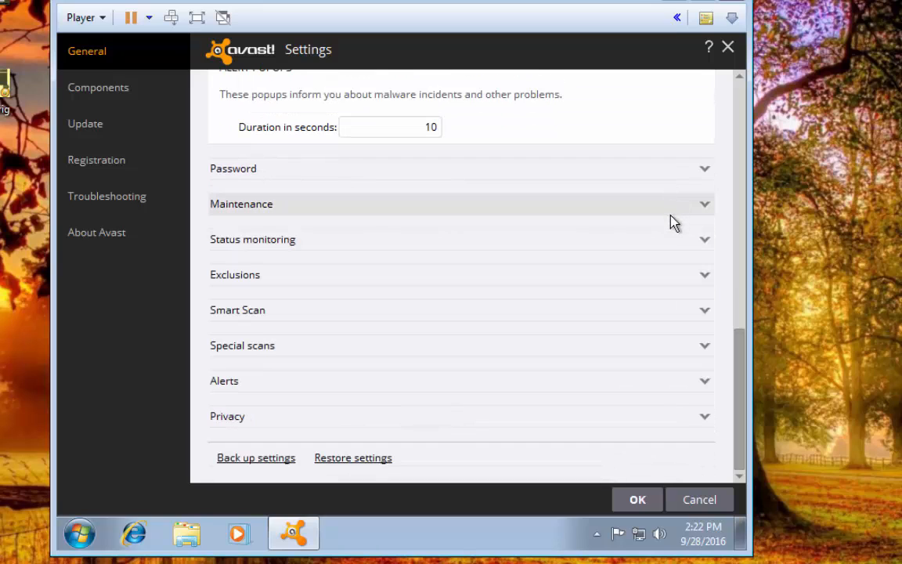
mouse_move(666, 275)
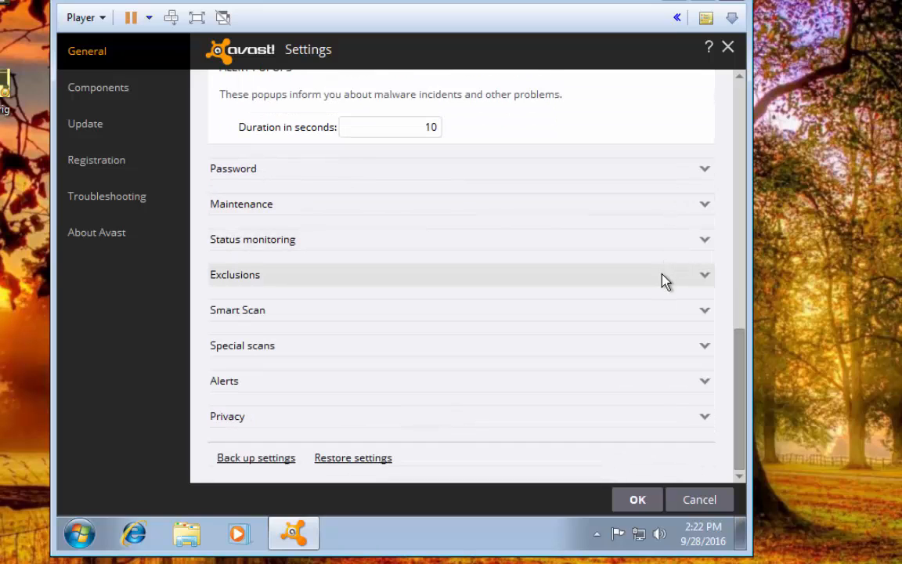
Review the Exclusions section and its excluded URLs list without making changes
click(461, 274)
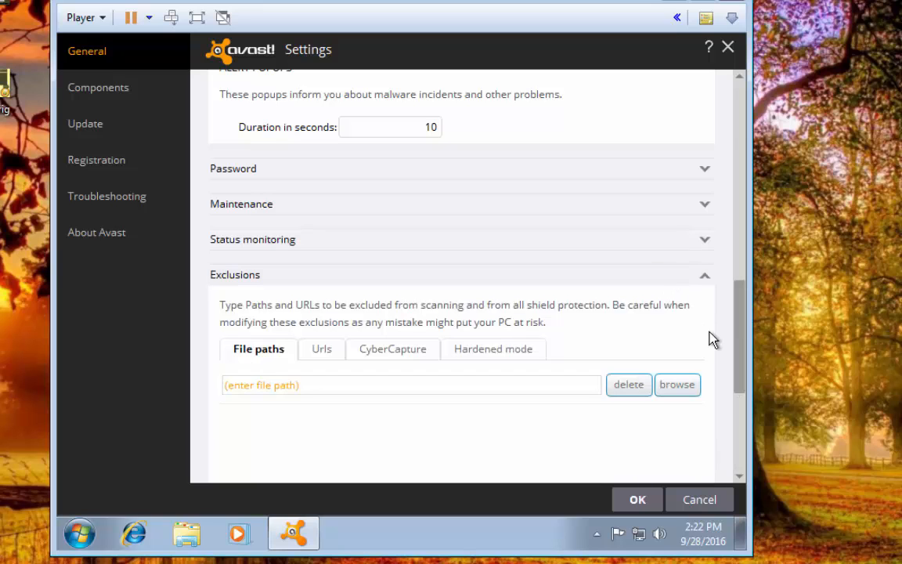
scroll(down, 3)
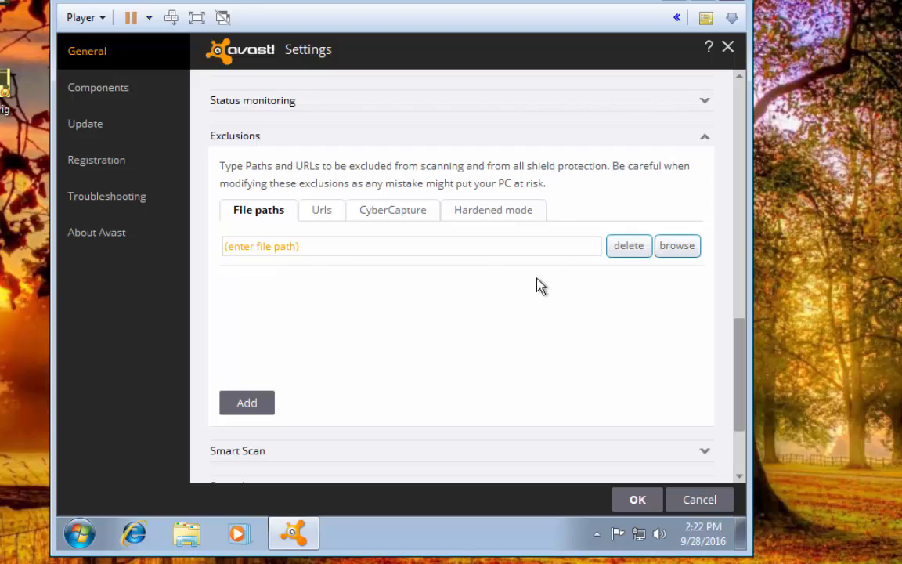
mouse_move(320, 217)
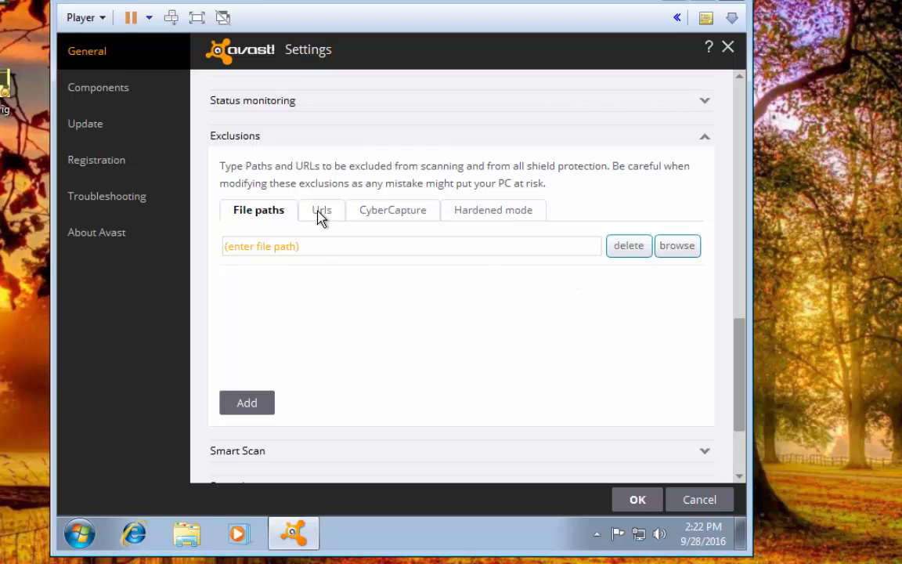
click(317, 209)
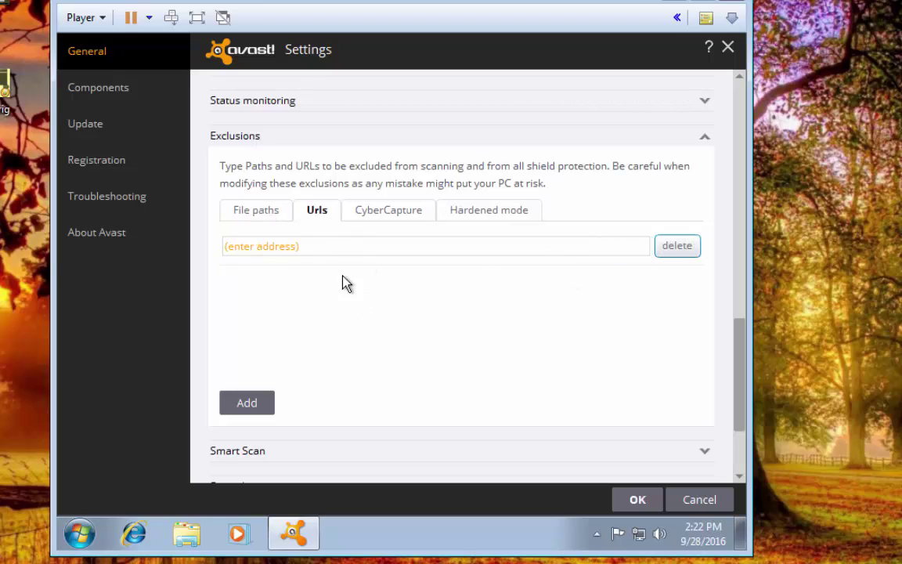
mouse_move(531, 279)
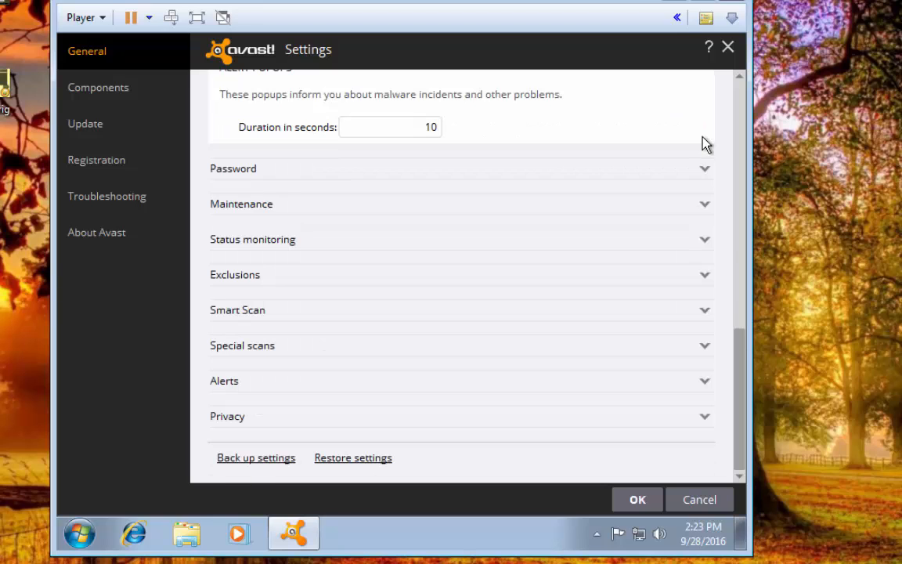
mouse_move(670, 299)
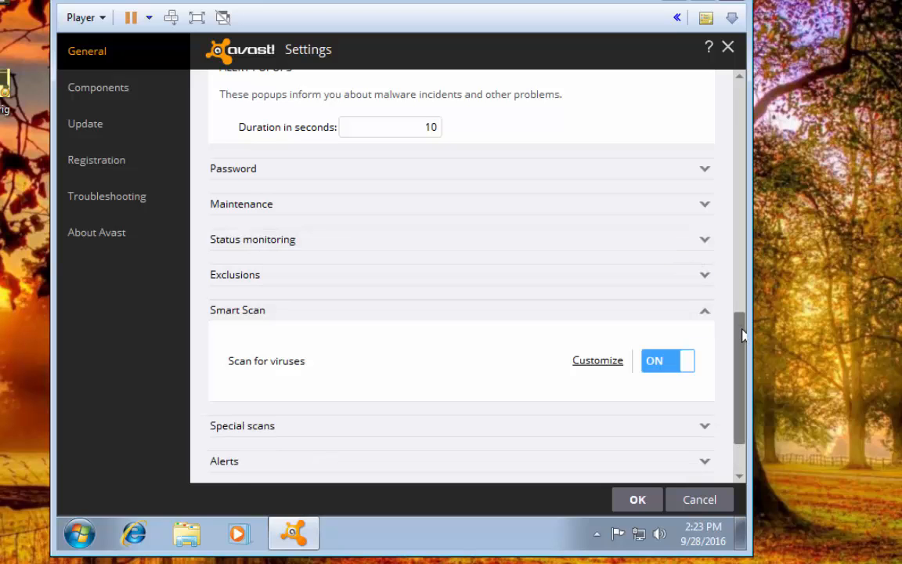
scroll(down, 3)
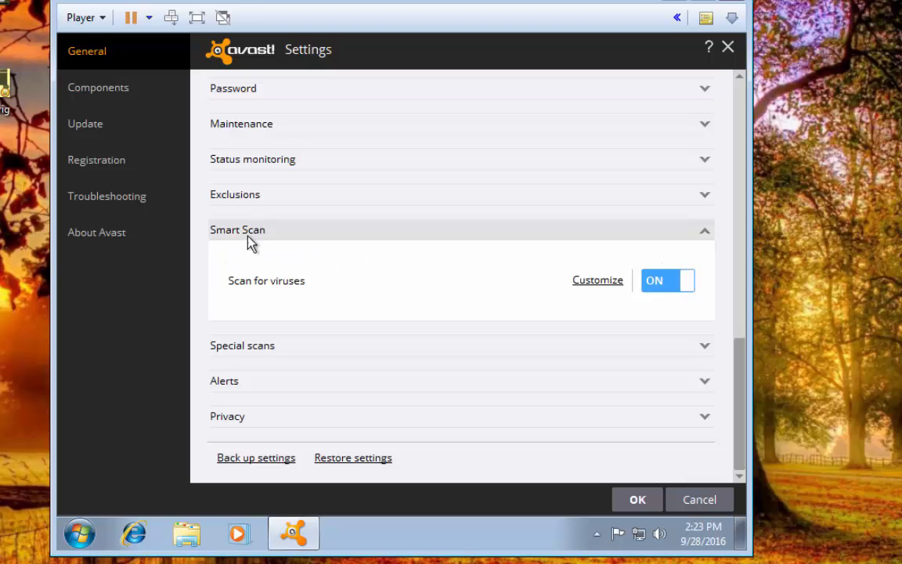
mouse_move(554, 278)
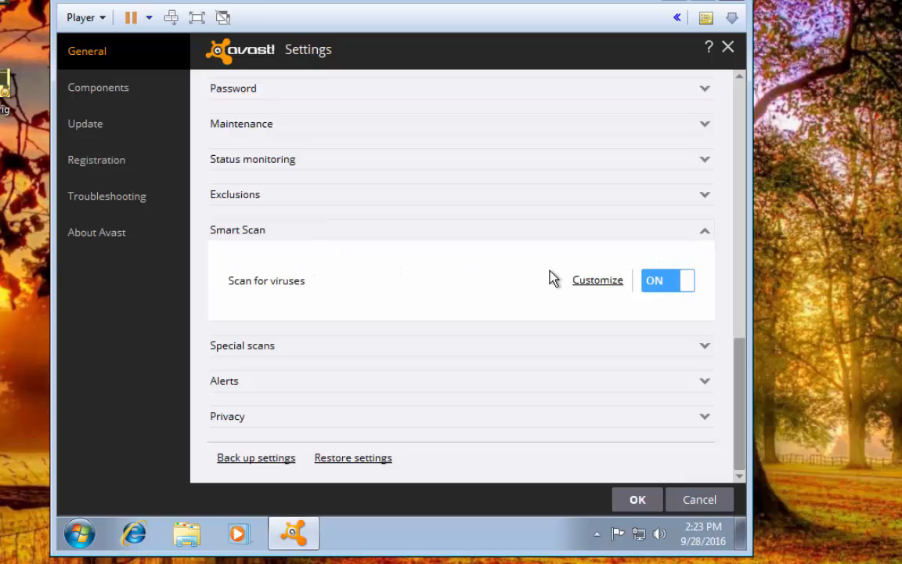
mouse_move(580, 304)
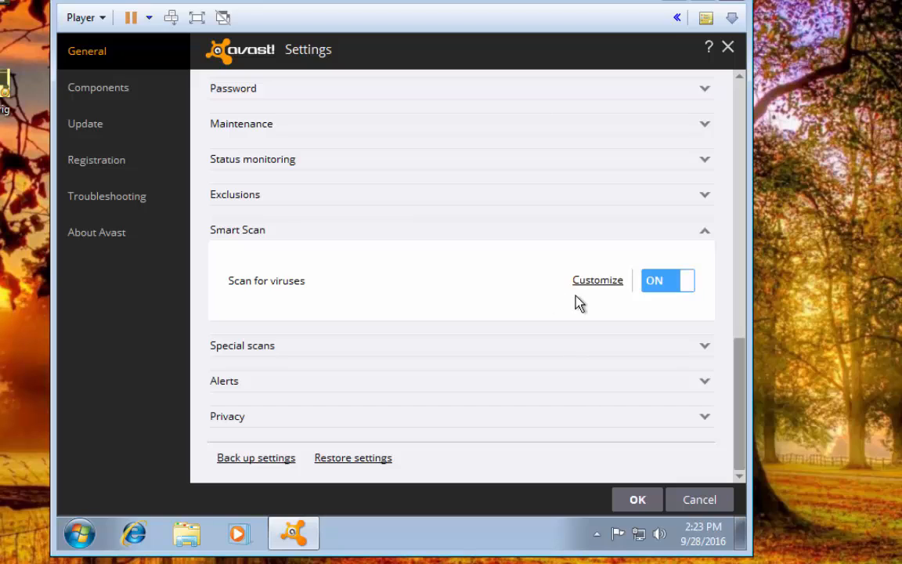
scroll(up, 3)
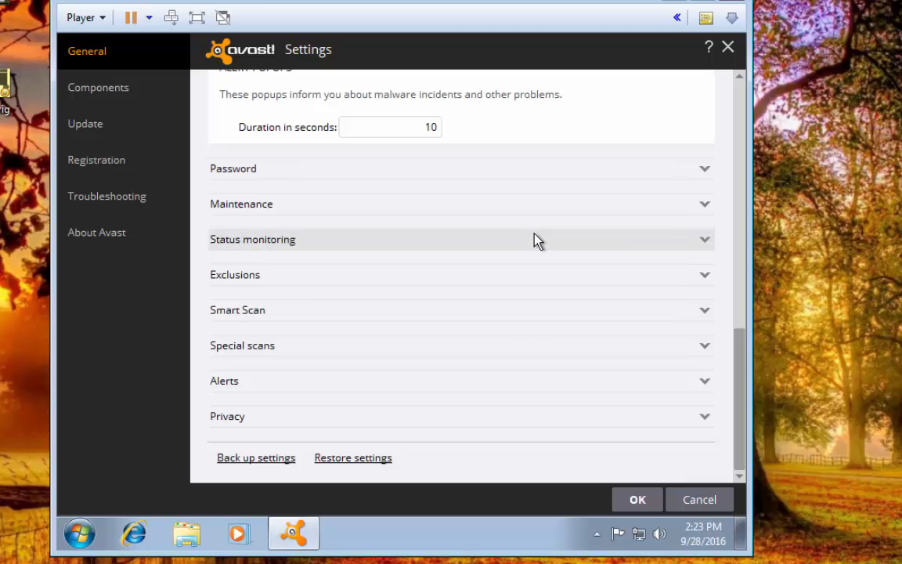
mouse_move(590, 311)
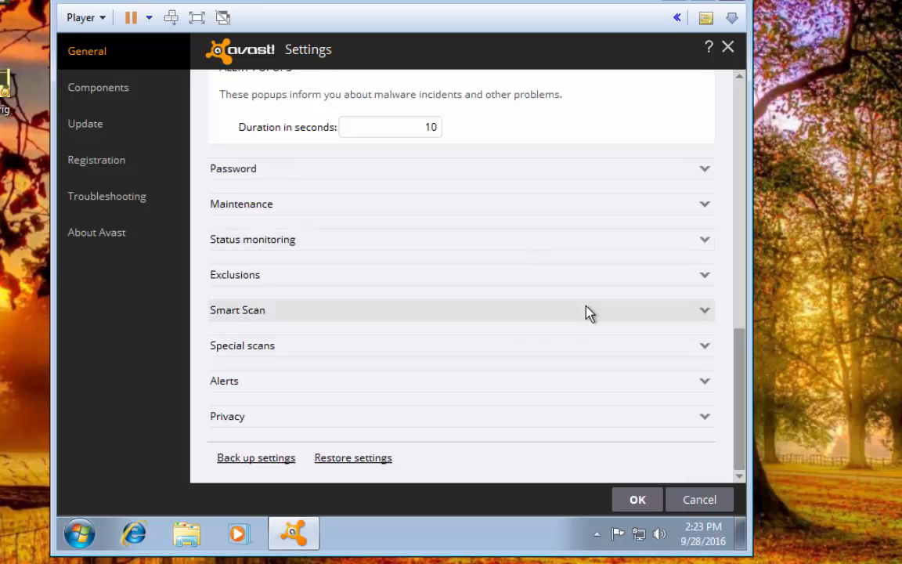
mouse_move(588, 360)
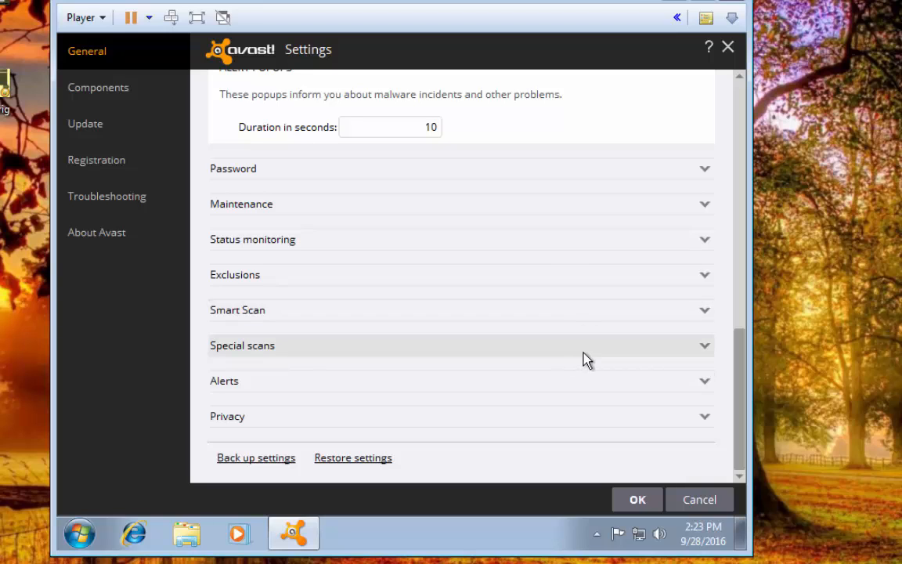
click(462, 345)
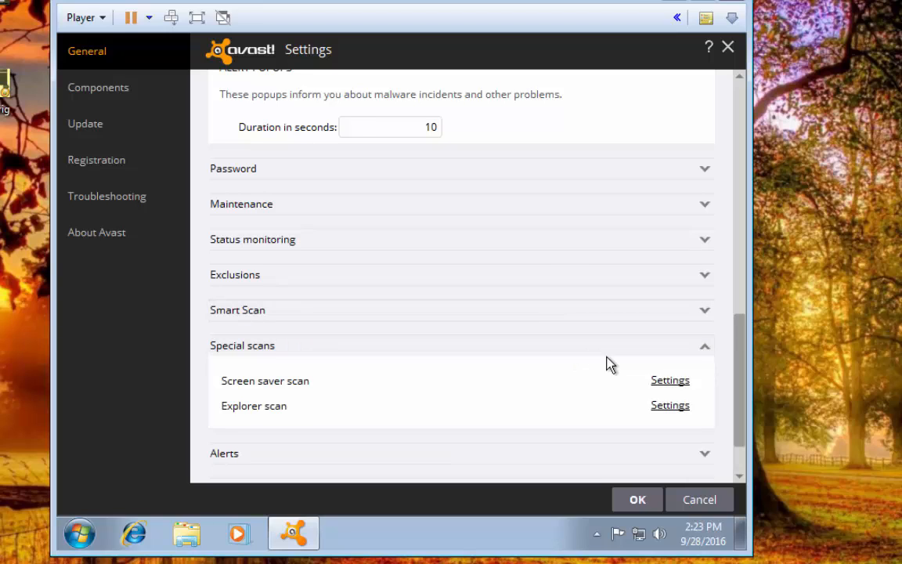
scroll(down, 3)
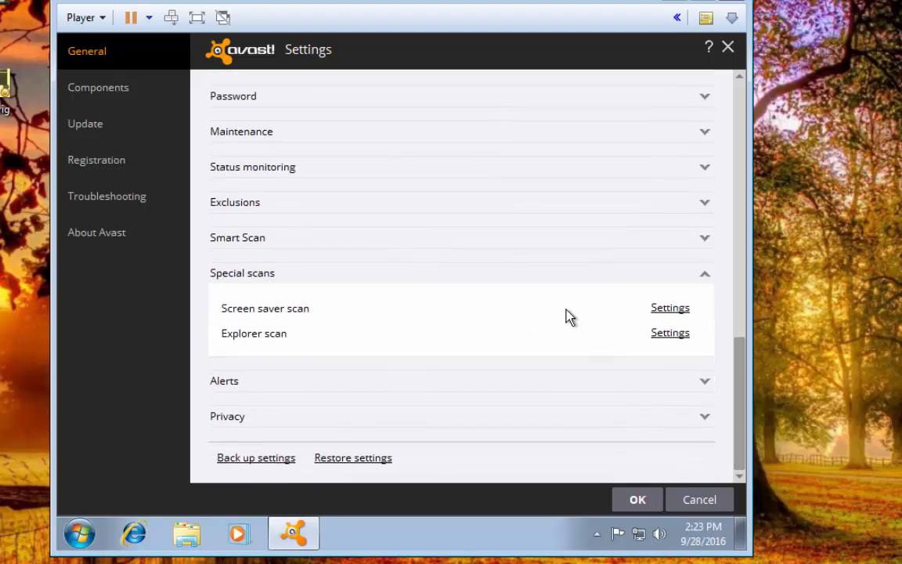
mouse_move(669, 308)
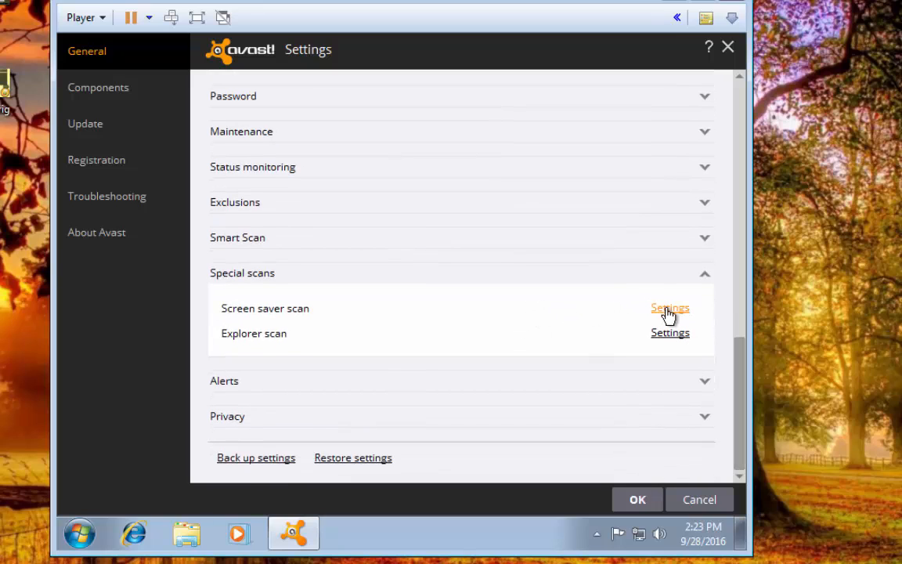
mouse_move(670, 317)
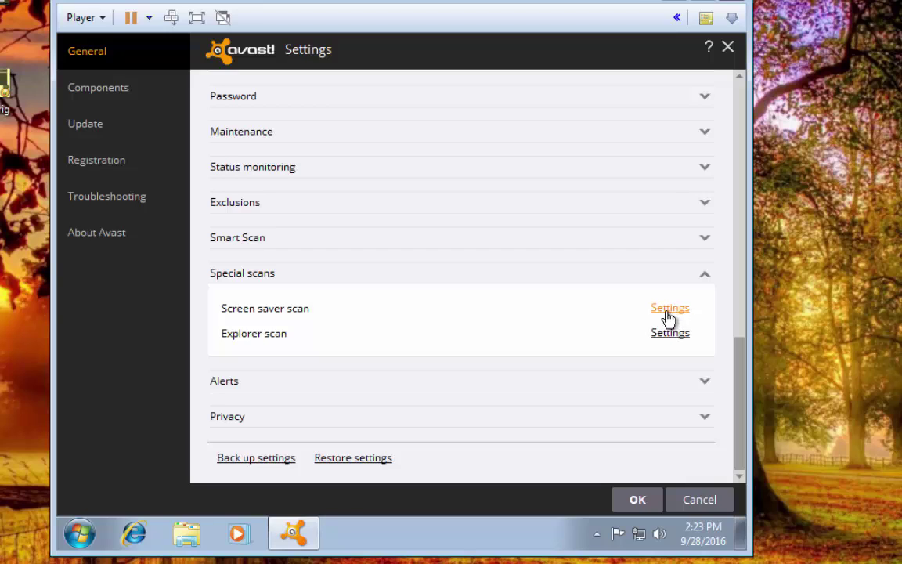
mouse_move(672, 317)
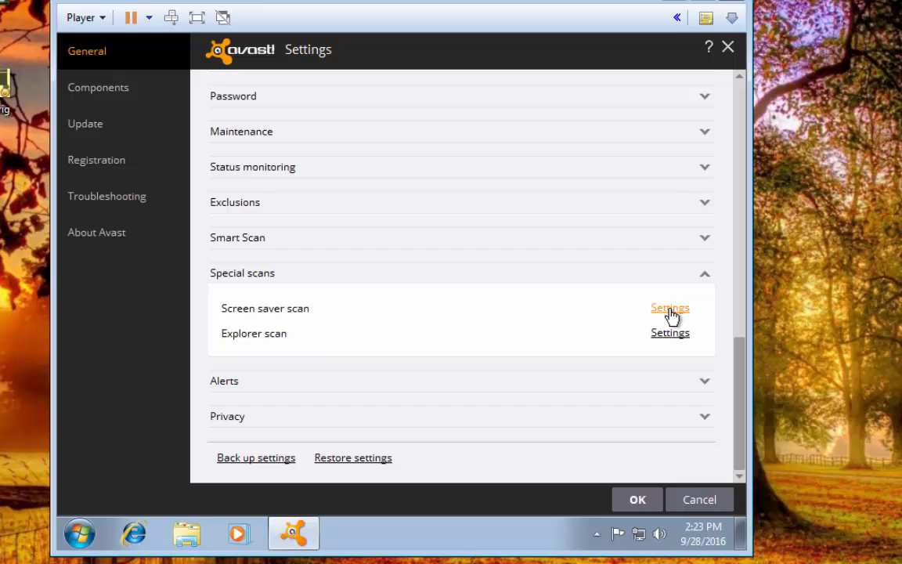
mouse_move(670, 328)
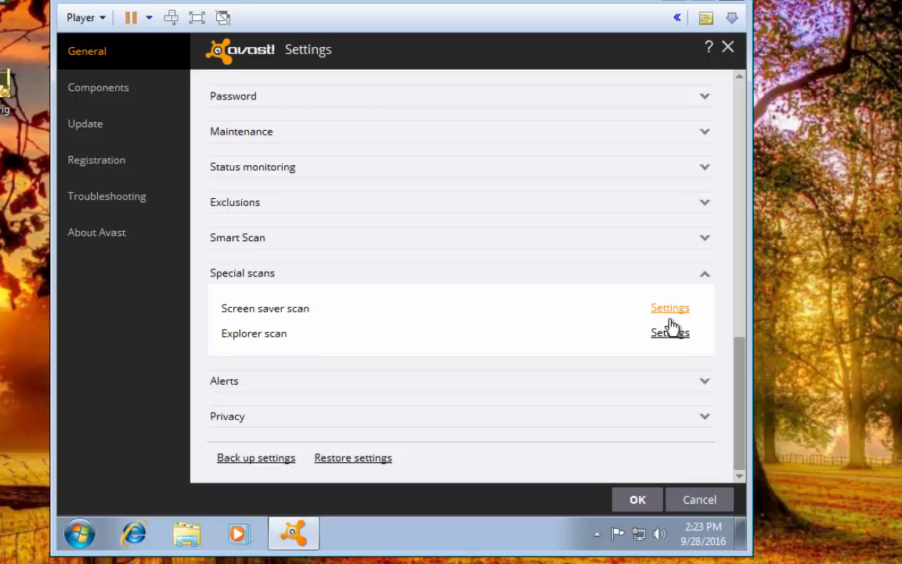
mouse_move(695, 282)
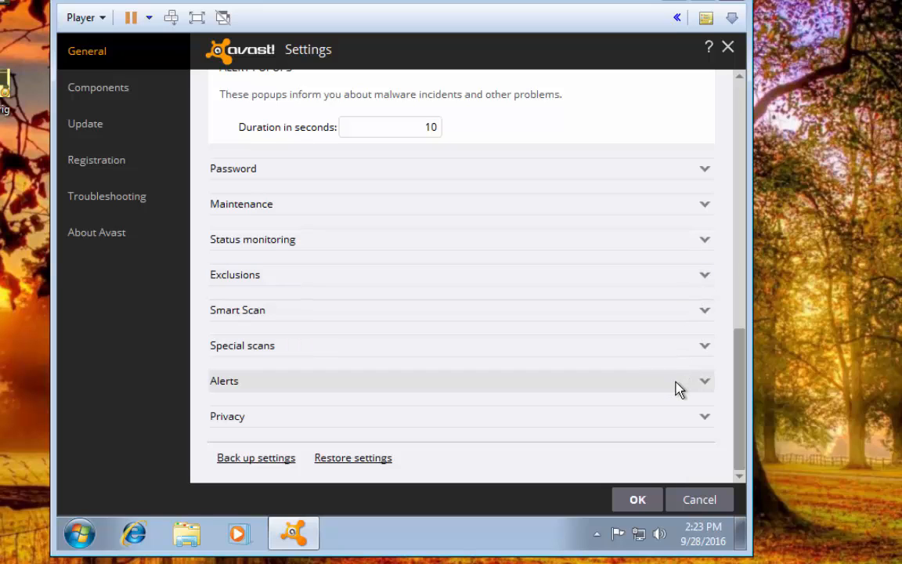
Expand Alerts, keep E-Mail (SMTP) as the delivery method, and start entering a recipient
click(462, 381)
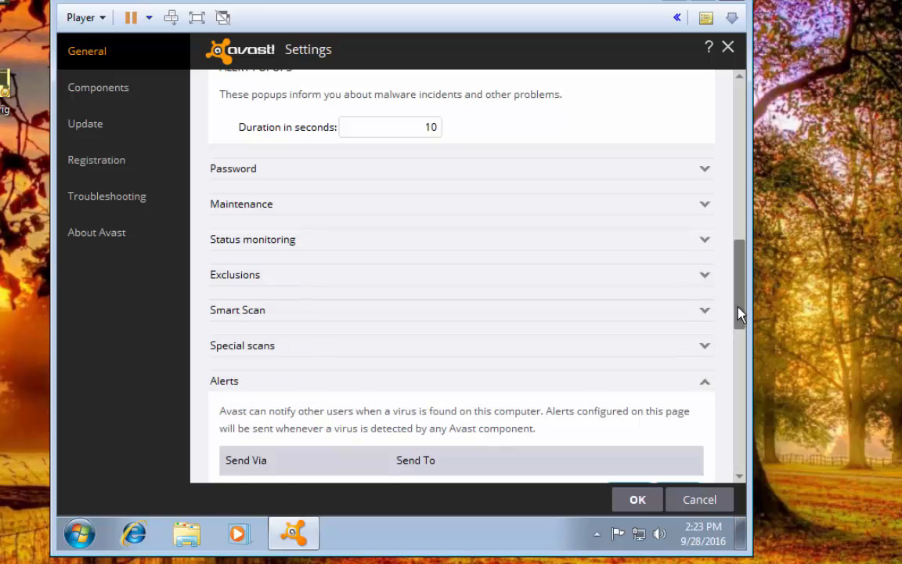
scroll(down, 3)
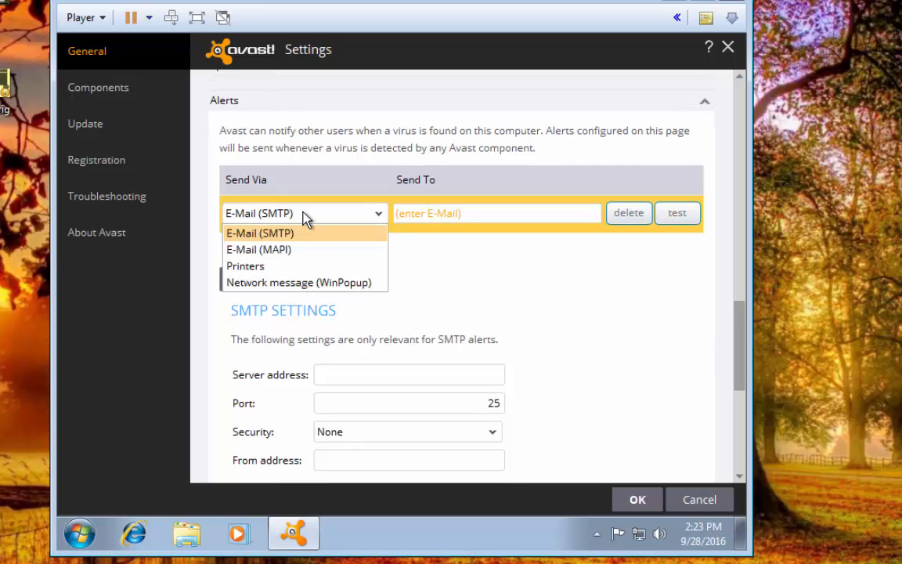
mouse_move(308, 238)
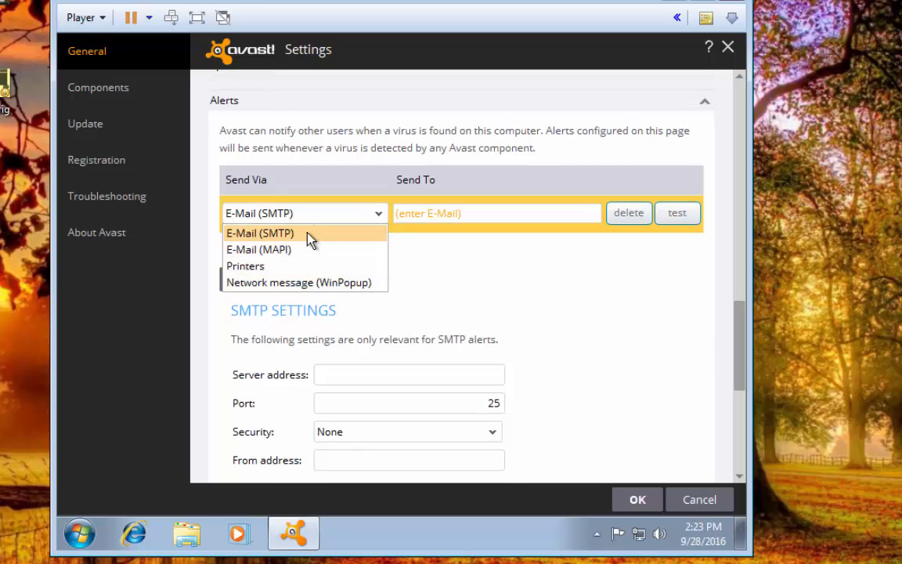
click(259, 233)
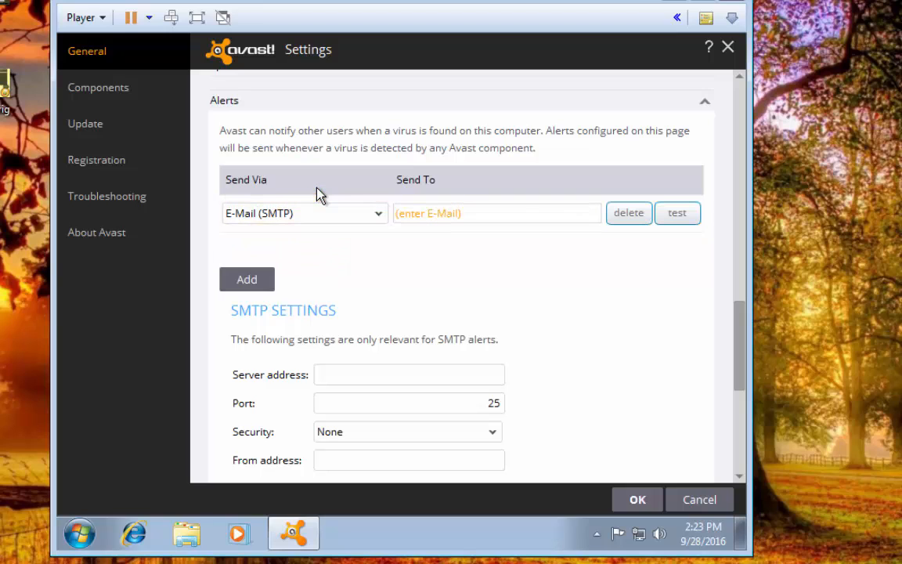
click(496, 213)
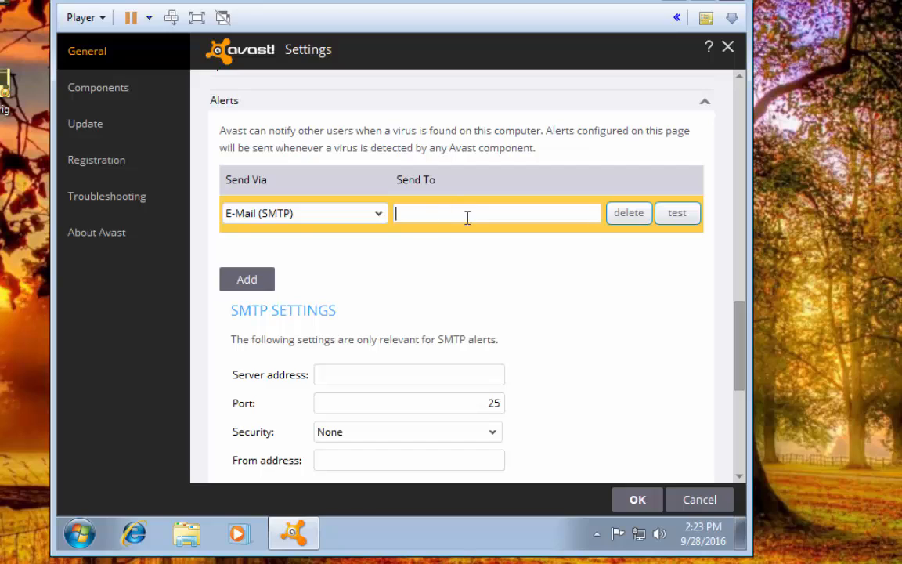
mouse_move(648, 166)
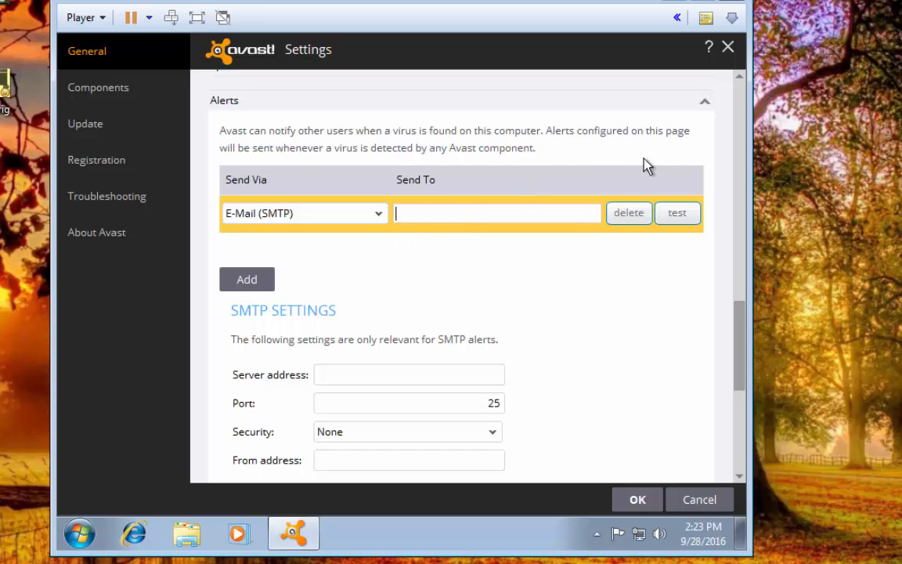
mouse_move(675, 124)
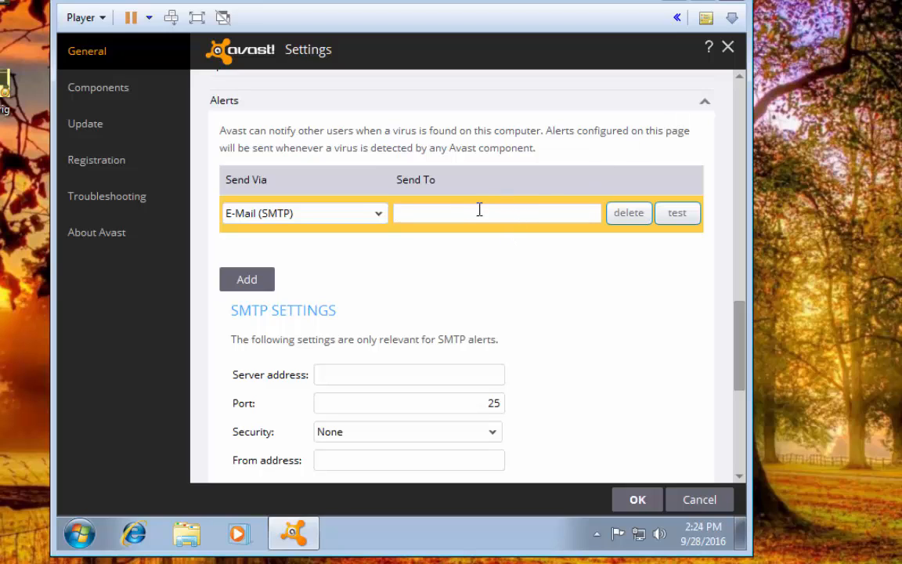
mouse_move(607, 242)
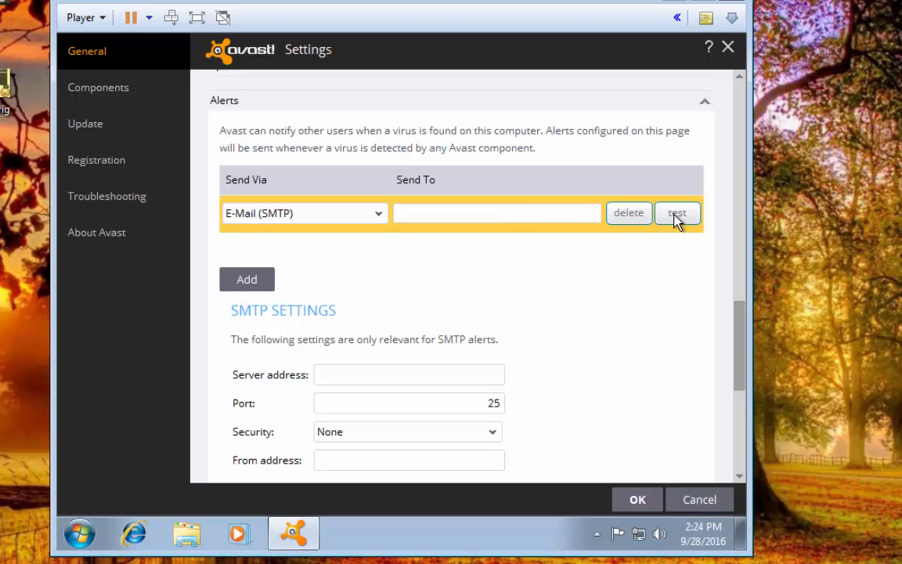
mouse_move(611, 123)
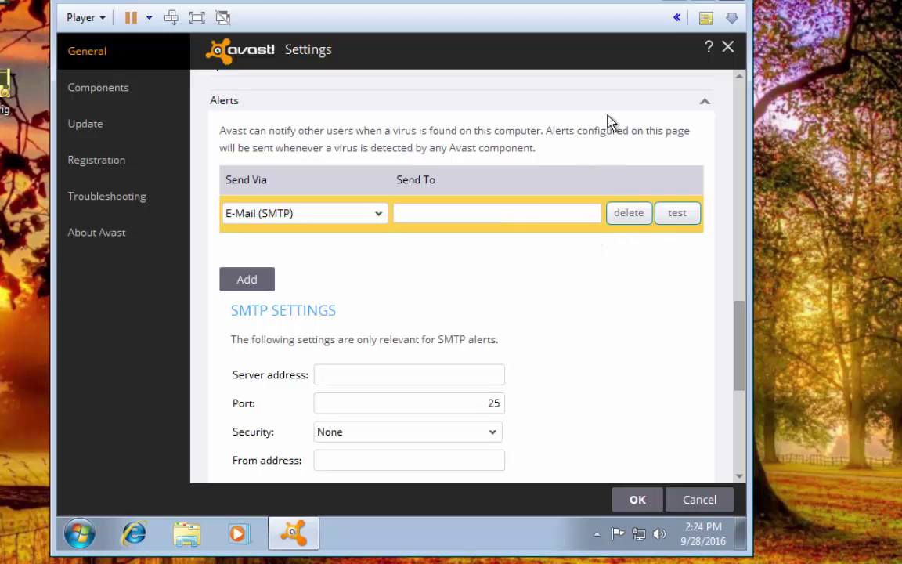
mouse_move(633, 115)
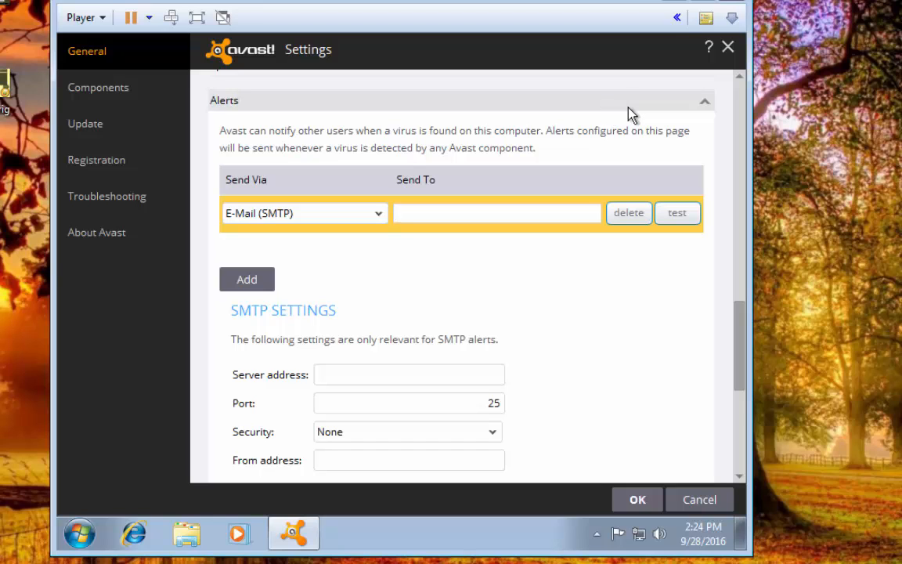
Fold Alerts away and untick data sharing and Avast community participation in Privacy
click(704, 100)
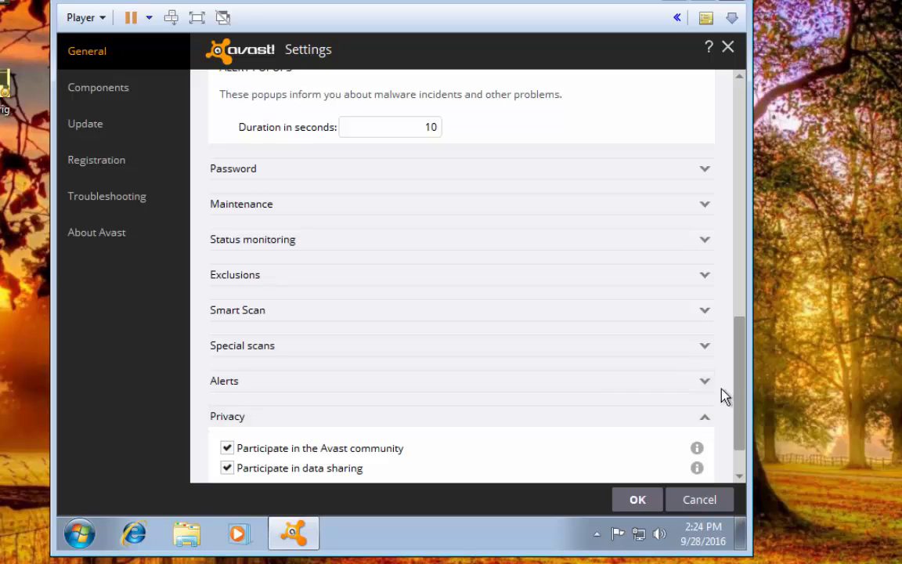
scroll(down, 3)
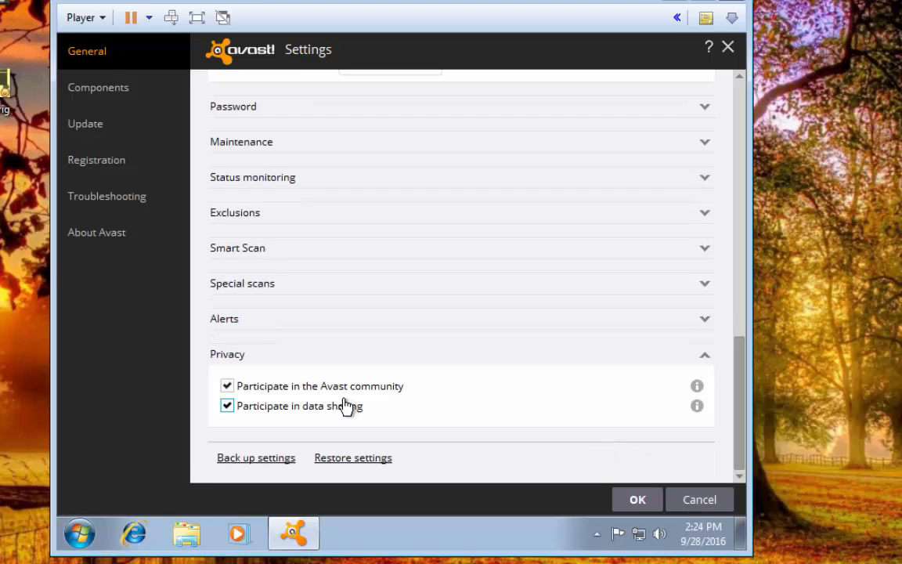
click(227, 405)
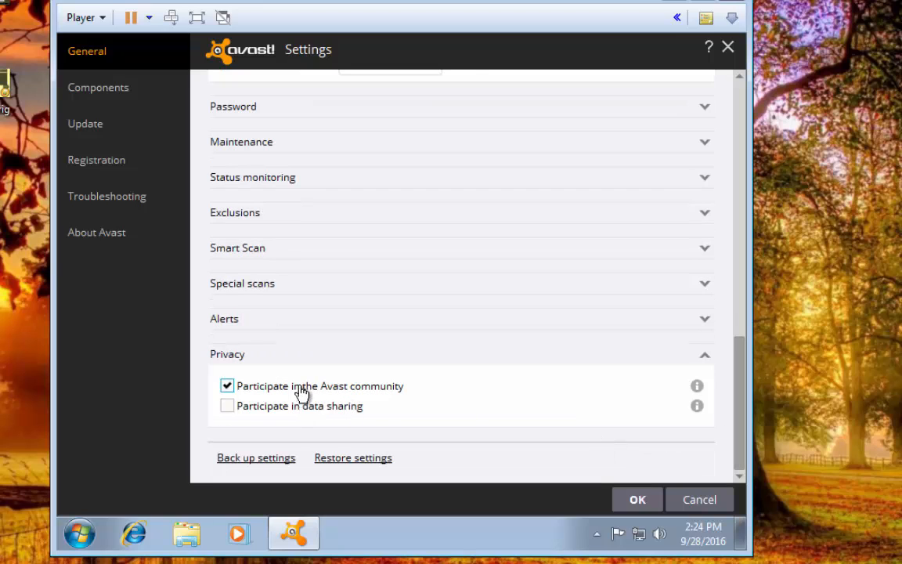
click(226, 385)
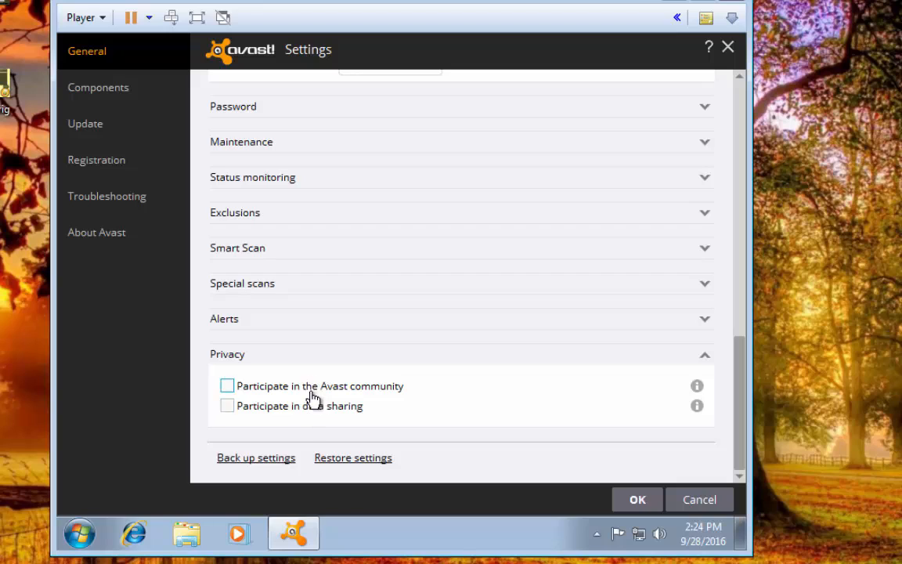
mouse_move(543, 429)
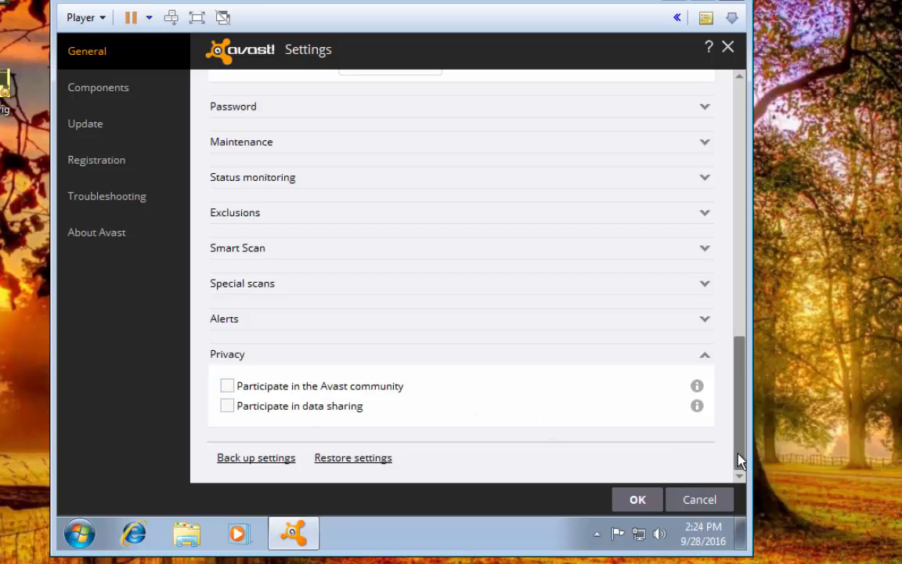
mouse_move(699, 500)
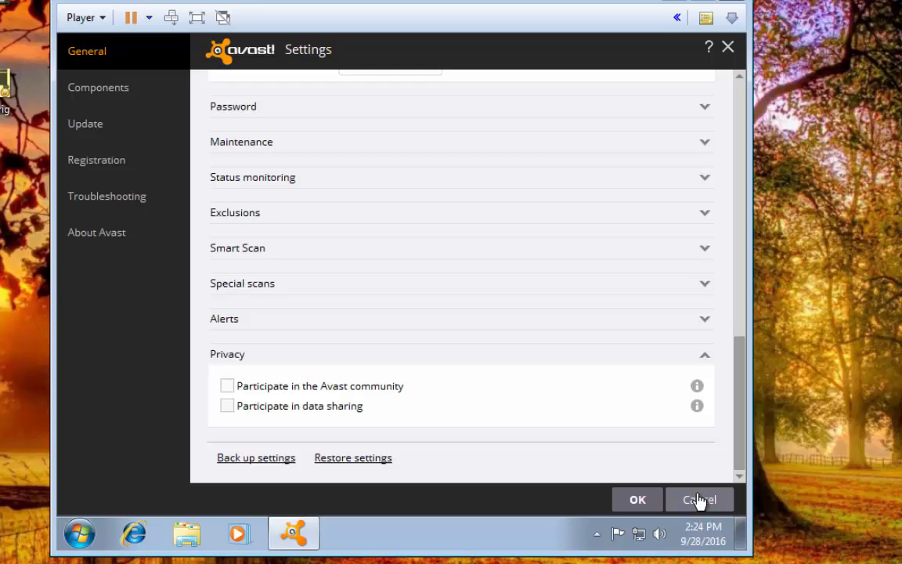
Close the settings and reopen them on the General page
click(699, 500)
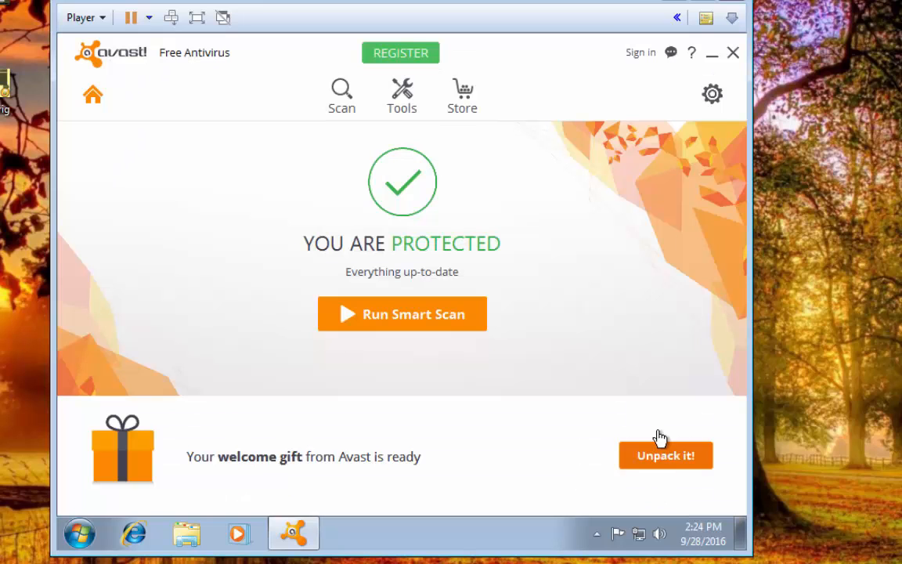
click(712, 93)
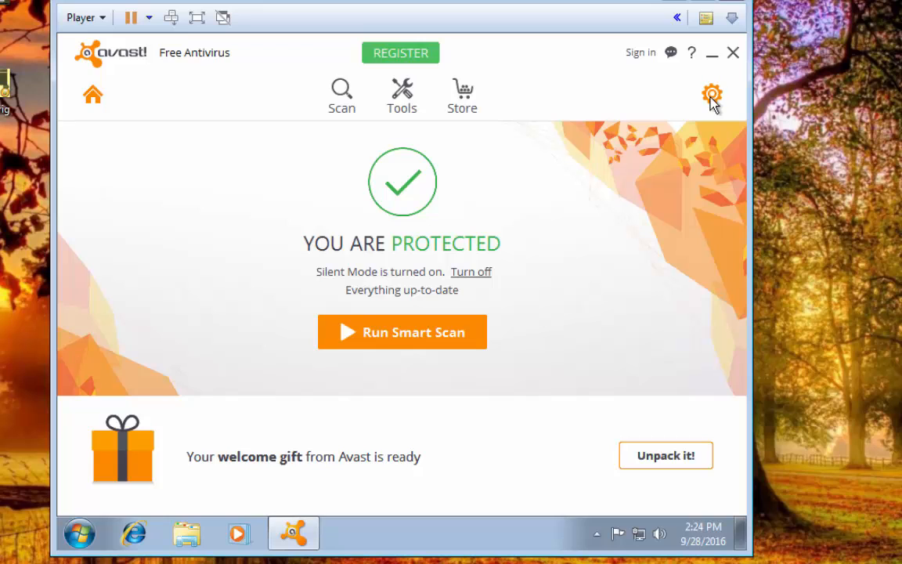
click(711, 94)
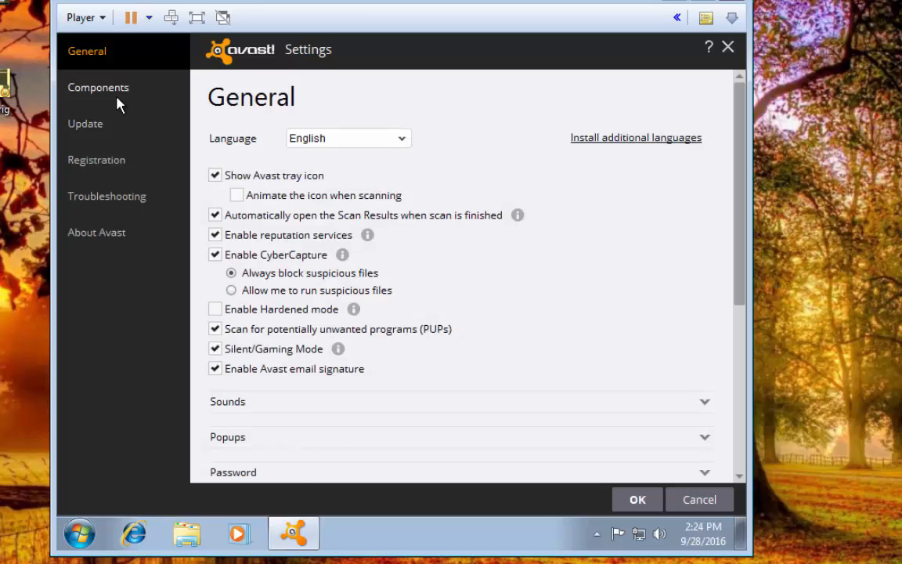
Review the Components list, then show the virus definitions and program update status
click(98, 87)
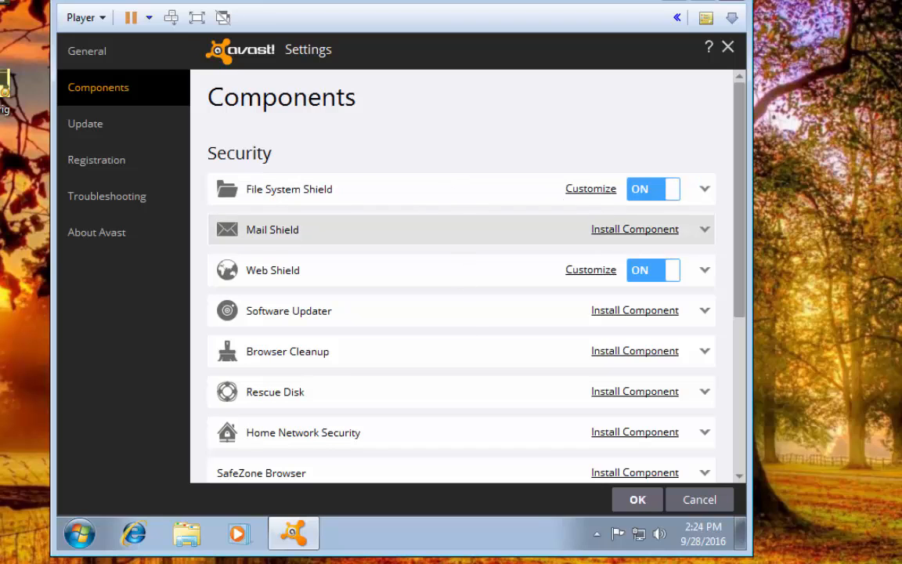
mouse_move(438, 271)
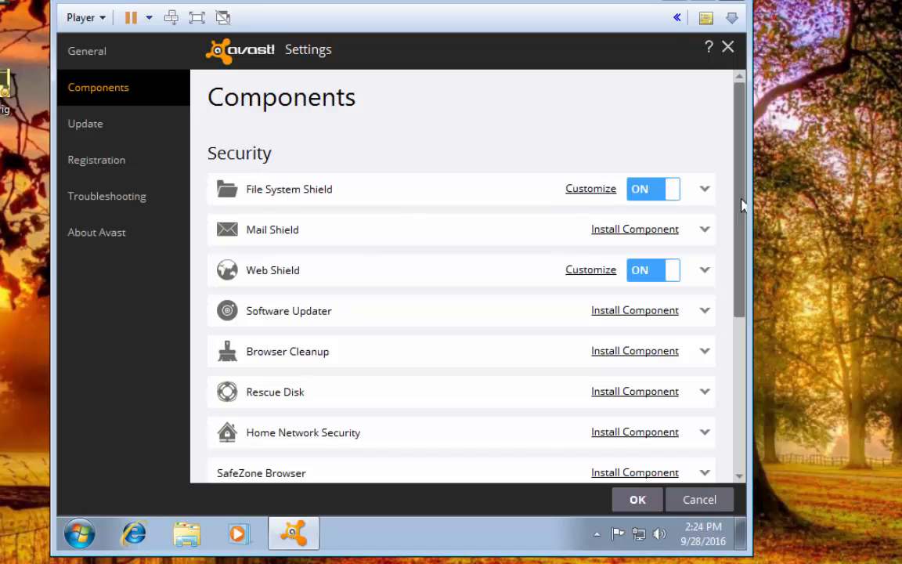
scroll(down, 3)
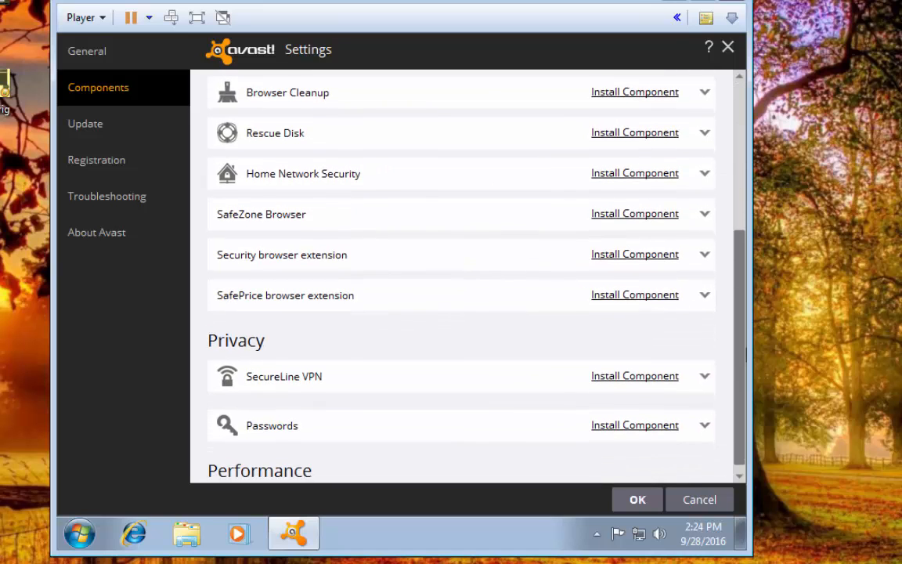
scroll(up, 3)
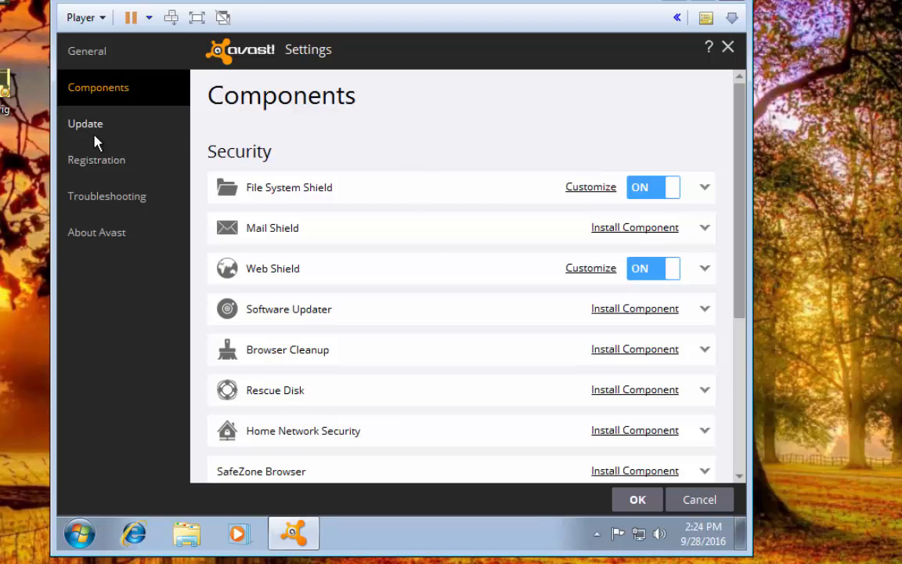
click(84, 123)
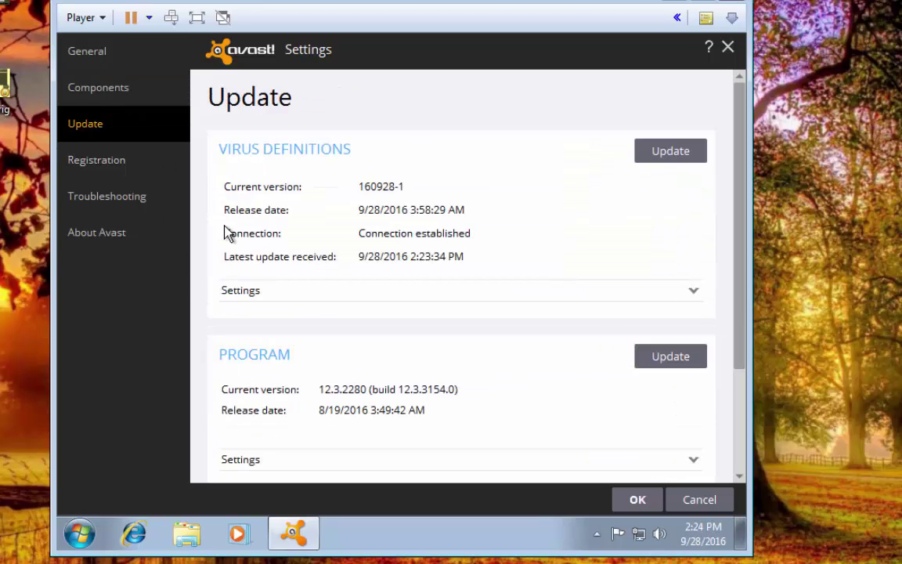
mouse_move(126, 173)
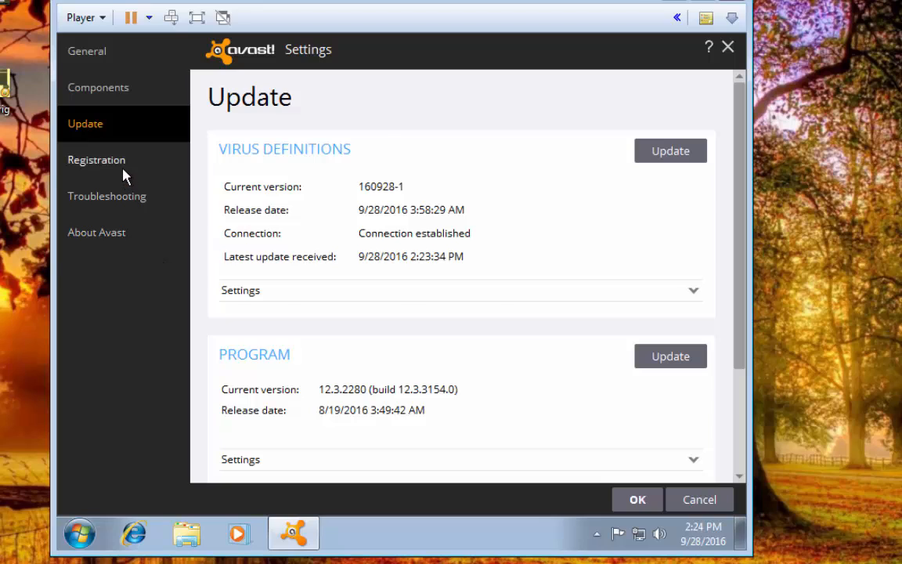
Check the Registration page (unregistered, 30 days left), then bring up the Troubleshooting options
click(96, 160)
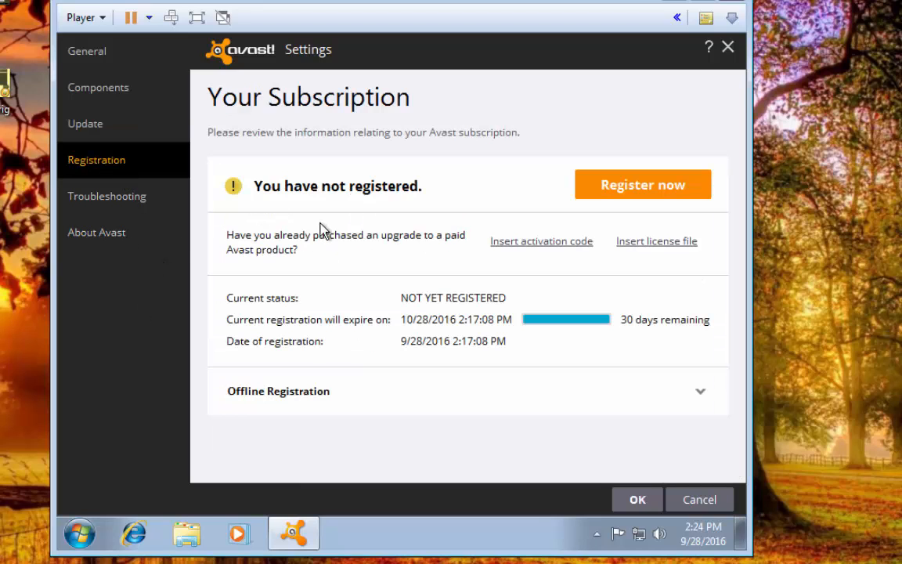
mouse_move(402, 269)
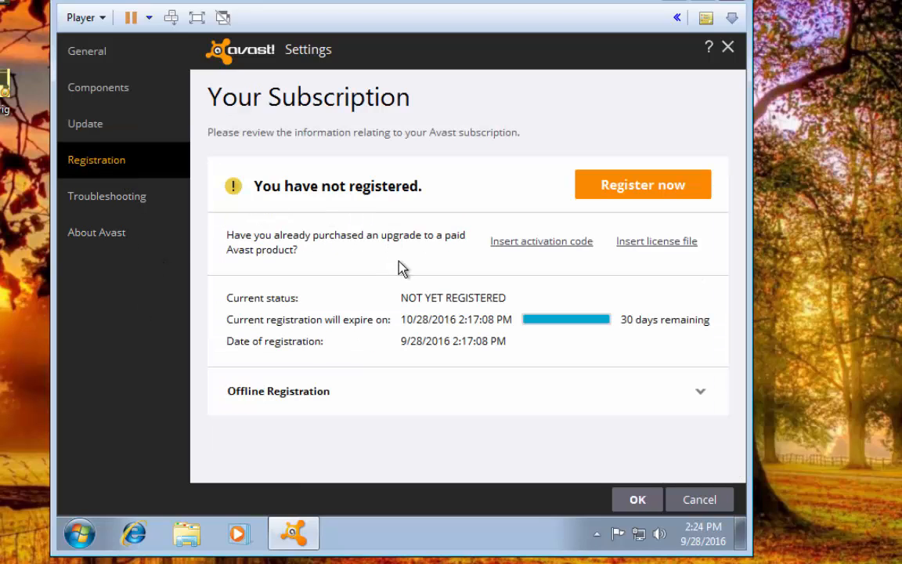
mouse_move(401, 260)
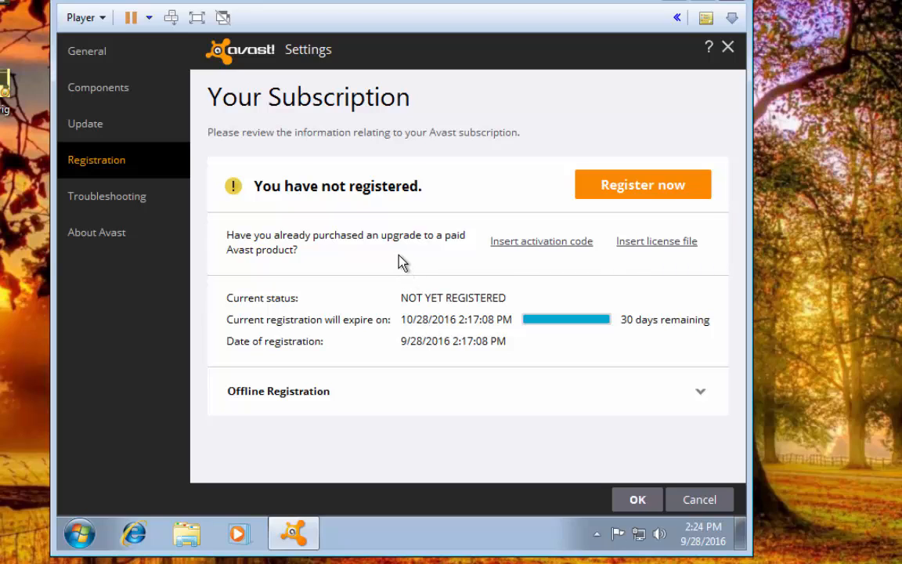
mouse_move(413, 240)
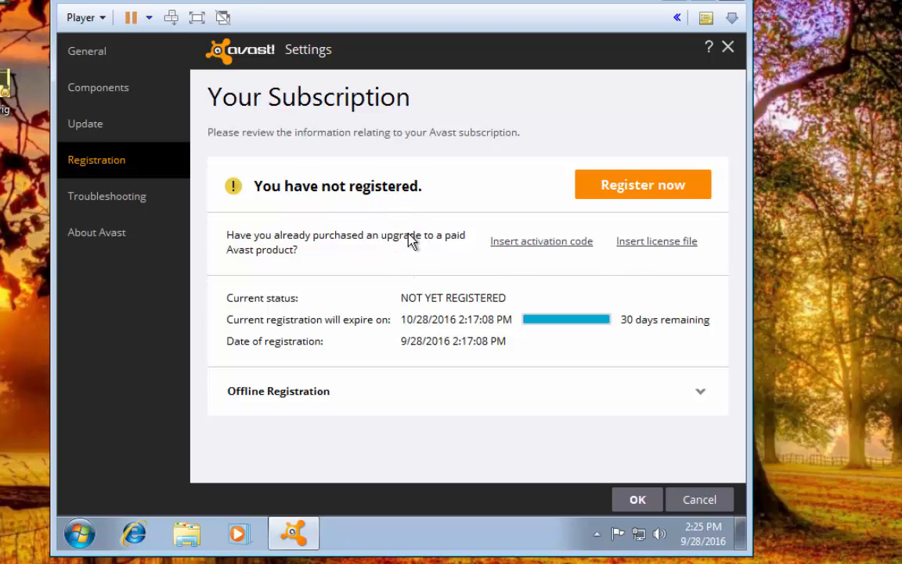
mouse_move(413, 300)
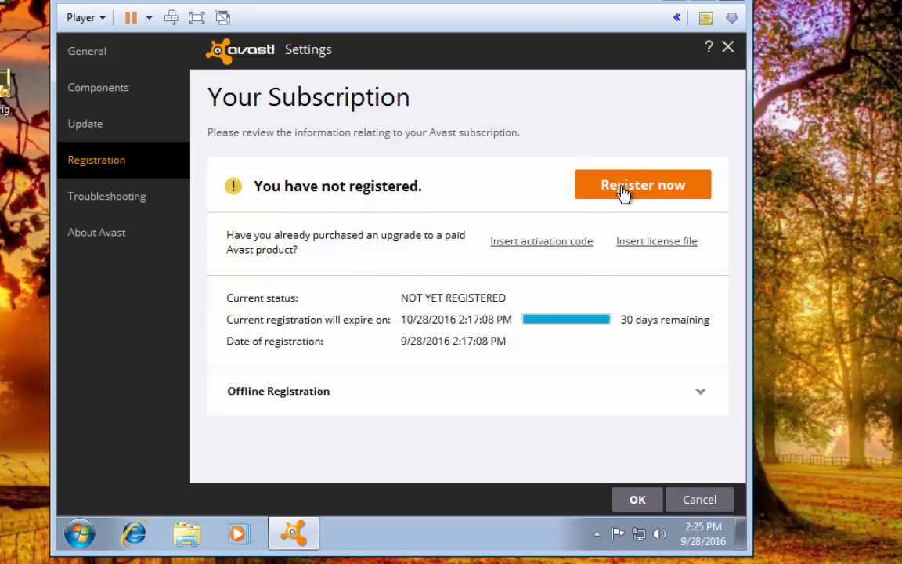
mouse_move(532, 347)
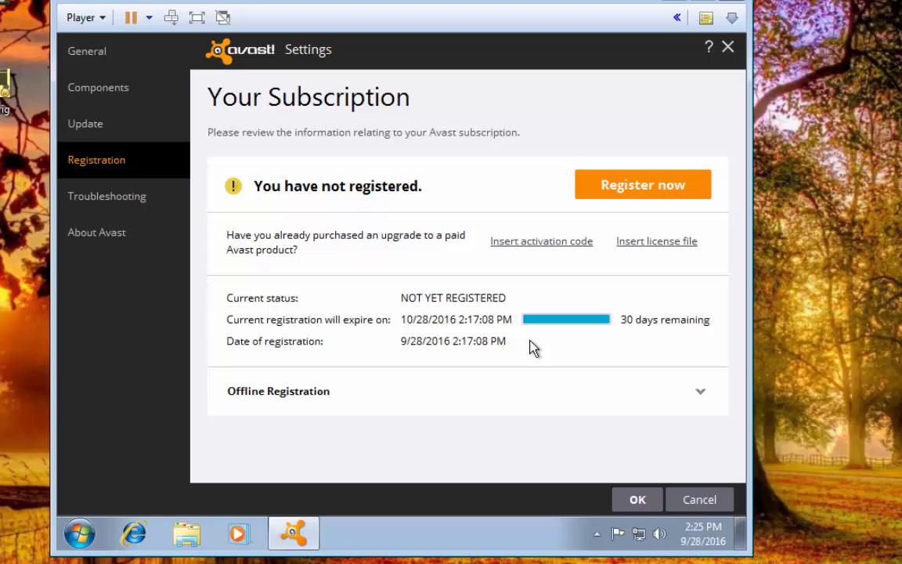
mouse_move(494, 348)
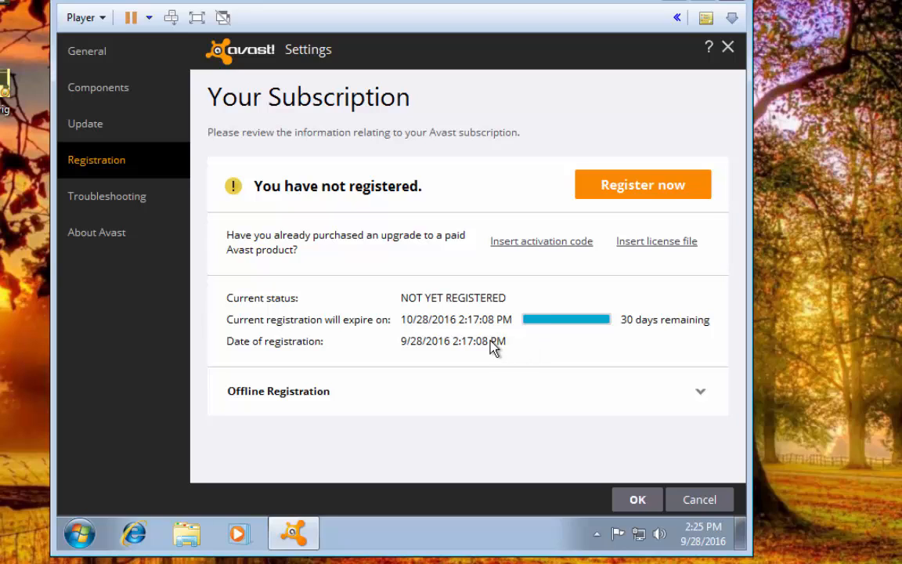
mouse_move(488, 339)
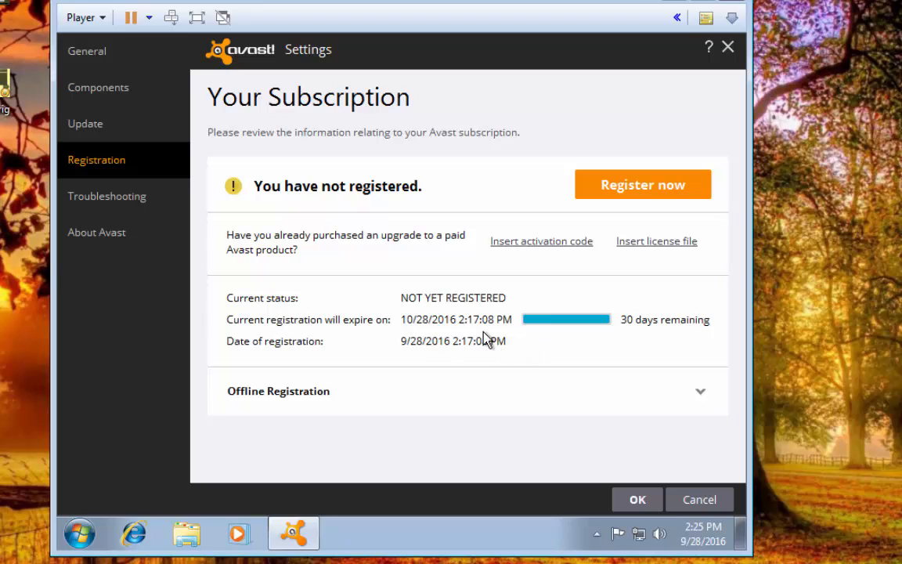
mouse_move(296, 241)
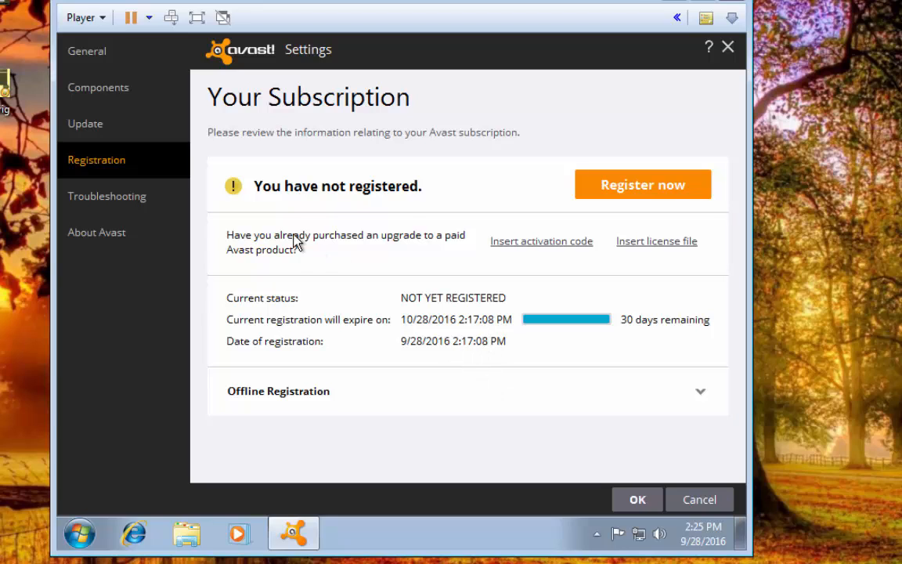
mouse_move(272, 228)
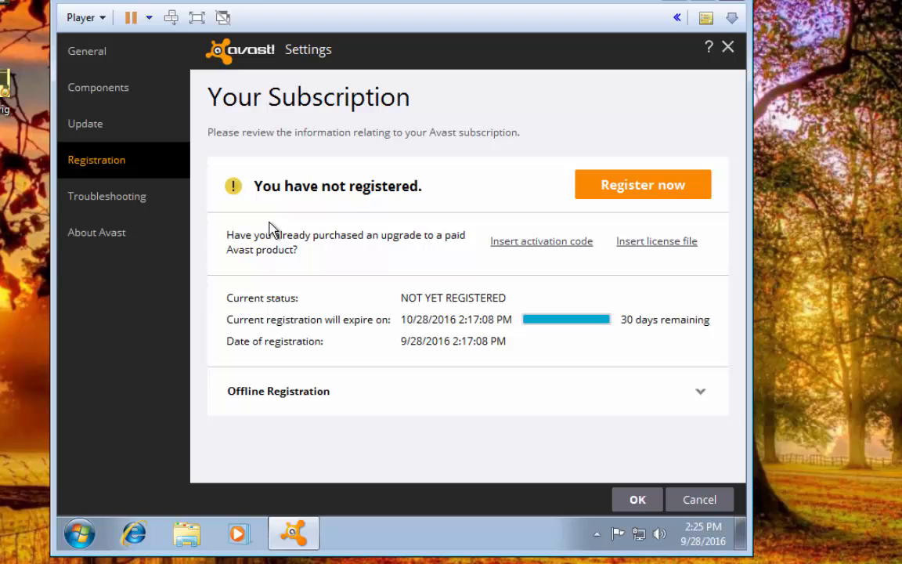
click(107, 196)
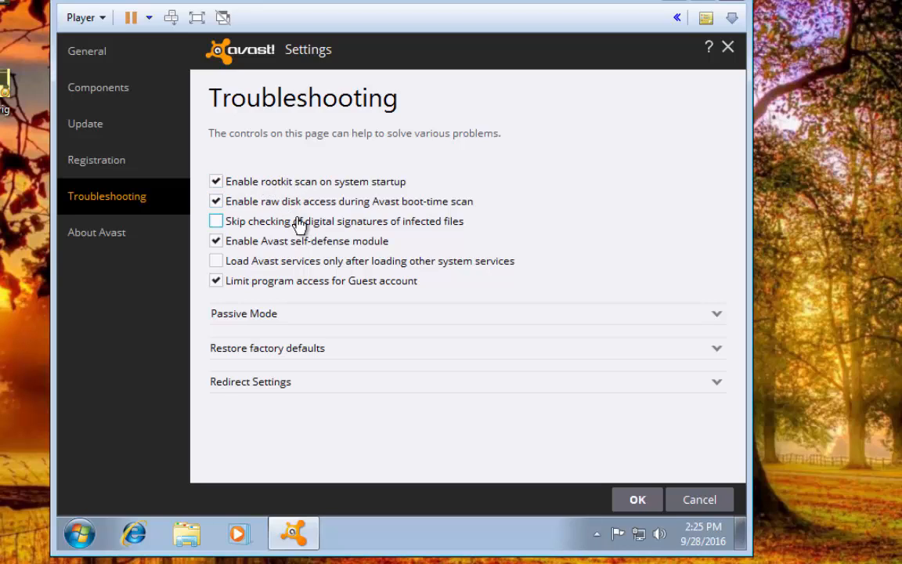
mouse_move(329, 236)
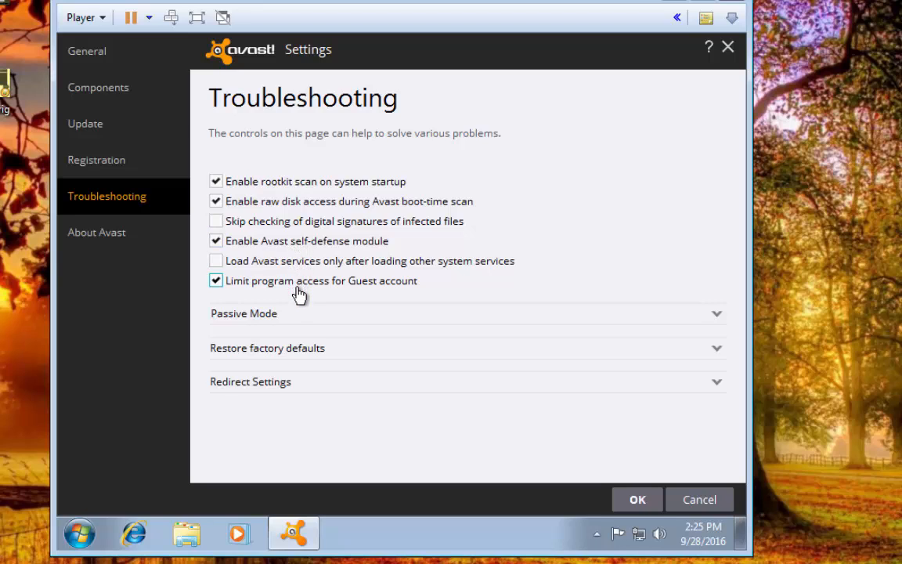
mouse_move(306, 281)
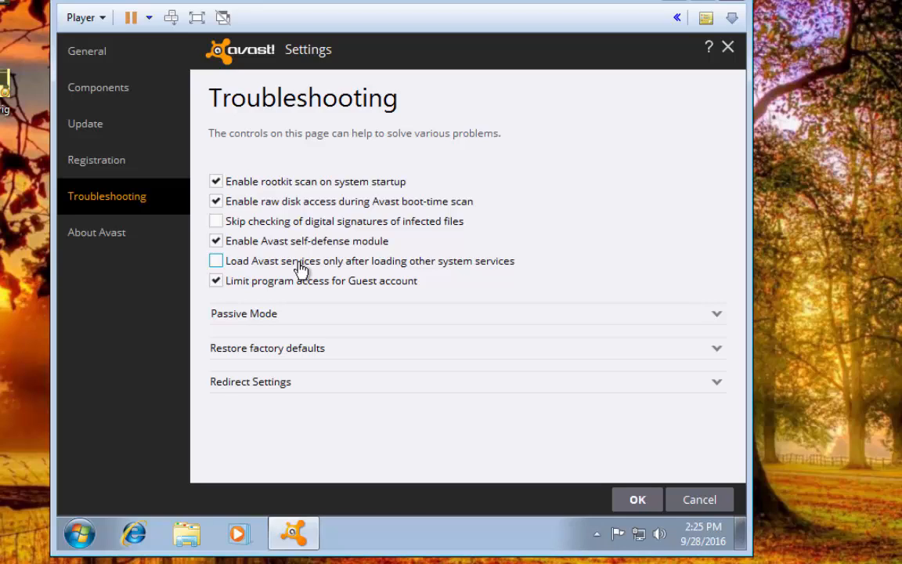
mouse_move(247, 269)
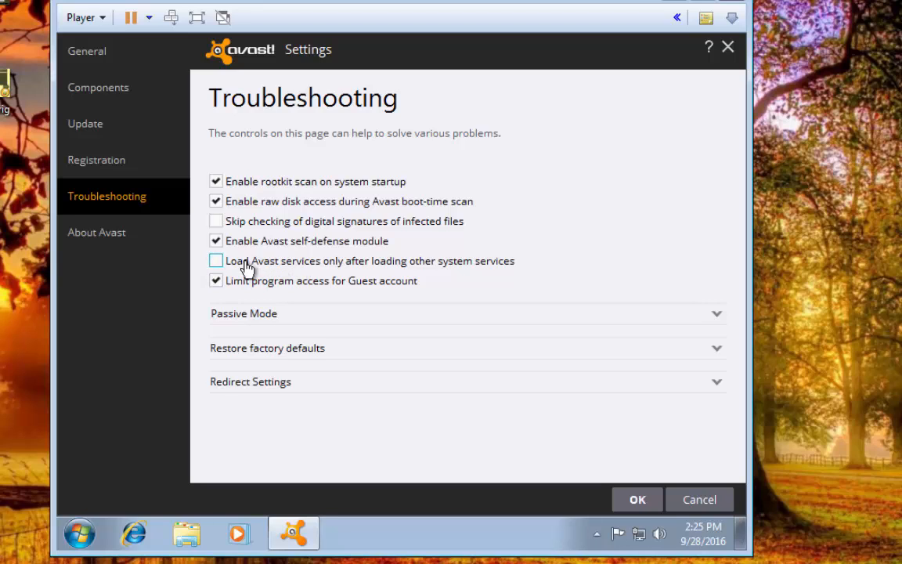
mouse_move(223, 269)
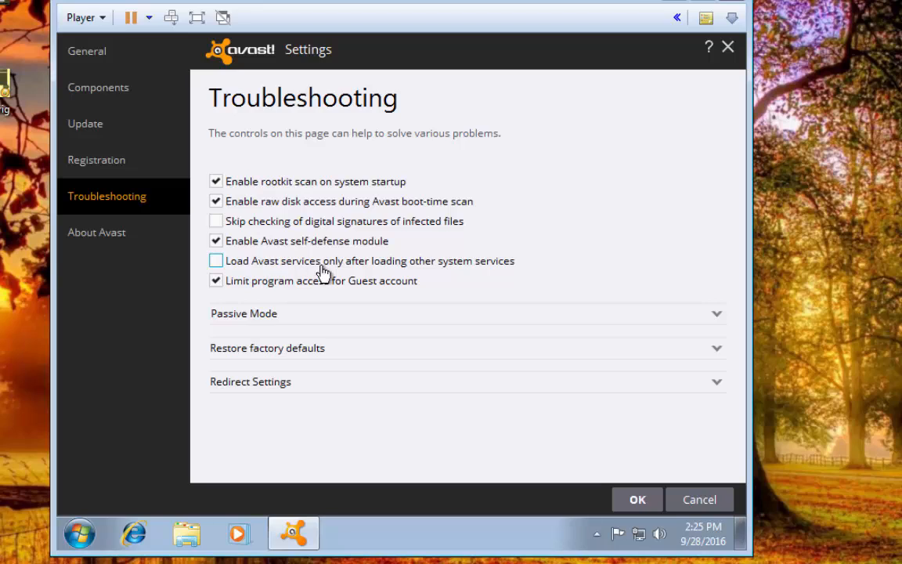
mouse_move(447, 270)
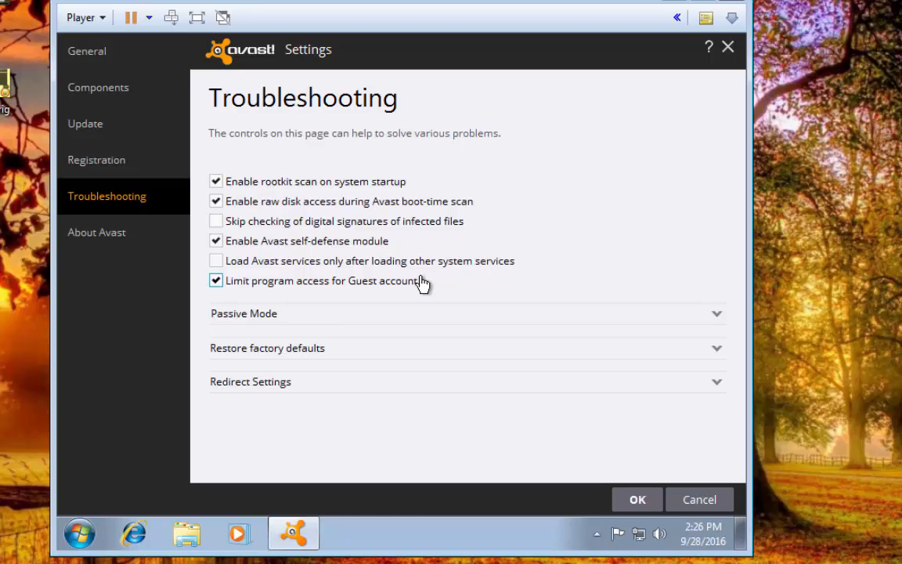
mouse_move(414, 294)
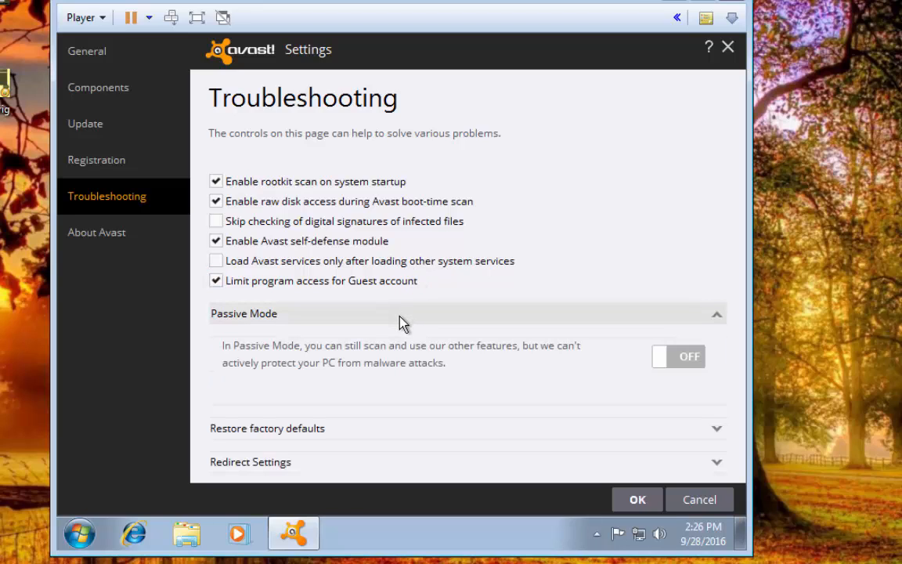
mouse_move(390, 363)
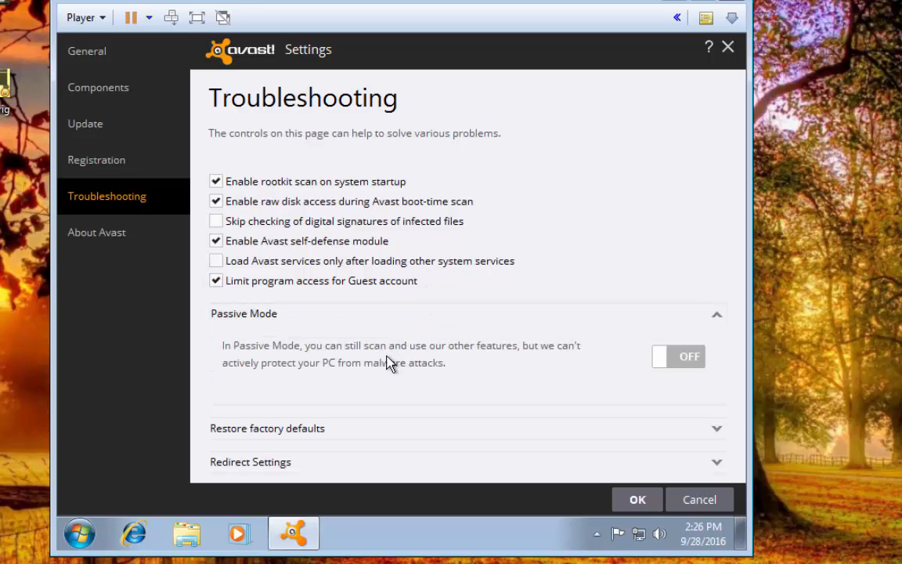
mouse_move(294, 358)
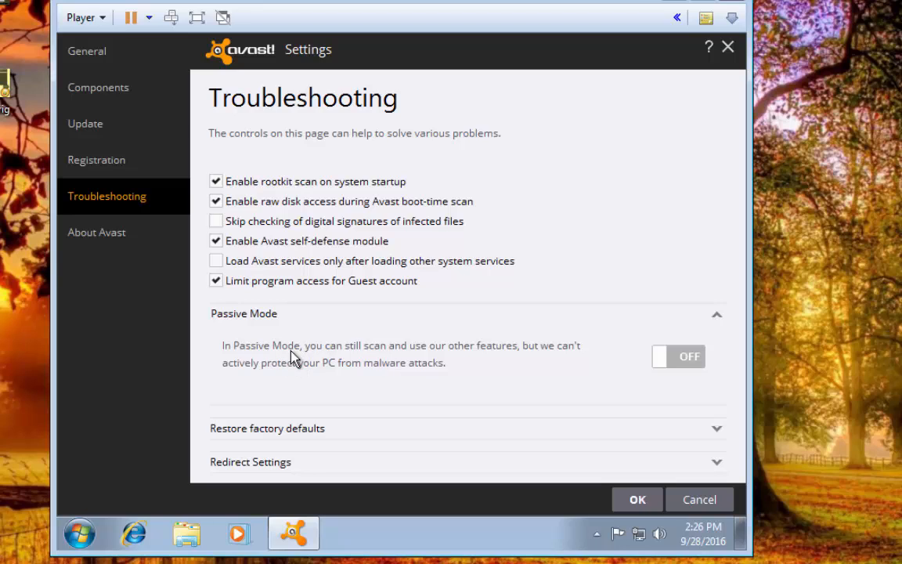
mouse_move(380, 361)
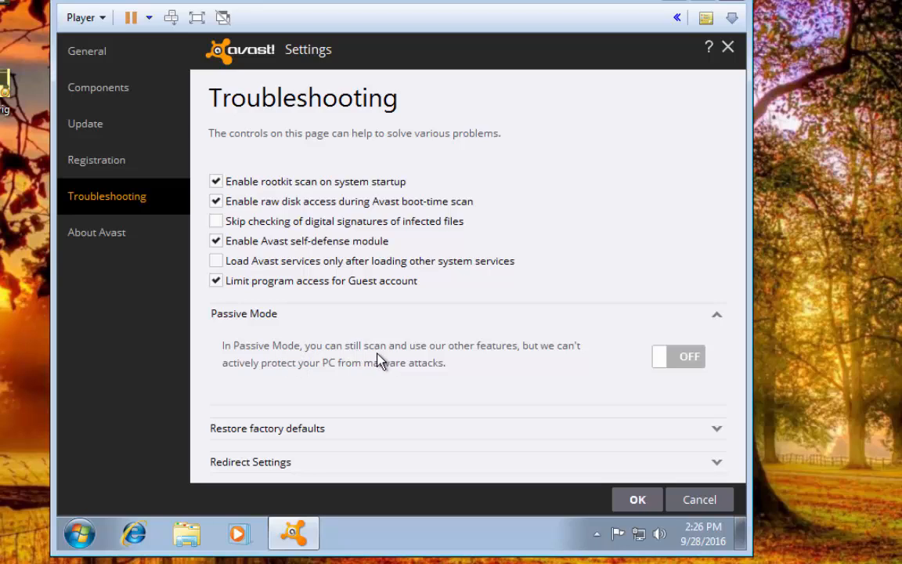
mouse_move(405, 357)
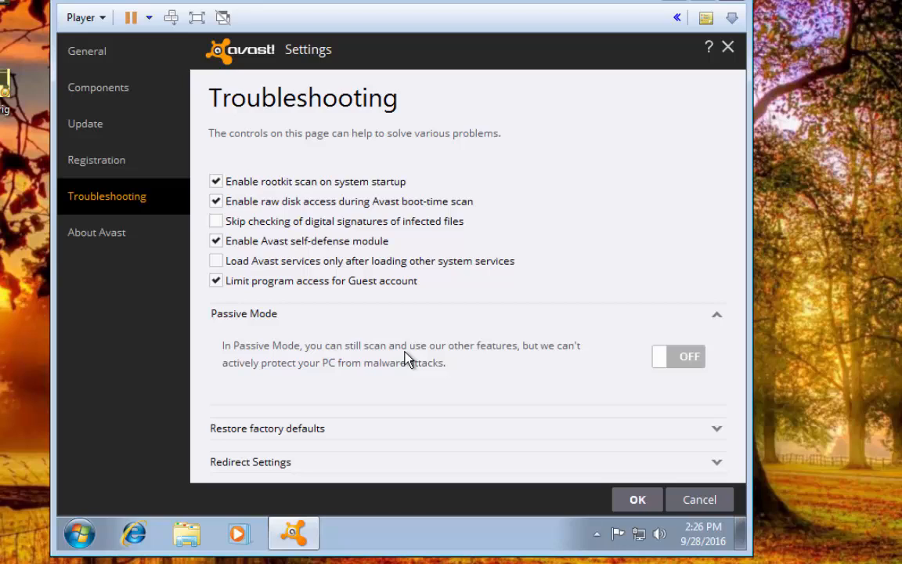
mouse_move(686, 359)
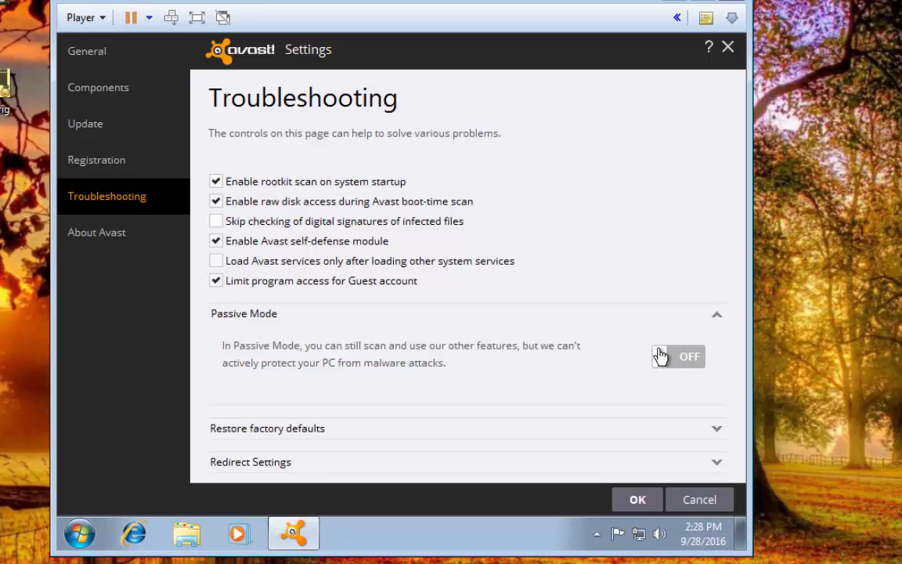
mouse_move(464, 358)
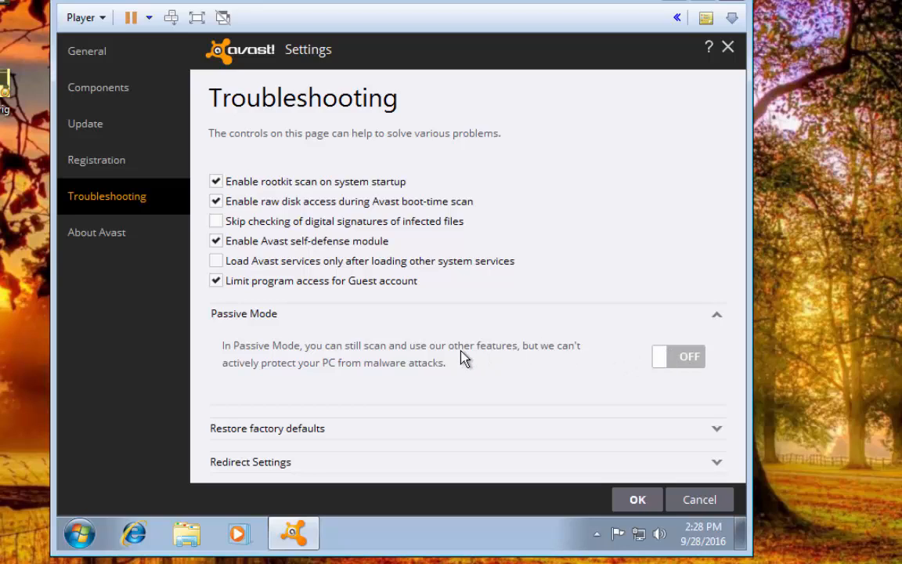
mouse_move(552, 411)
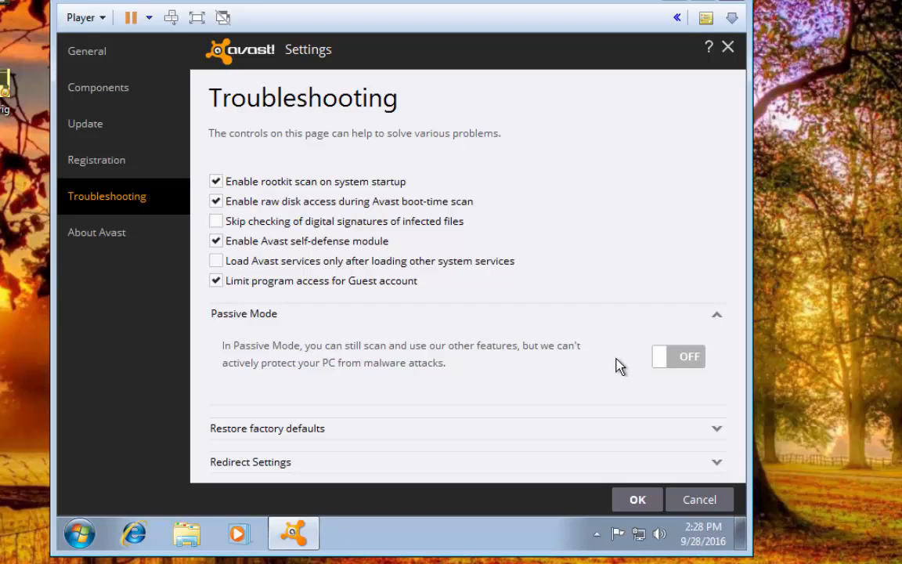
mouse_move(603, 361)
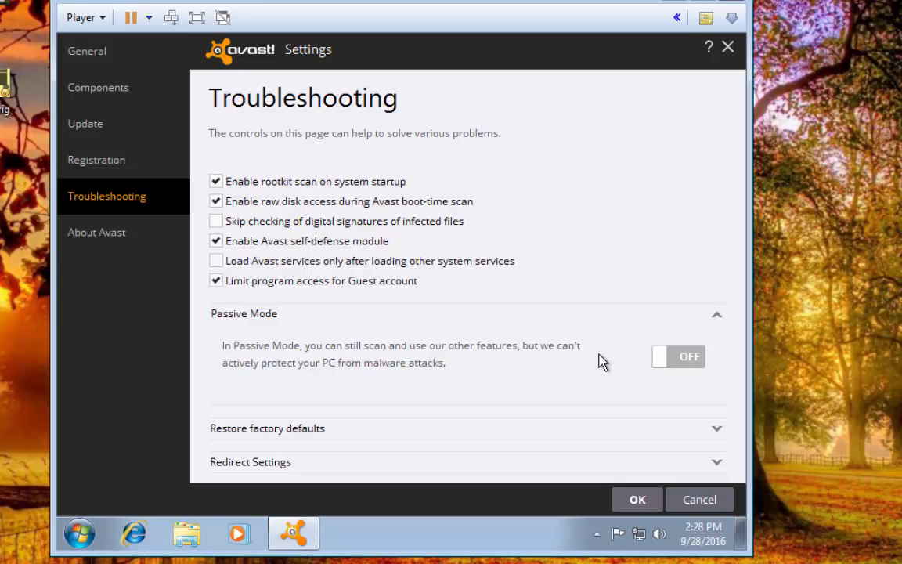
mouse_move(643, 390)
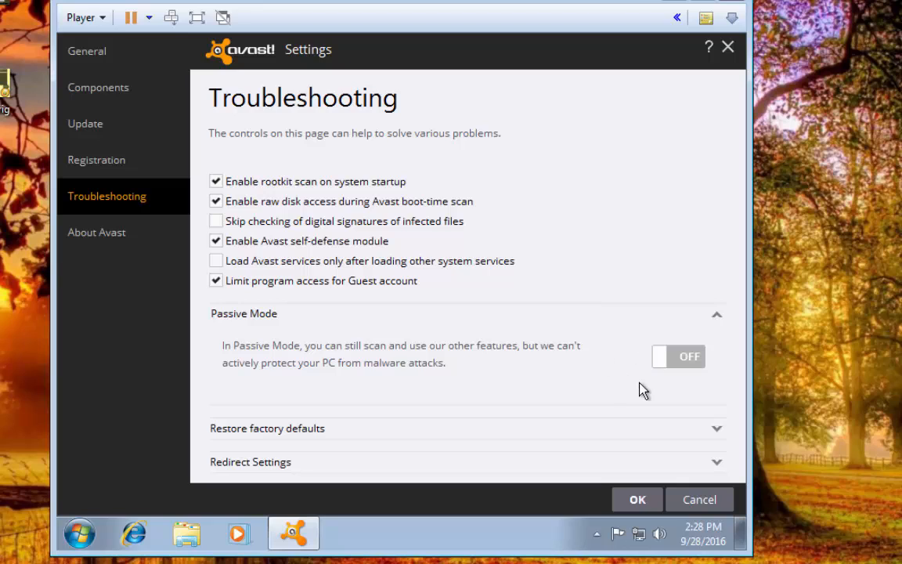
Leave Passive Mode off and expand Restore factory defaults
click(716, 314)
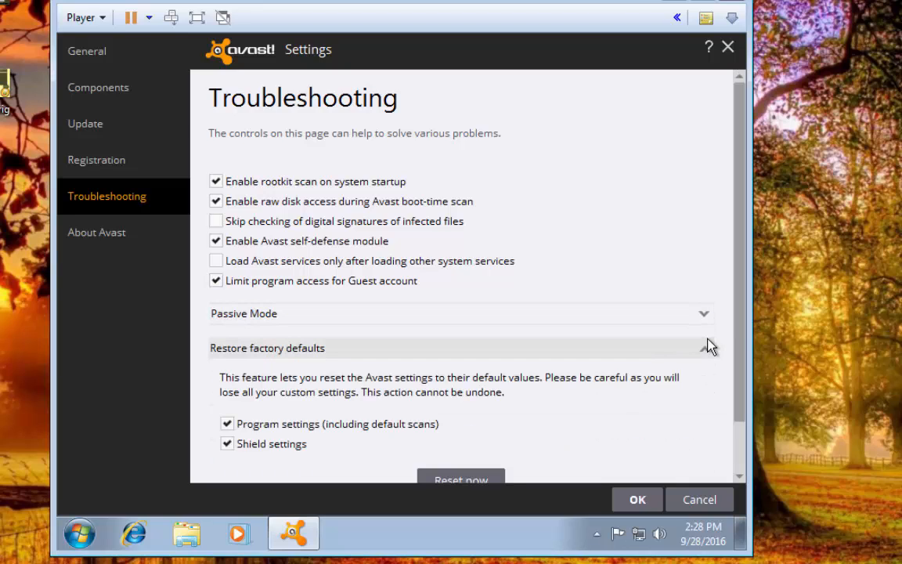
Fold Restore factory defaults away, then expand, review, and collapse the Redirect Settings WEB and MAIL ports
click(703, 348)
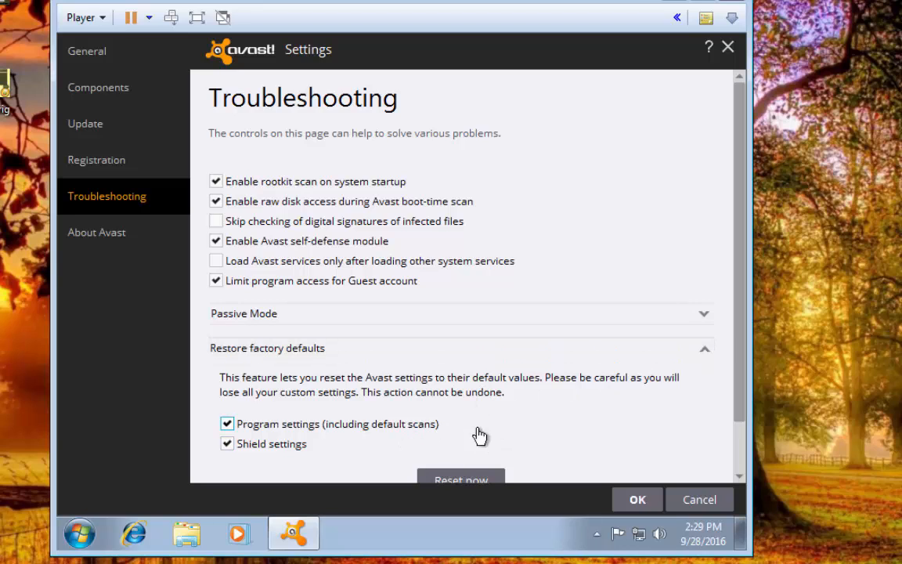
click(704, 348)
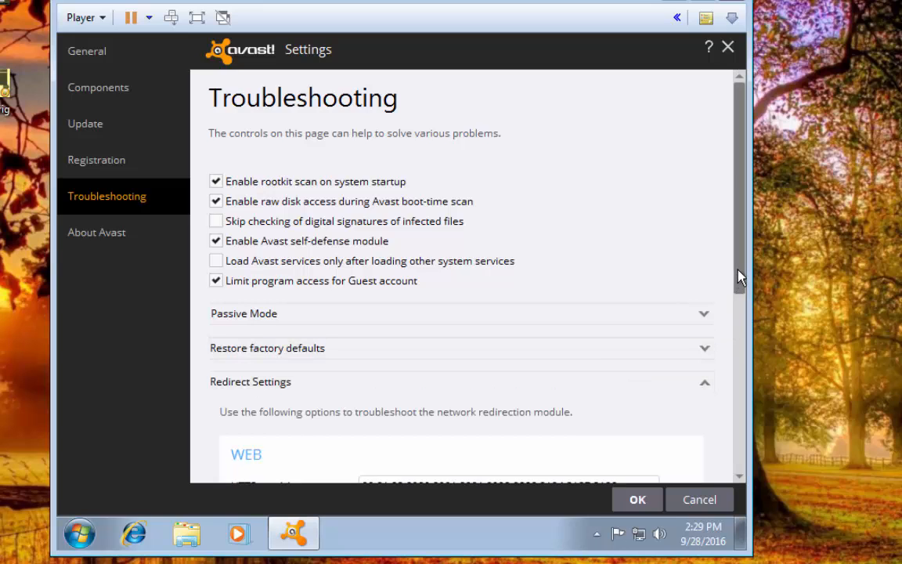
scroll(down, 3)
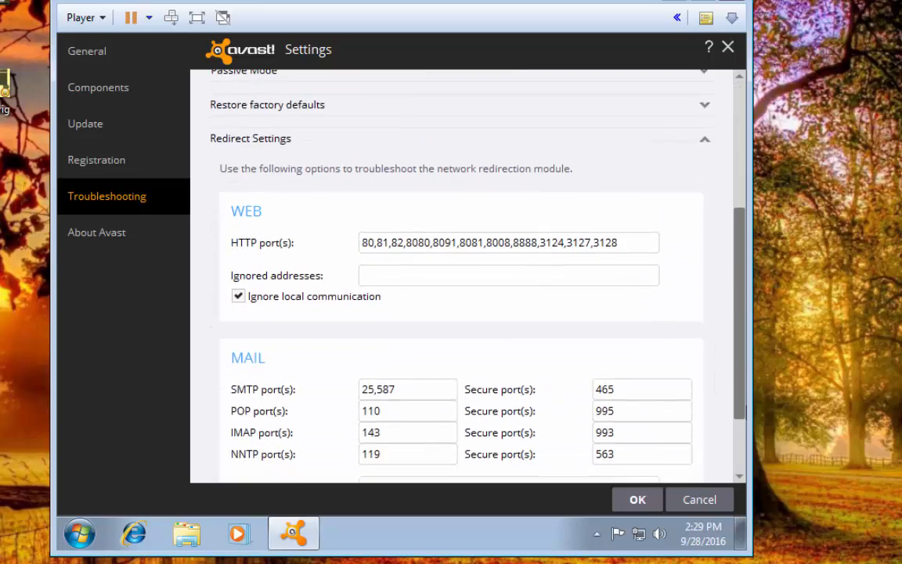
scroll(down, 3)
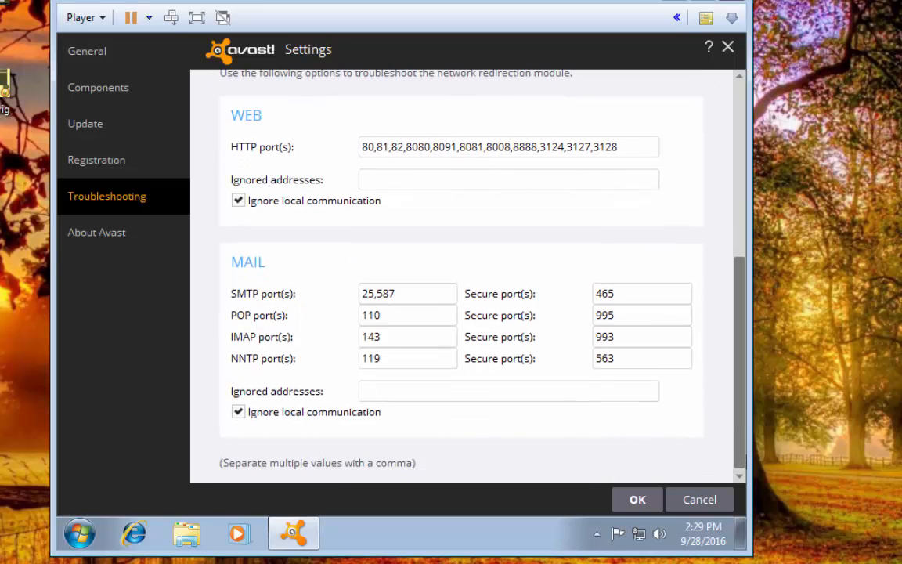
scroll(up, 3)
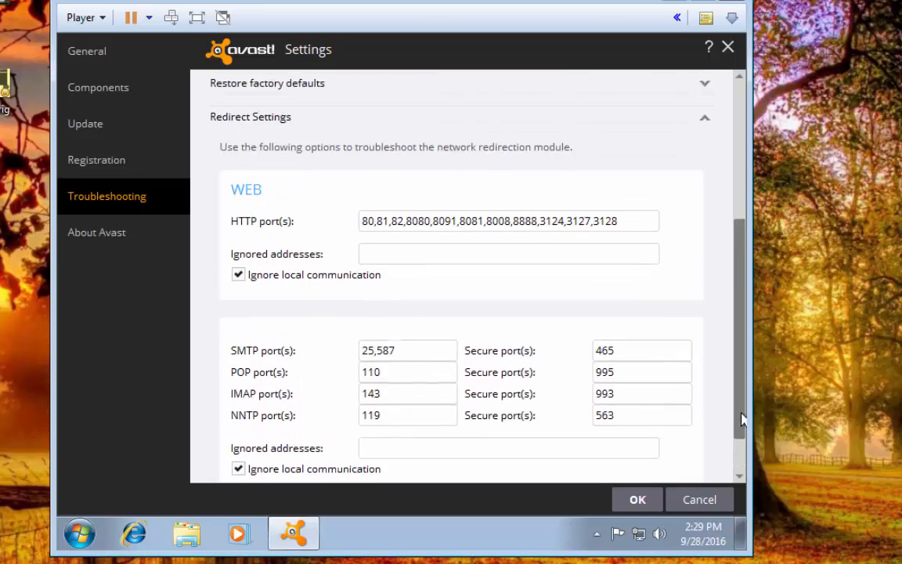
scroll(up, 3)
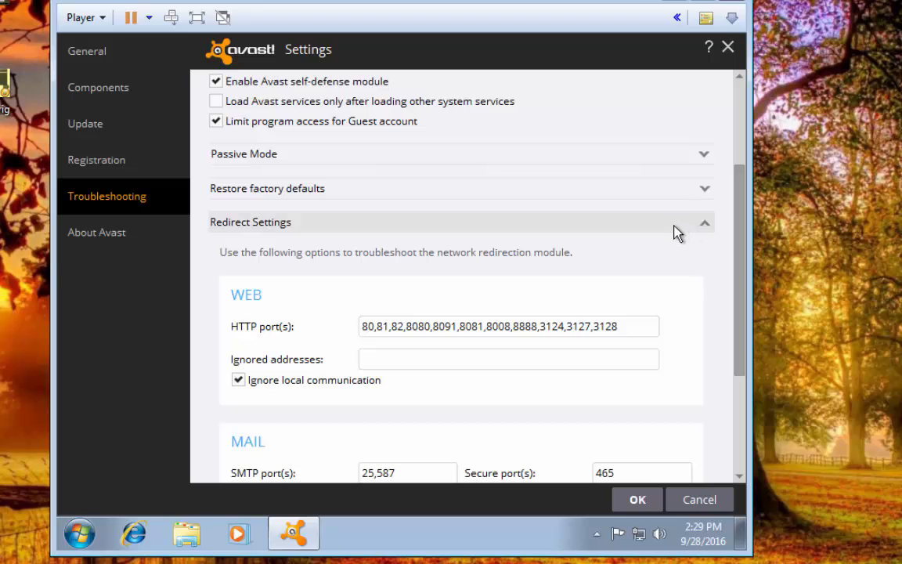
click(703, 222)
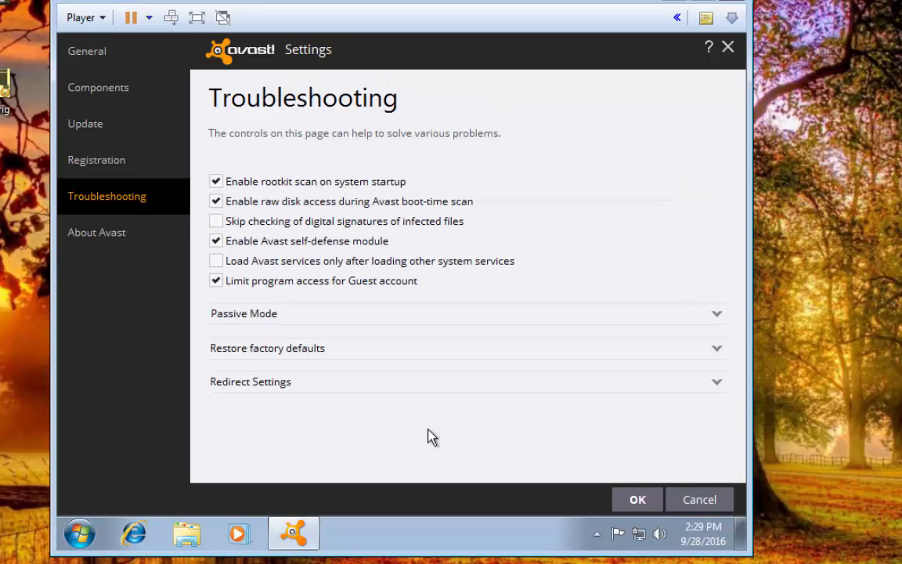
mouse_move(151, 249)
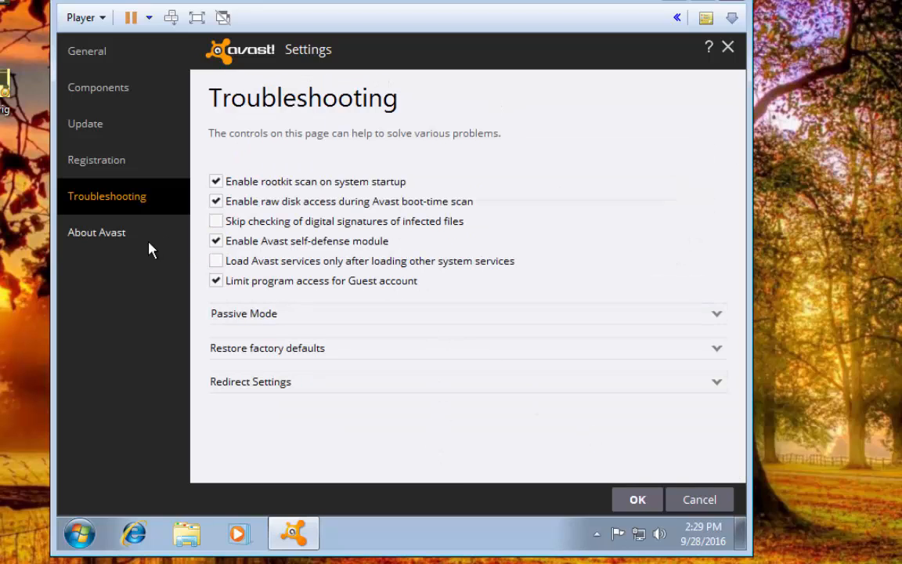
Open About Avast and scroll through the version 12.3.2280 component credits and back
click(96, 232)
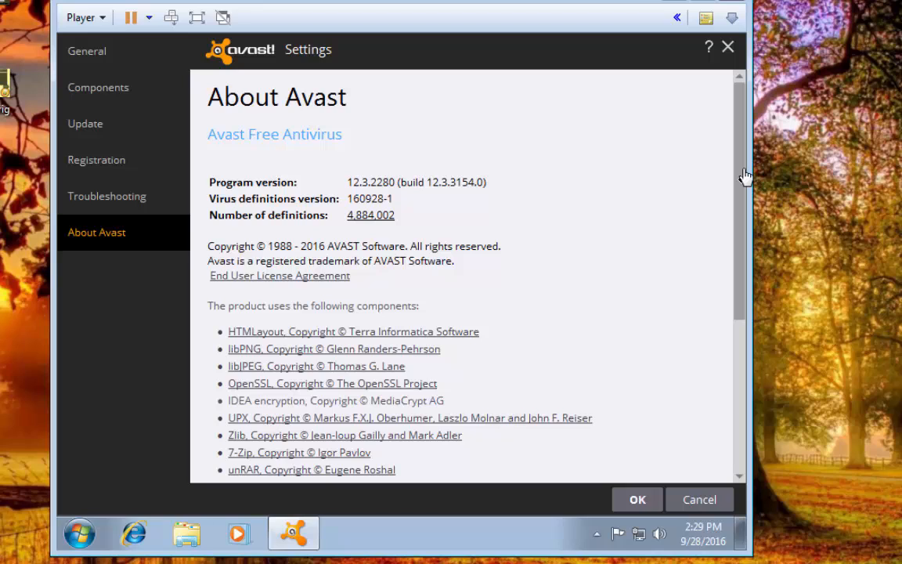
mouse_move(750, 209)
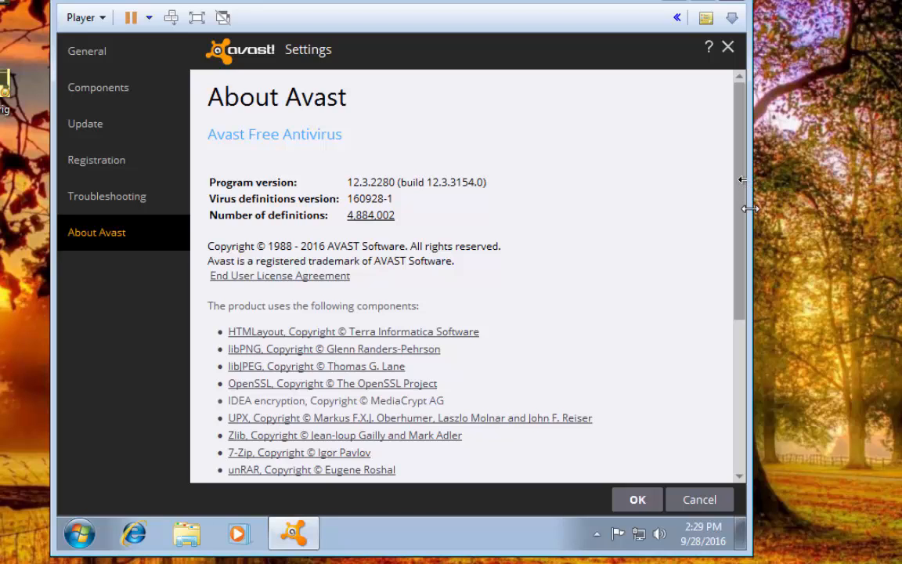
mouse_move(716, 301)
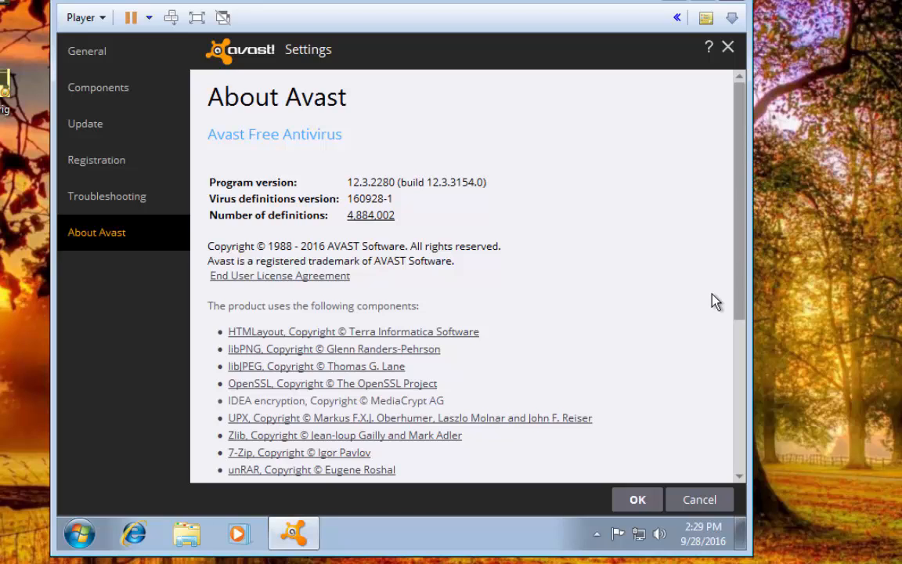
scroll(down, 3)
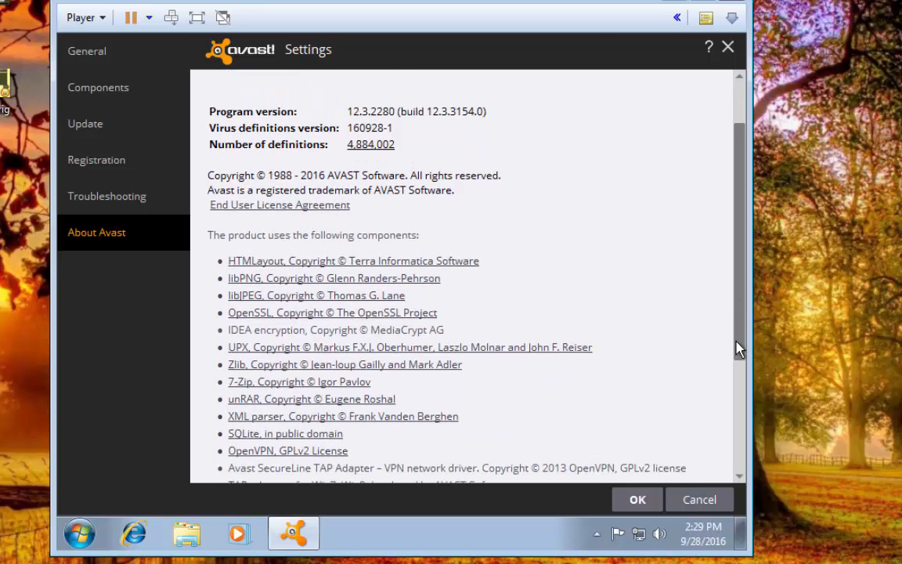
scroll(down, 3)
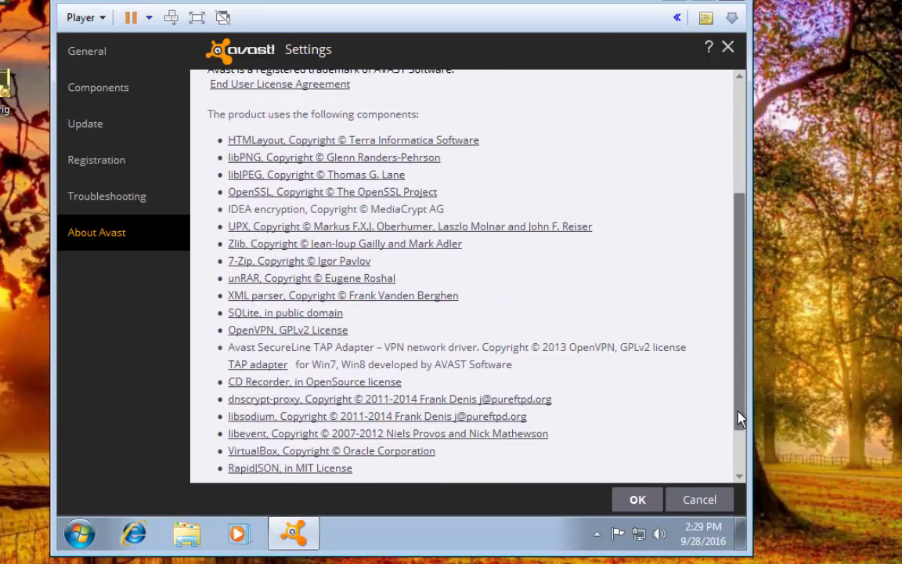
scroll(up, 3)
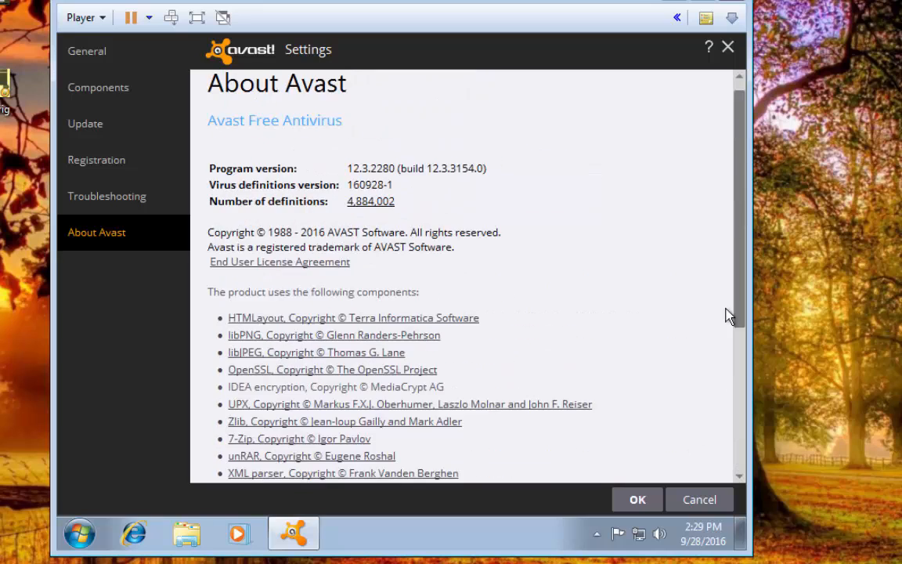
scroll(up, 3)
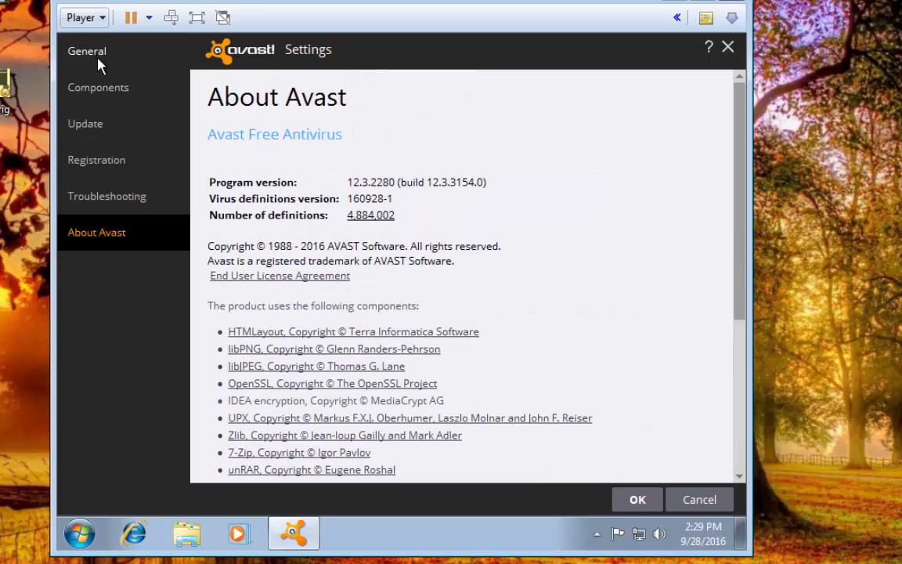
Return to the General settings page to review language, tray icon and CyberCapture options
click(86, 51)
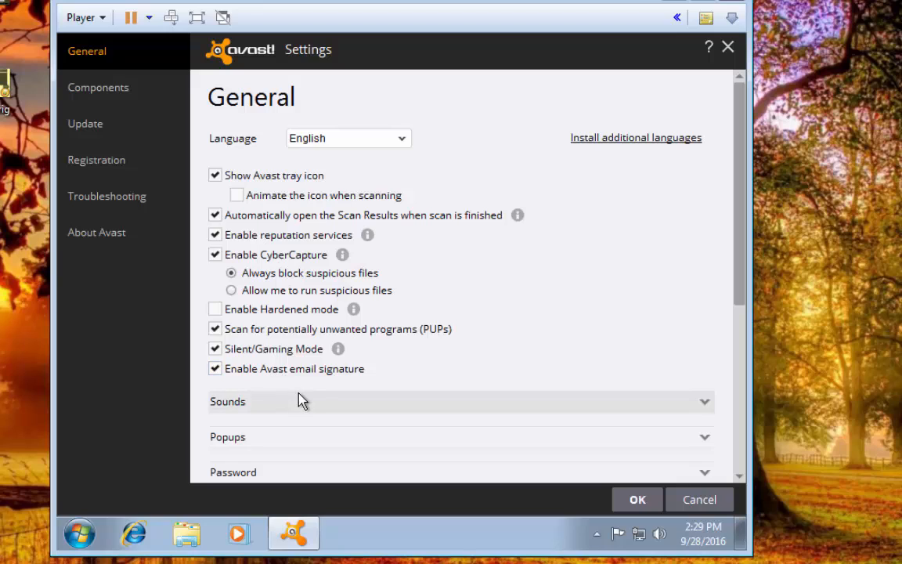
mouse_move(331, 400)
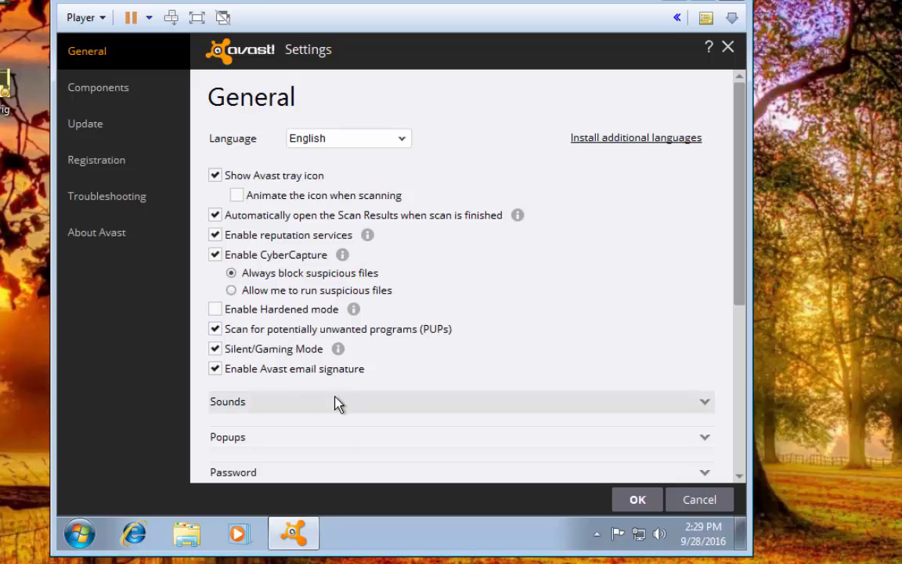
mouse_move(498, 373)
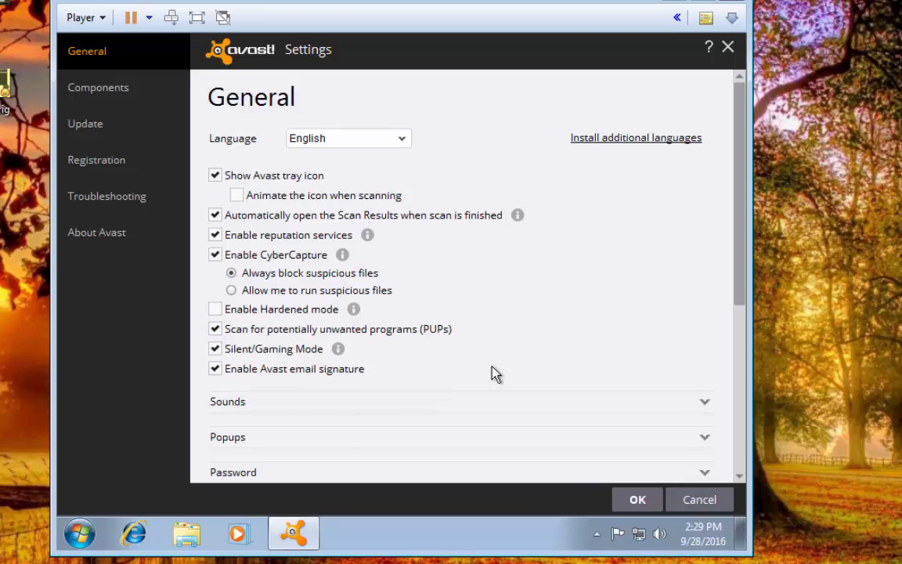
mouse_move(636, 500)
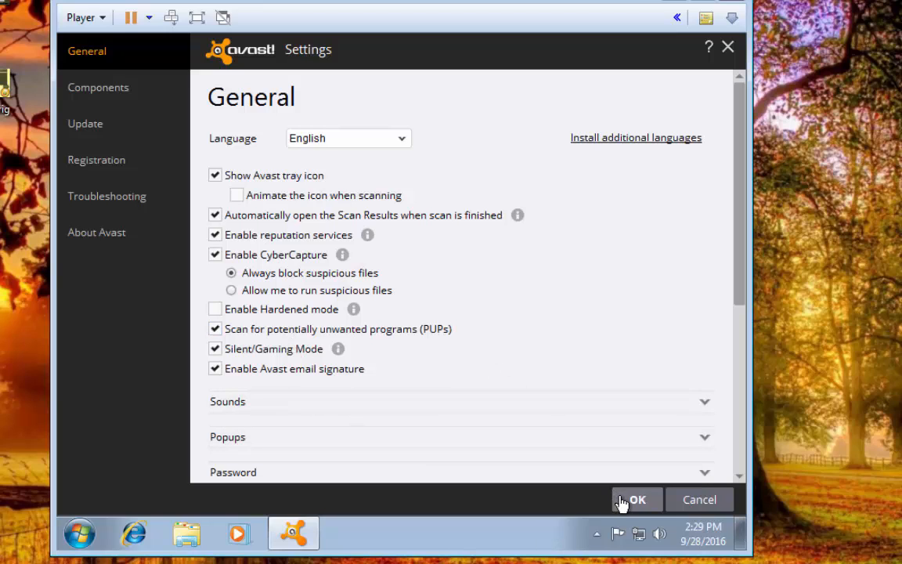
Save settings with OK, minimize the protected main window, and show hidden tray icons
click(638, 499)
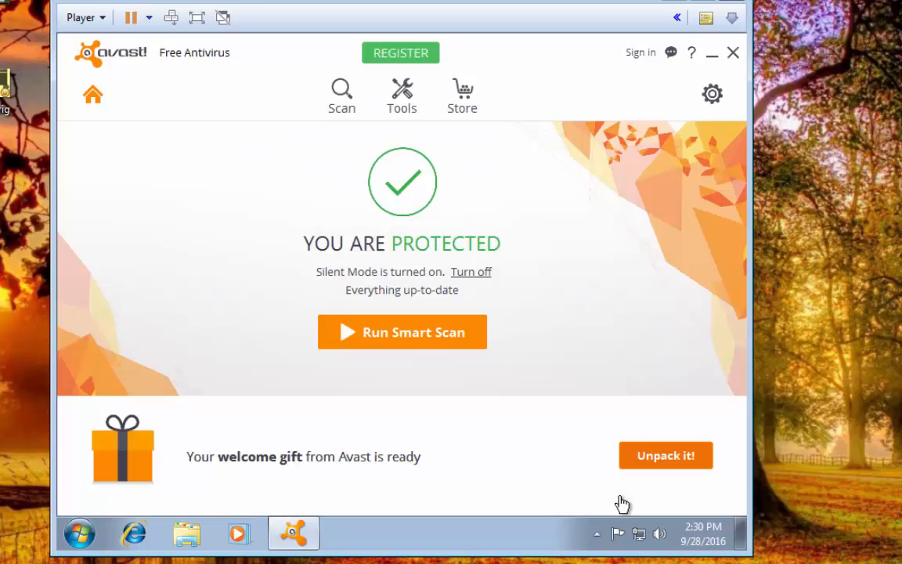
mouse_move(458, 239)
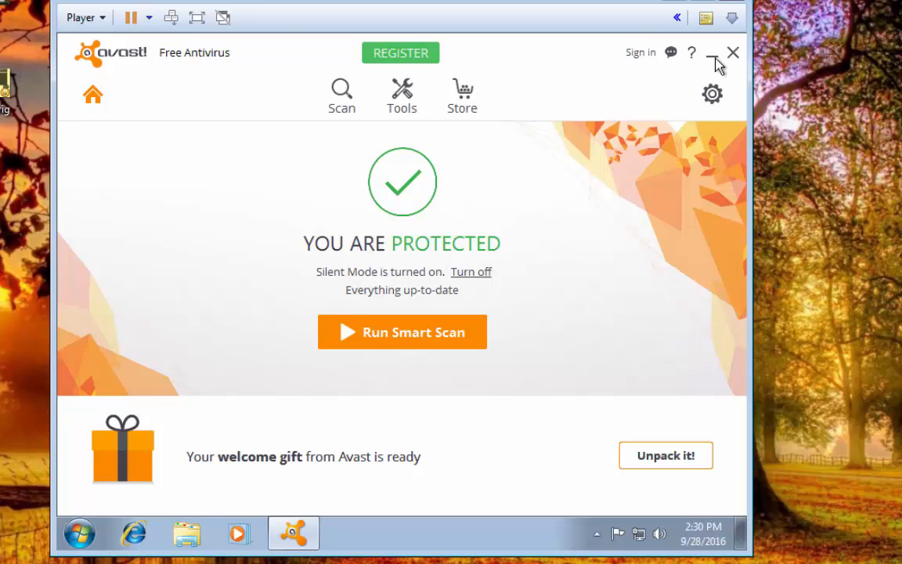
click(715, 52)
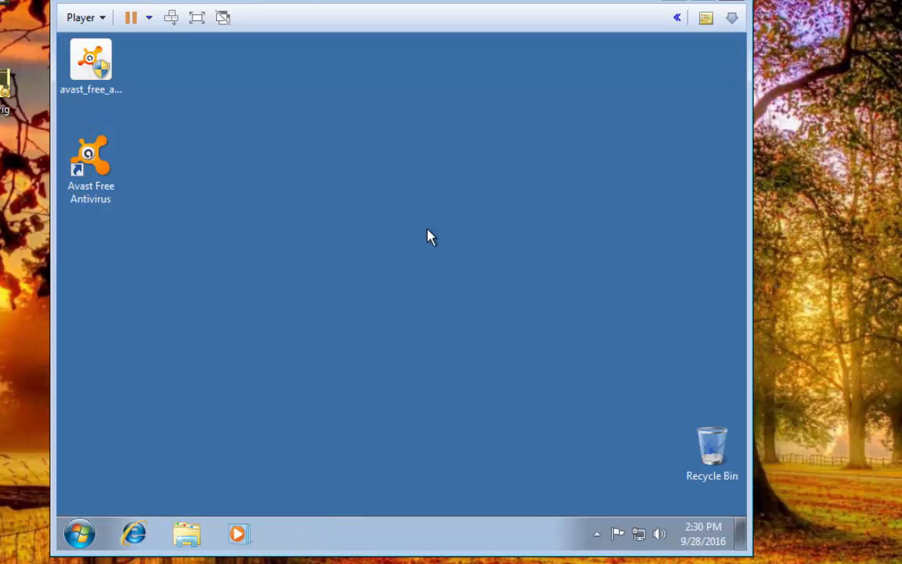
click(597, 533)
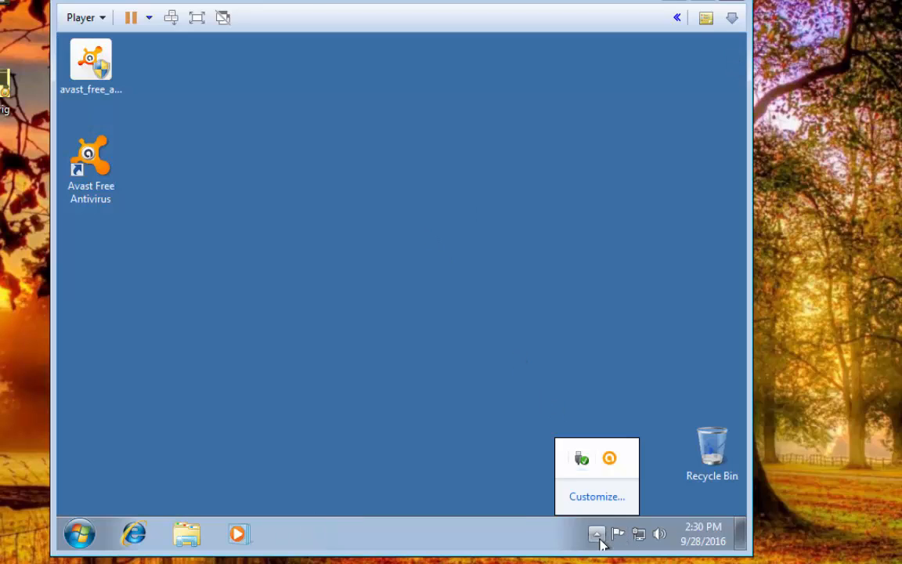